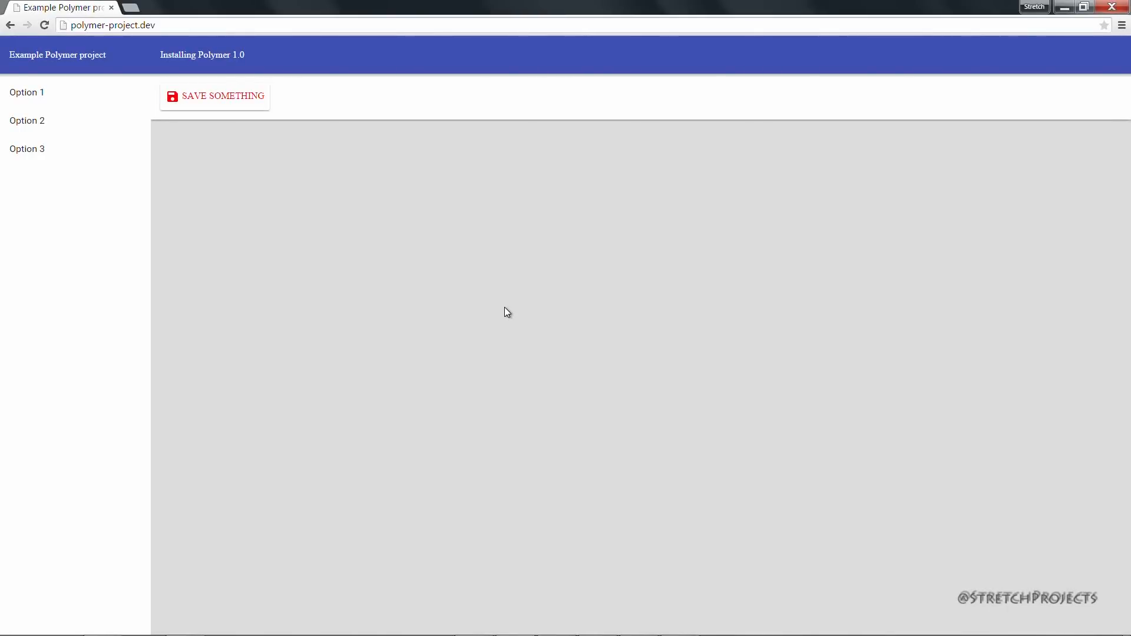
mouse_move(535, 310)
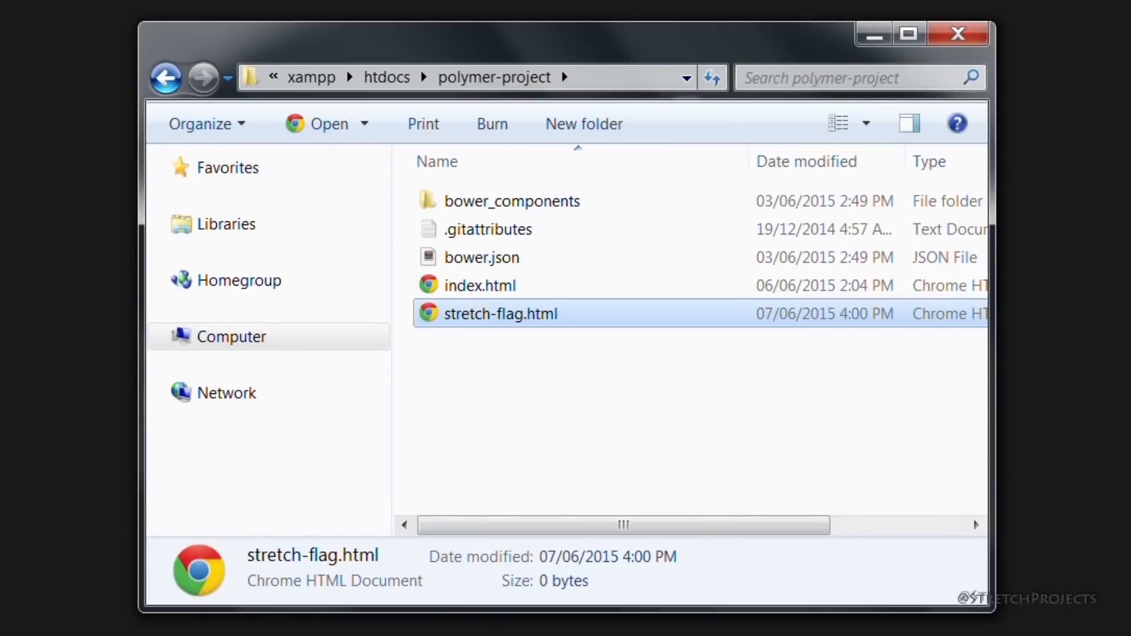
mouse_move(545, 316)
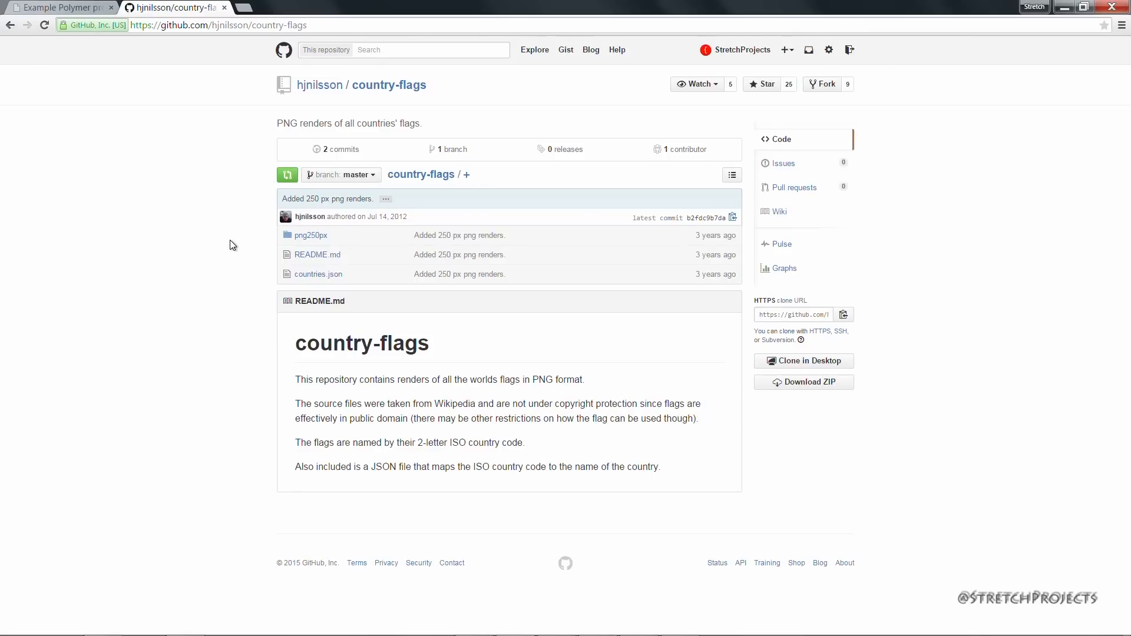
mouse_move(253, 286)
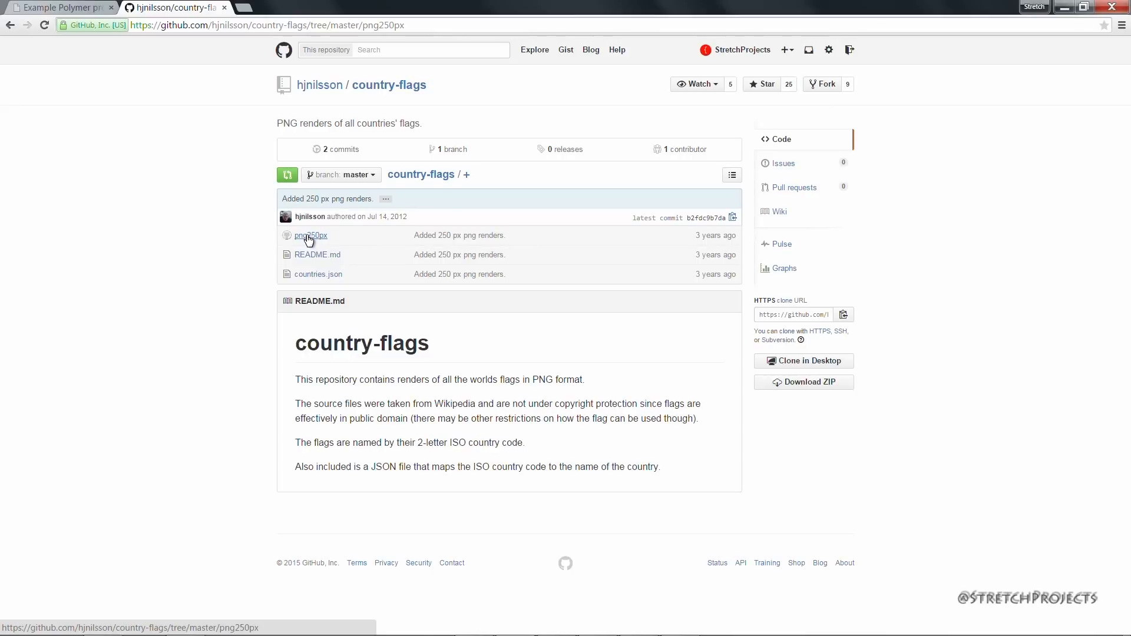
Step: Run 'bower install hjnilsson/country-flags --save' in Git Shell, pasting the repo name
left_click(310, 235)
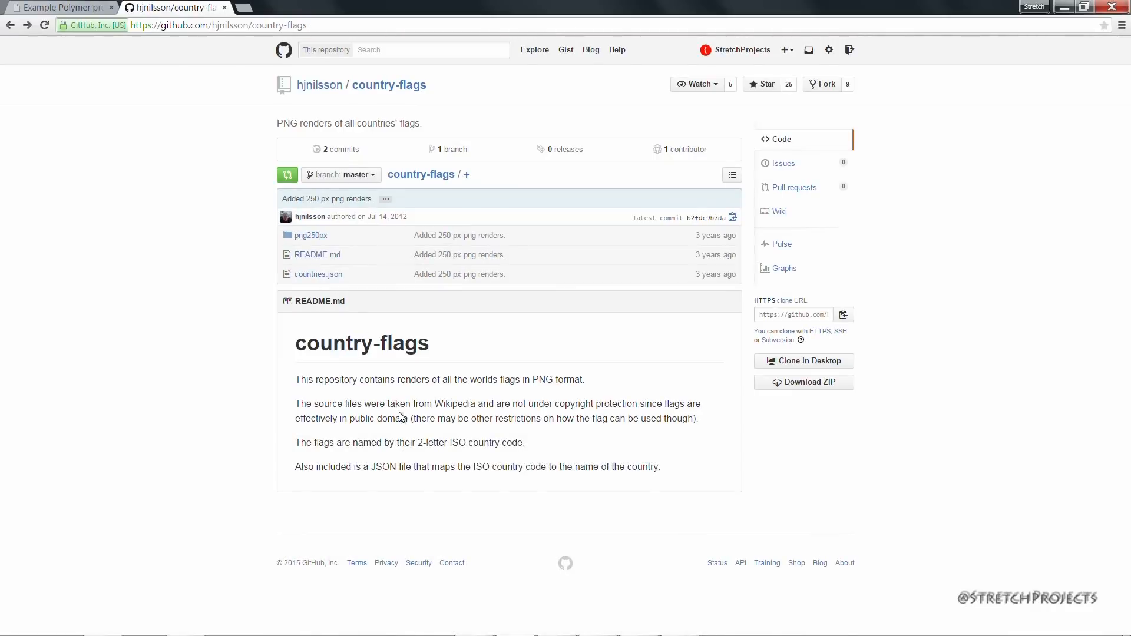
mouse_move(463, 461)
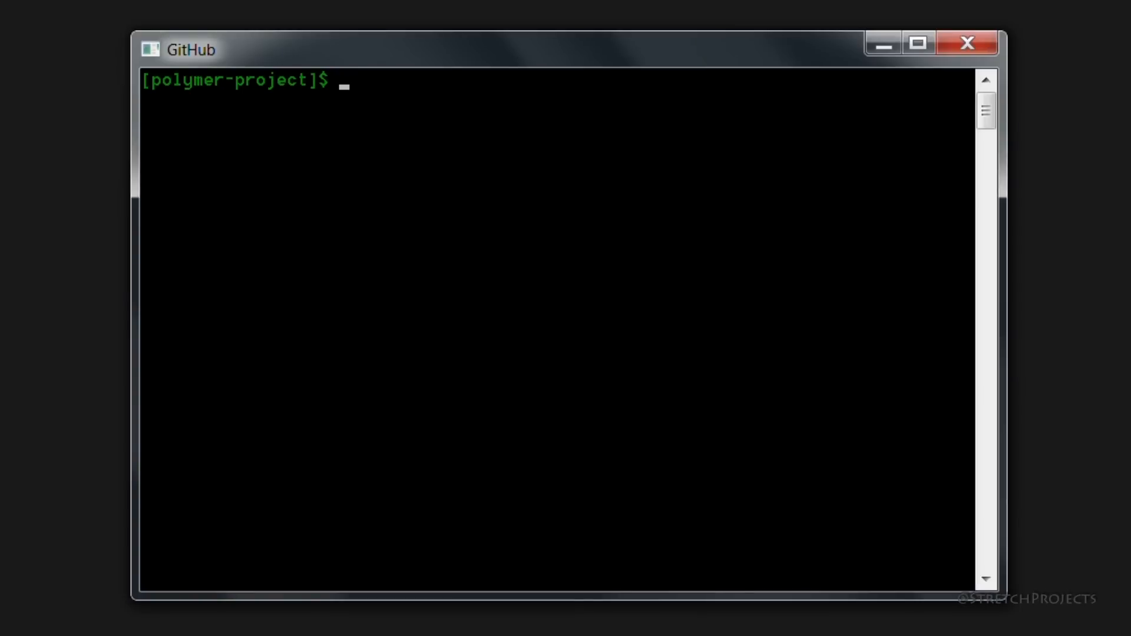
type("bower inst")
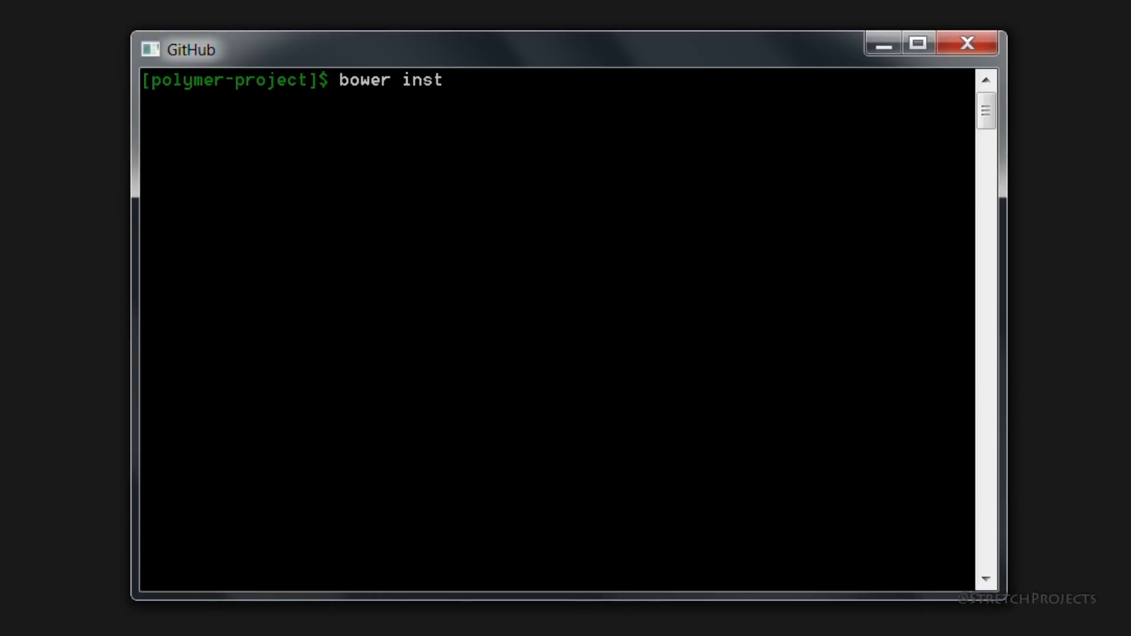
type("all")
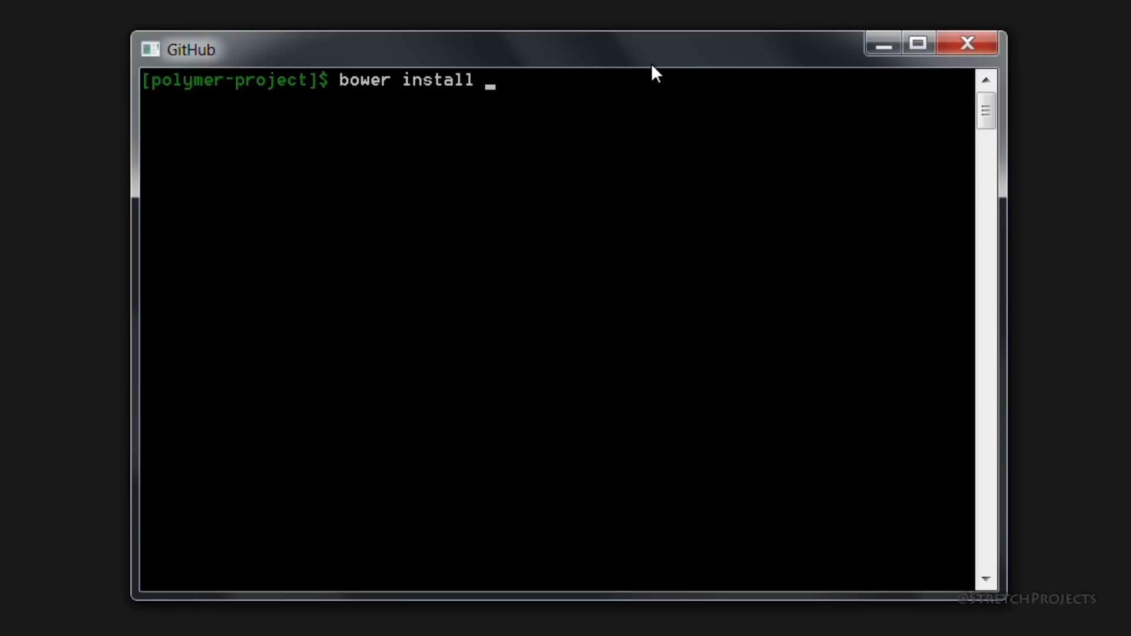
right_click(652, 72)
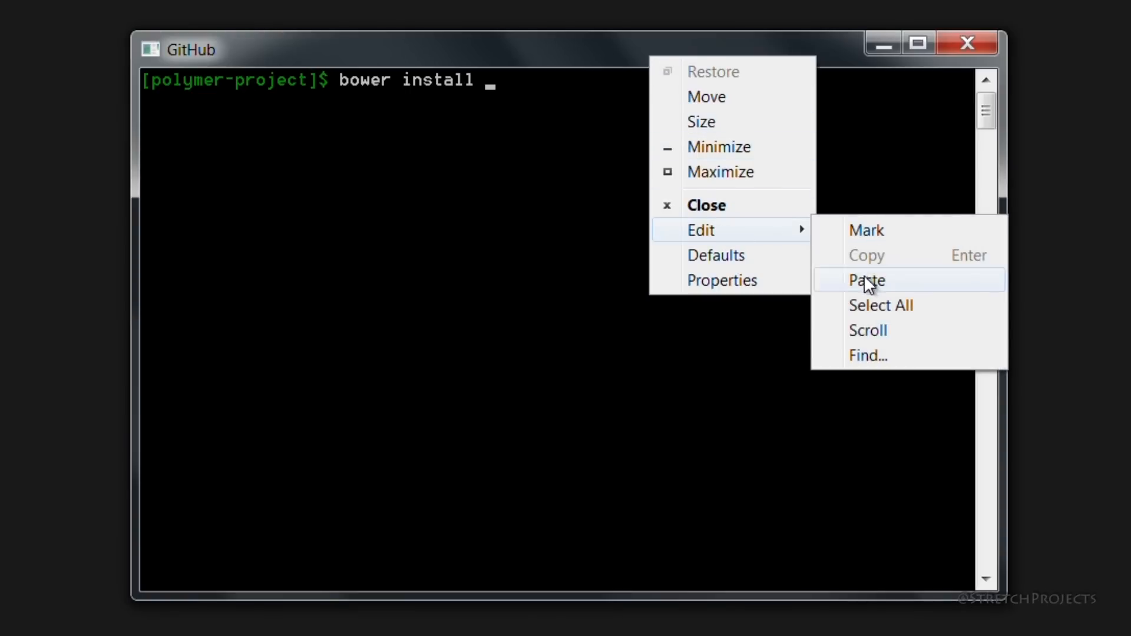
left_click(867, 280)
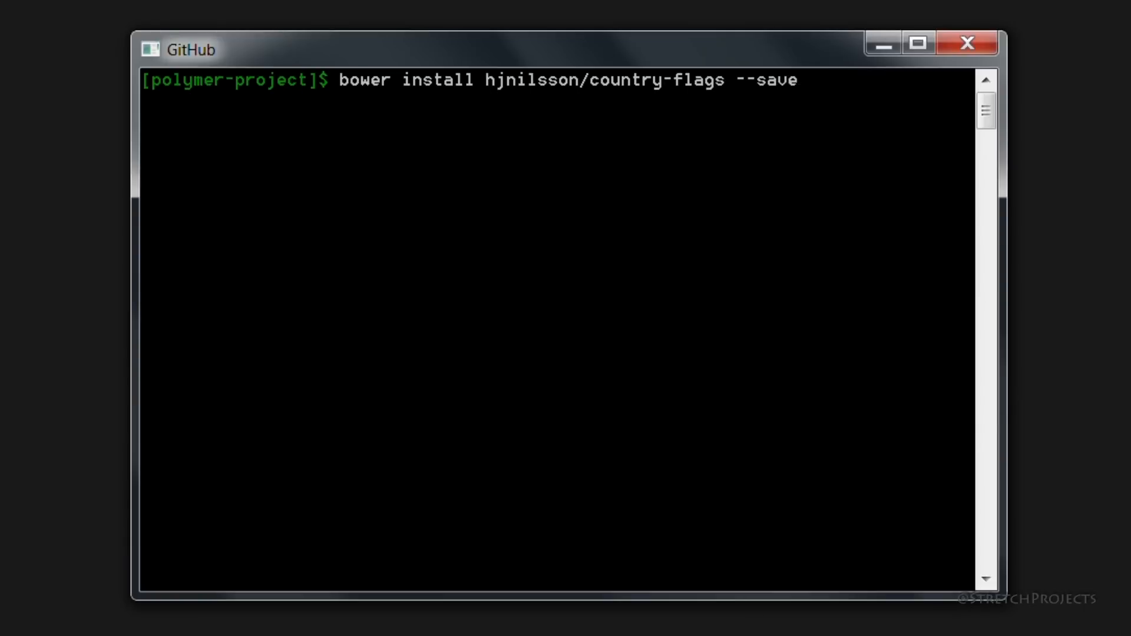
key("Return")
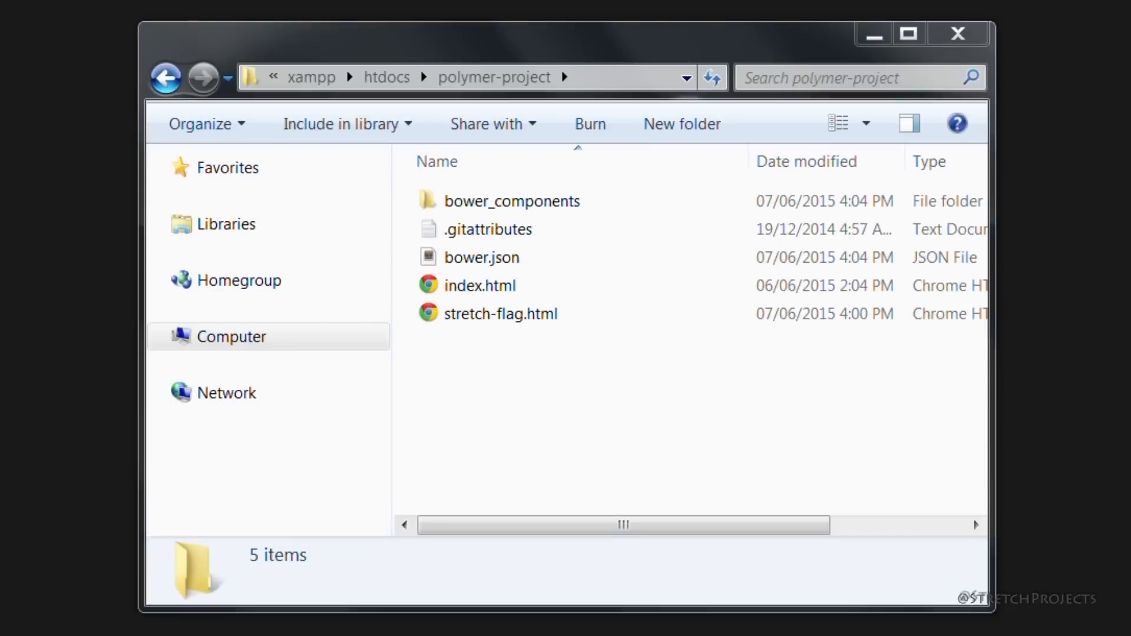
mouse_move(521, 248)
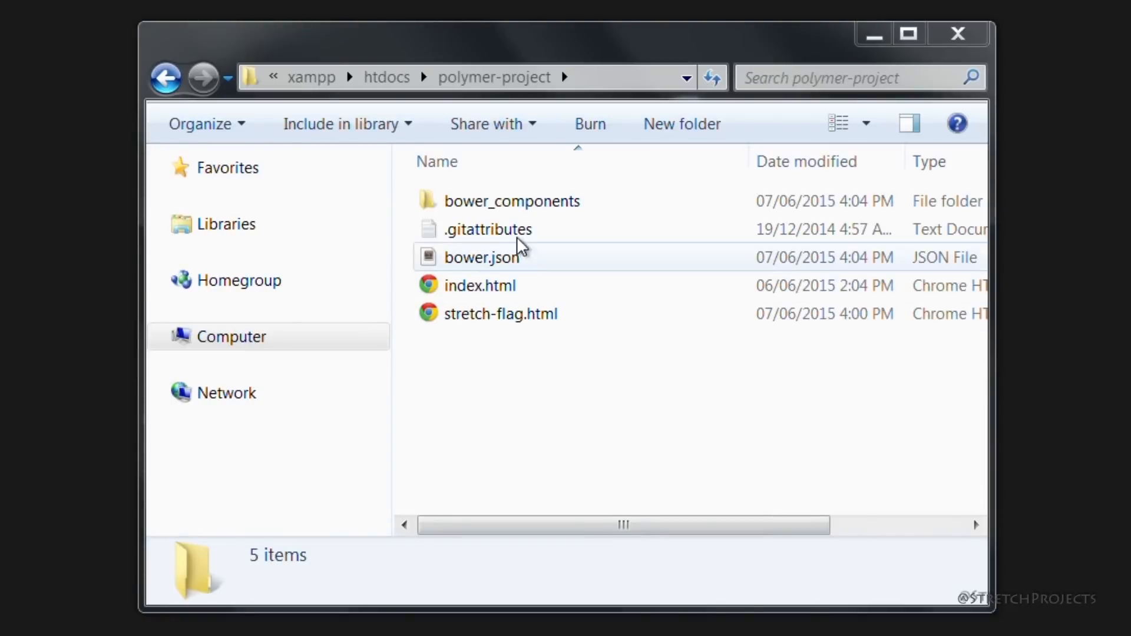
Step: Browse into bower_components/country-flags to reach the png250px folder of flag images
double_click(513, 201)
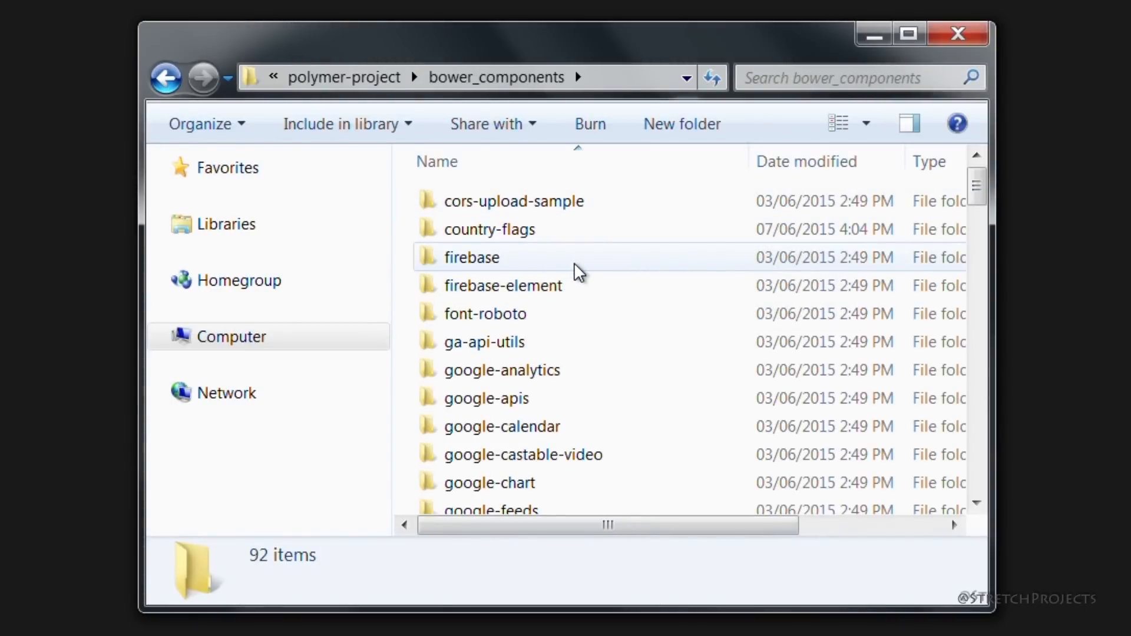
scroll("down", 3)
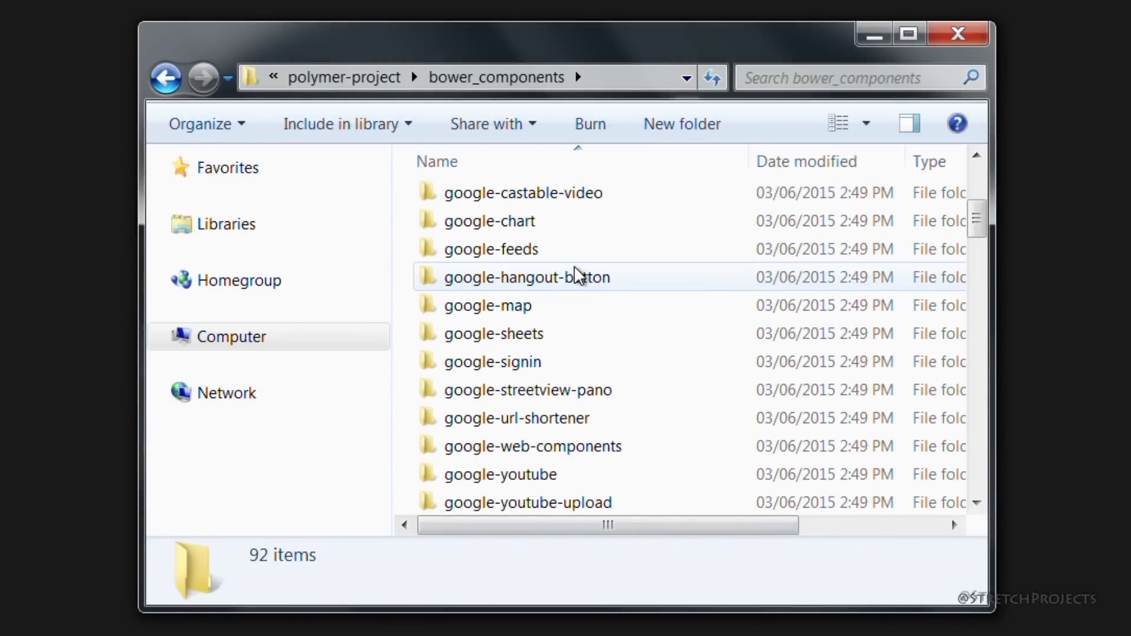
left_click(490, 229)
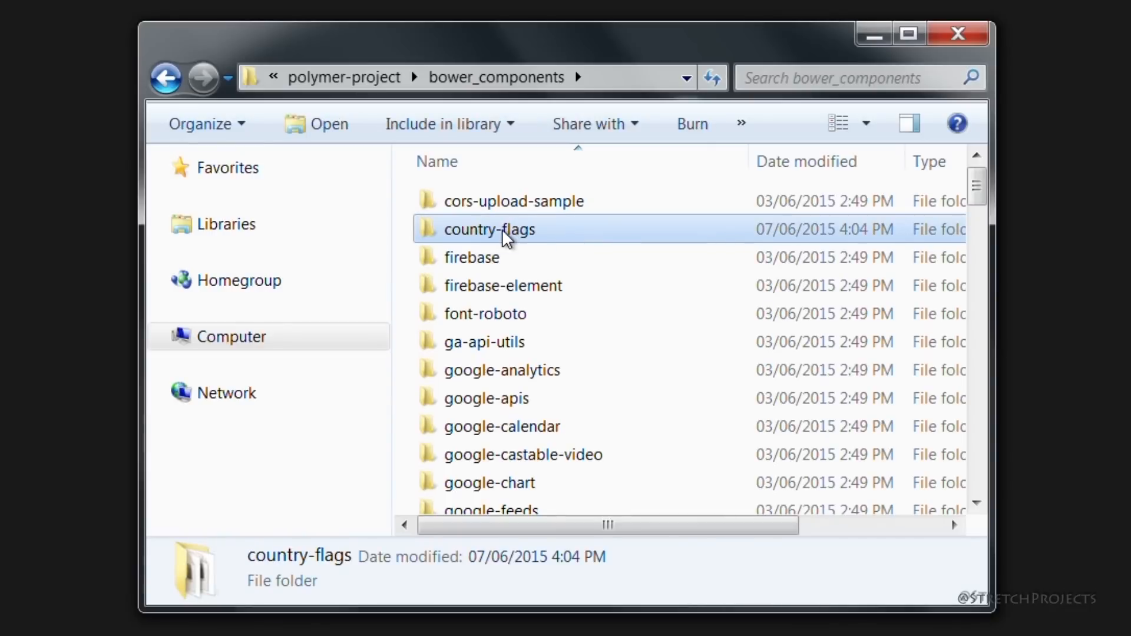
double_click(490, 228)
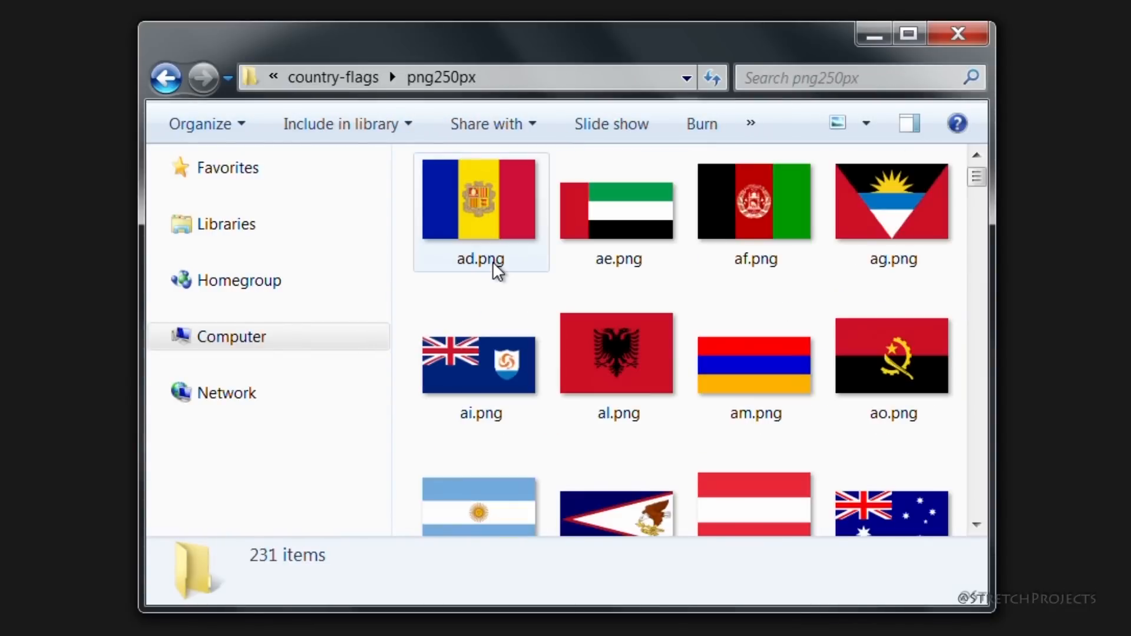
scroll("down", 3)
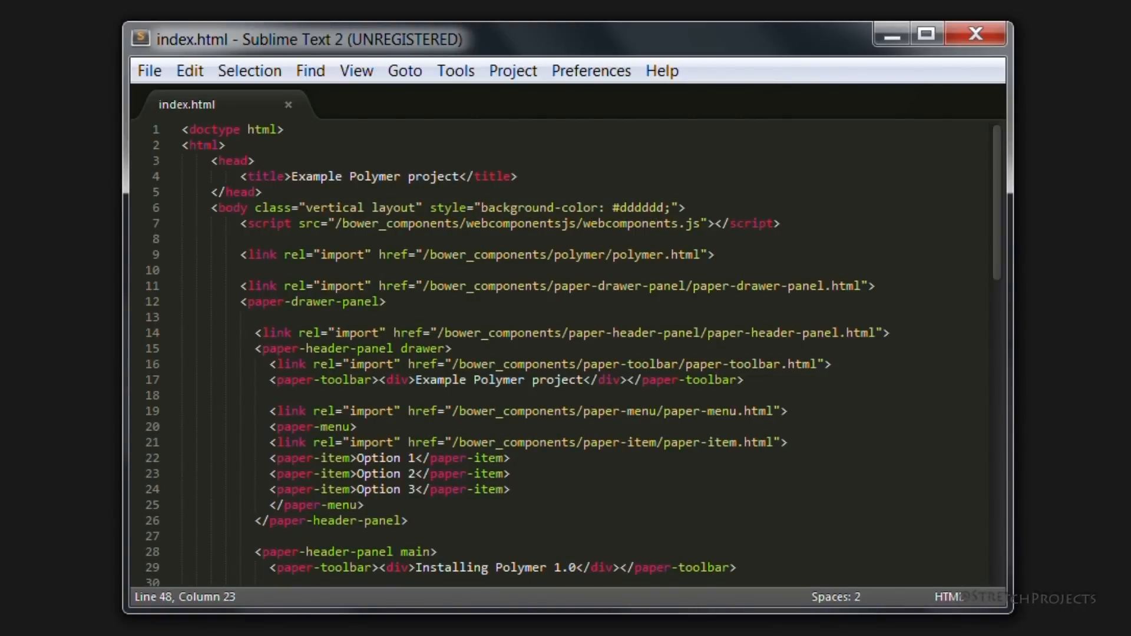
Step: Import /stretch-flags.html and add a <stretch-flag> element inside paper-material in index.html, then save
left_click(511, 489)
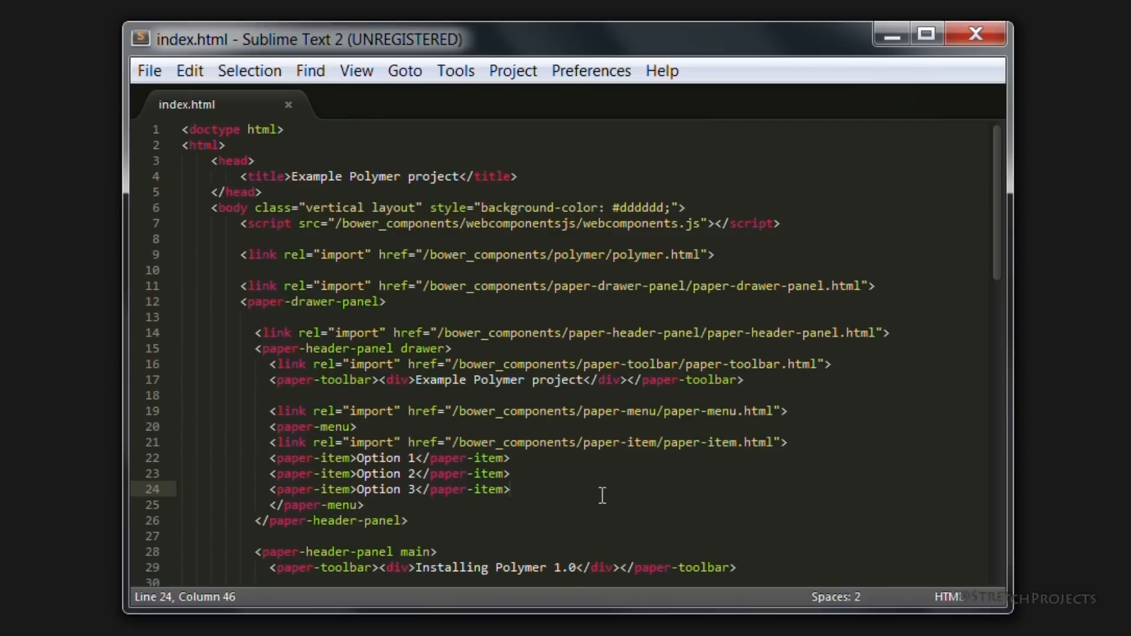
scroll("down", 3)
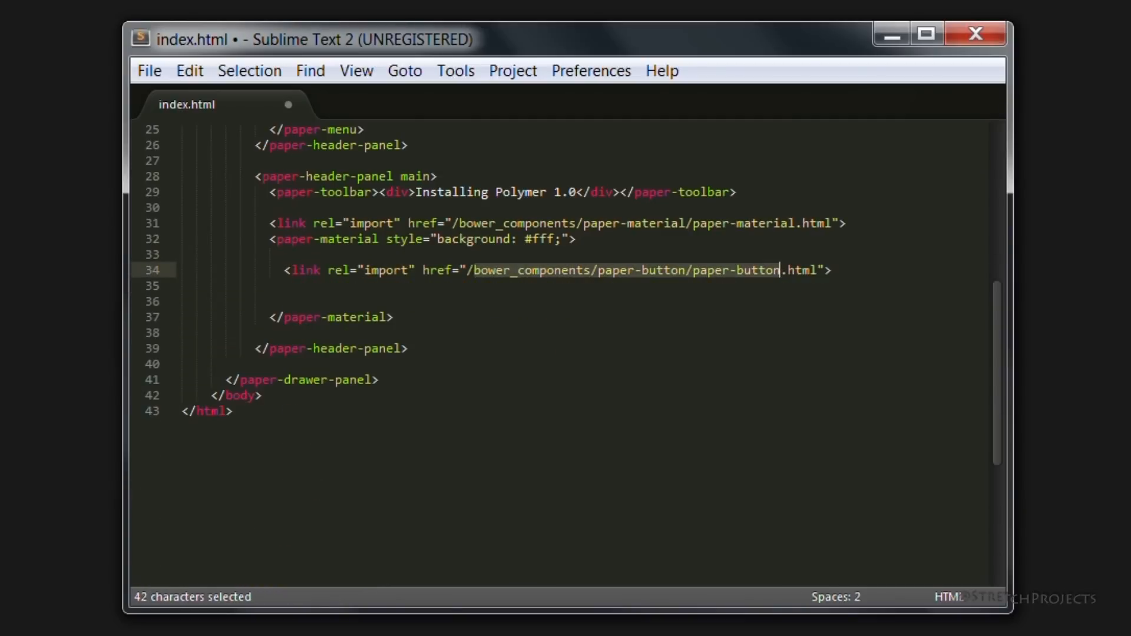
type("st.html\">")
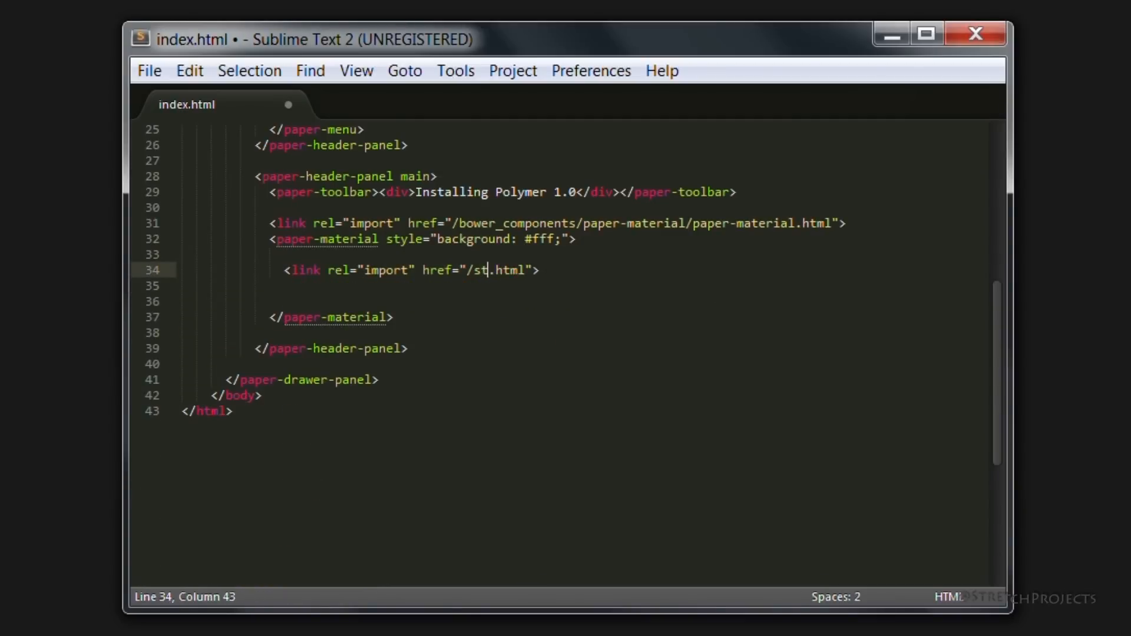
type("retch-falgs")
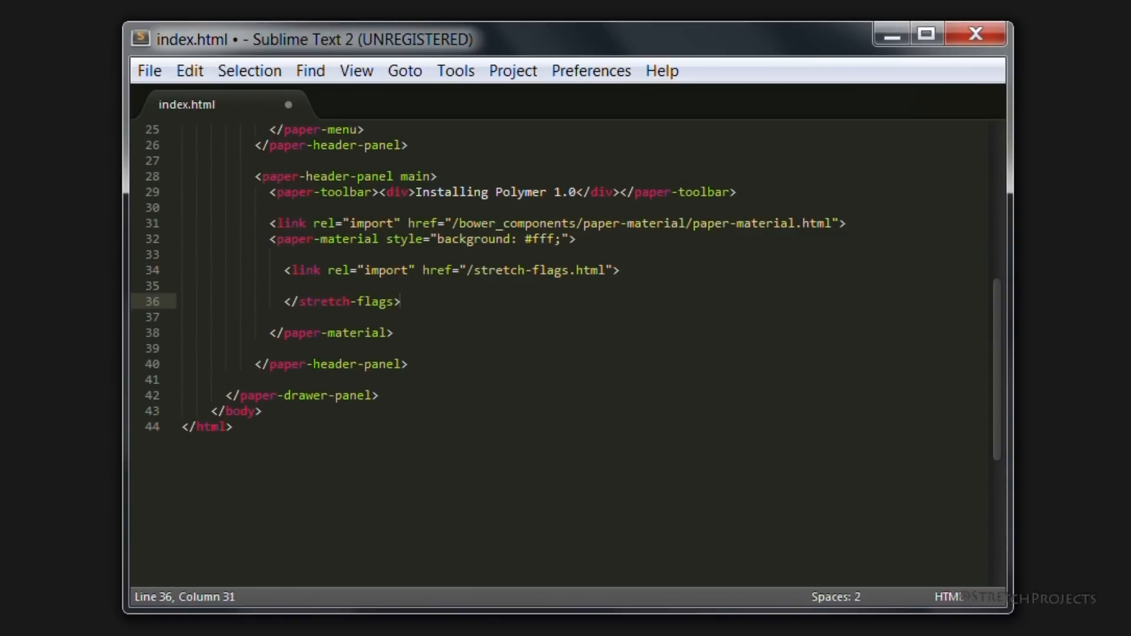
type("</stretch")
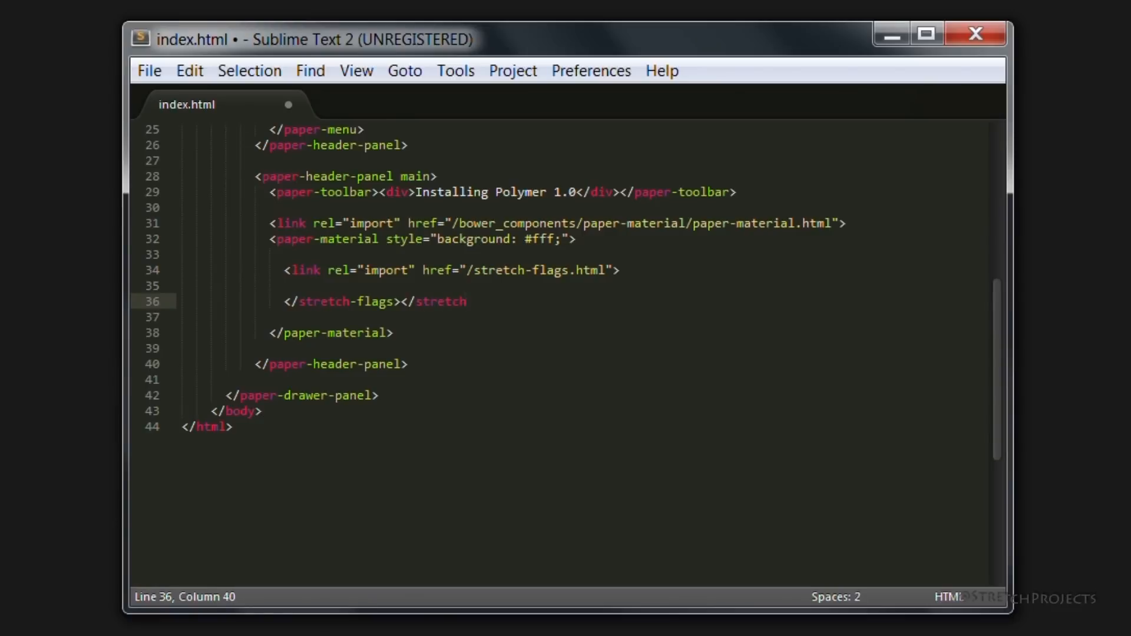
type("-flags>")
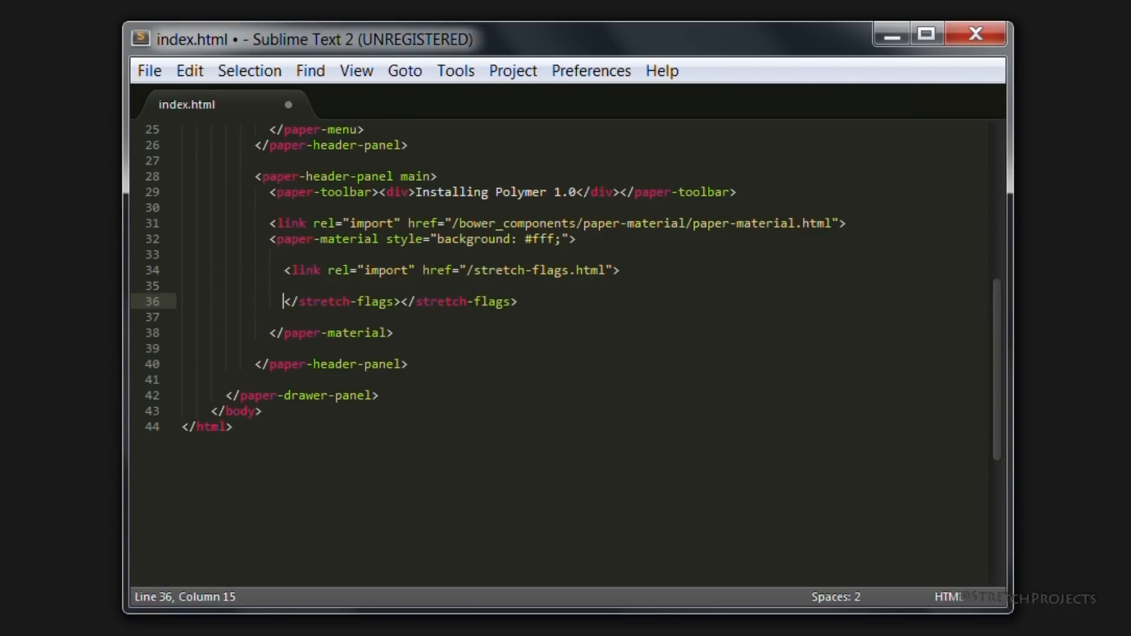
key("ctrl+s")
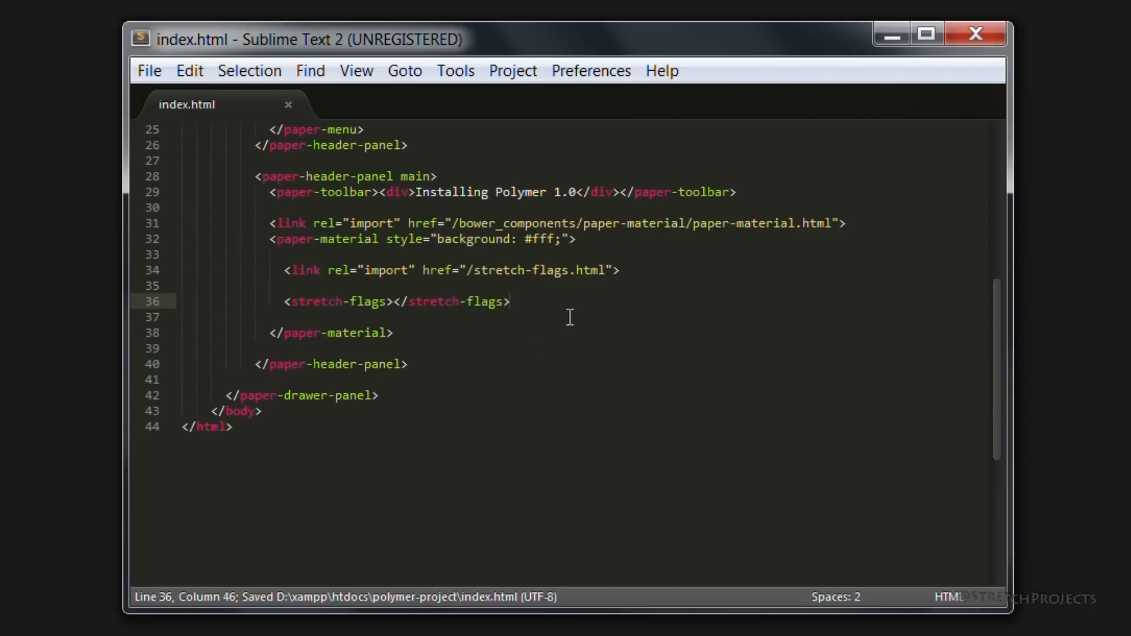
left_click(510, 302)
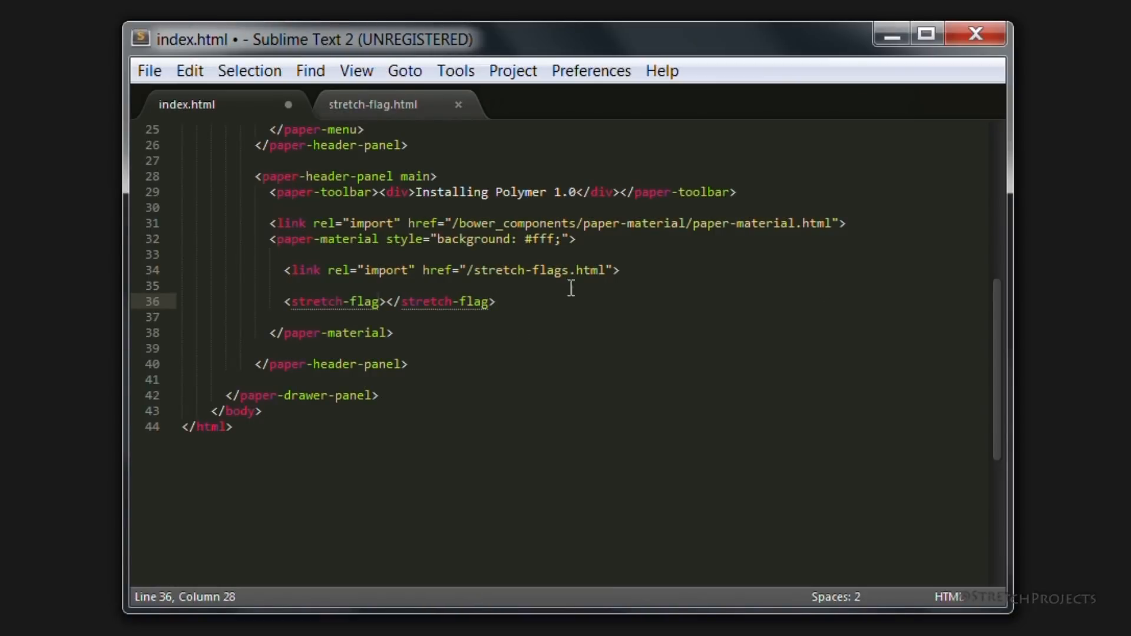
Step: Write a <dom-module id="stretch-flag"> element in the empty stretch-flag.html with blank lines inside
left_click(372, 105)
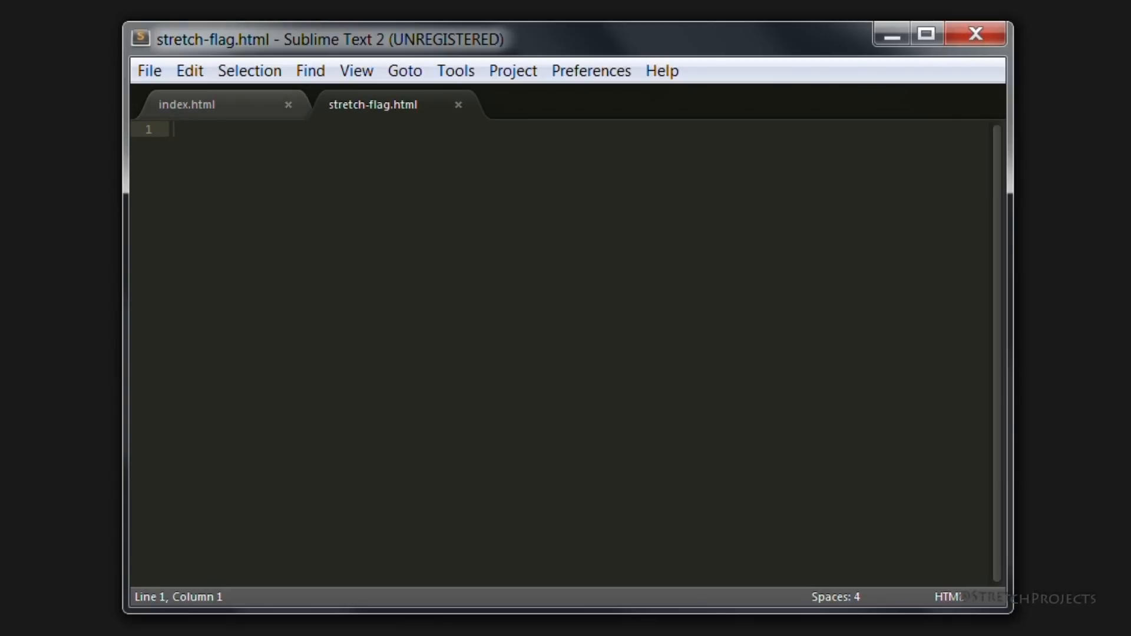
left_click(173, 130)
type("<dpe")
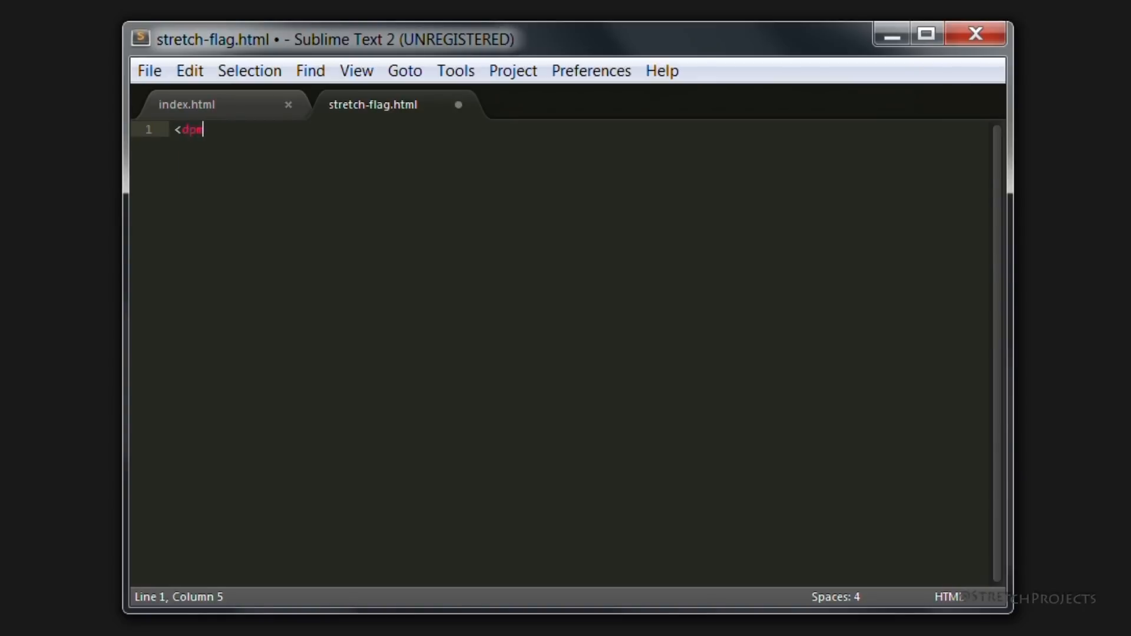
type("m-module>")
type("</dom-modu")
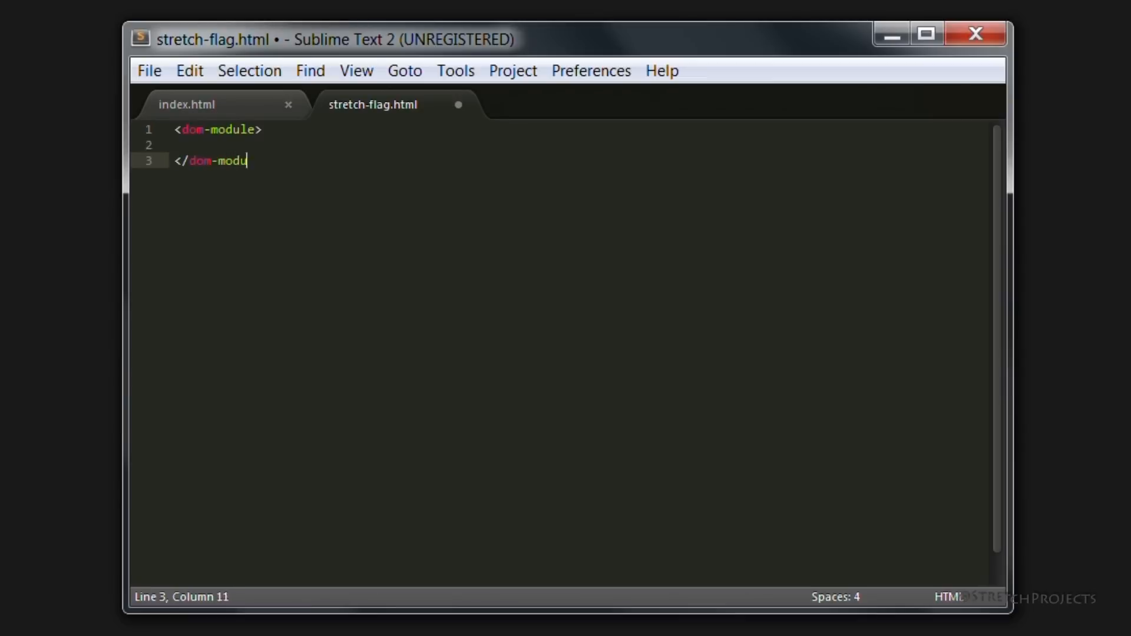
type("le>")
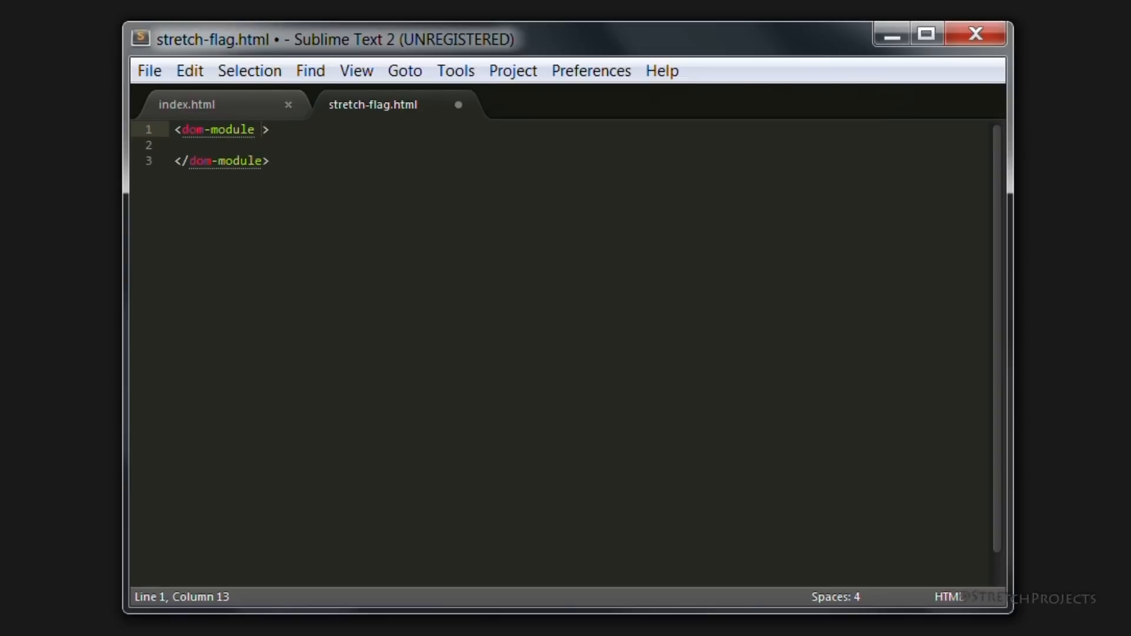
type("id=")
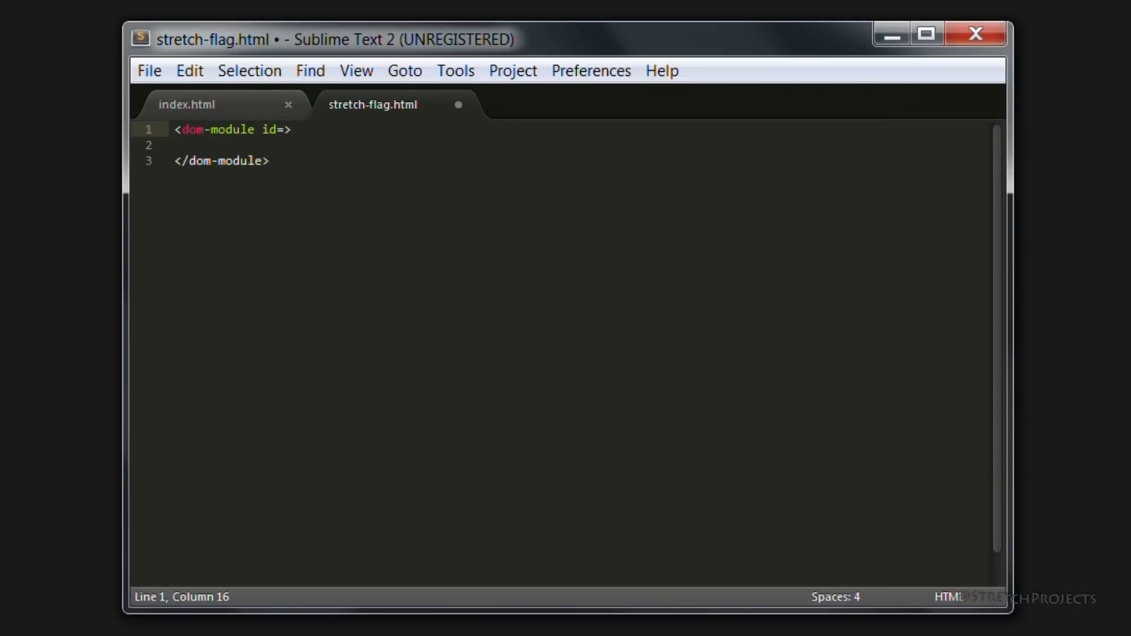
type("\"\"")
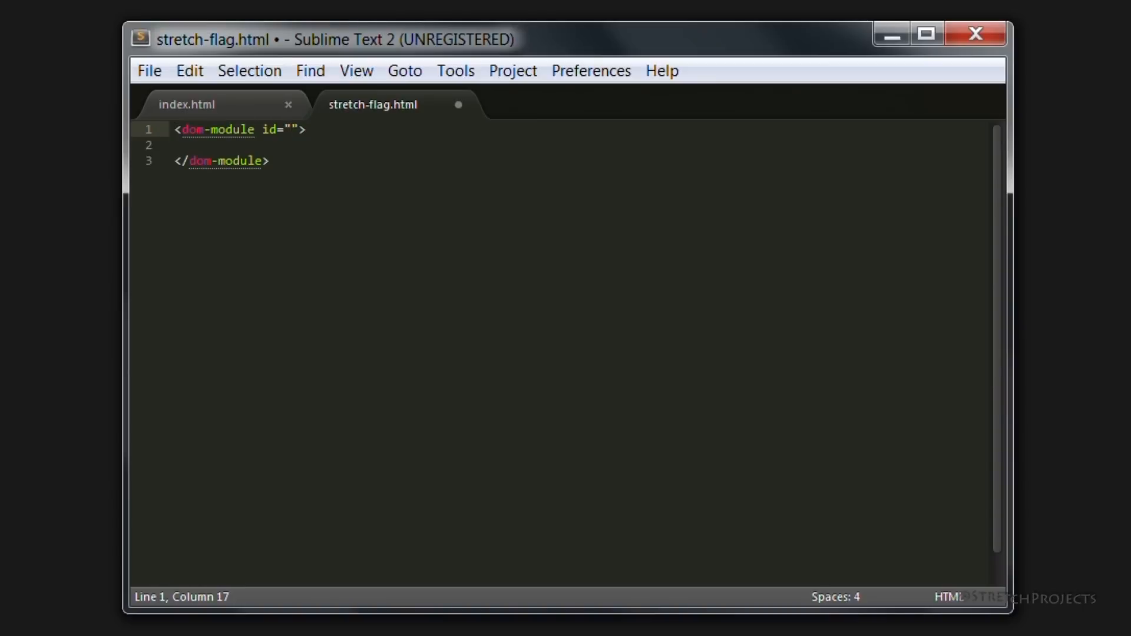
type("stretch-flag")
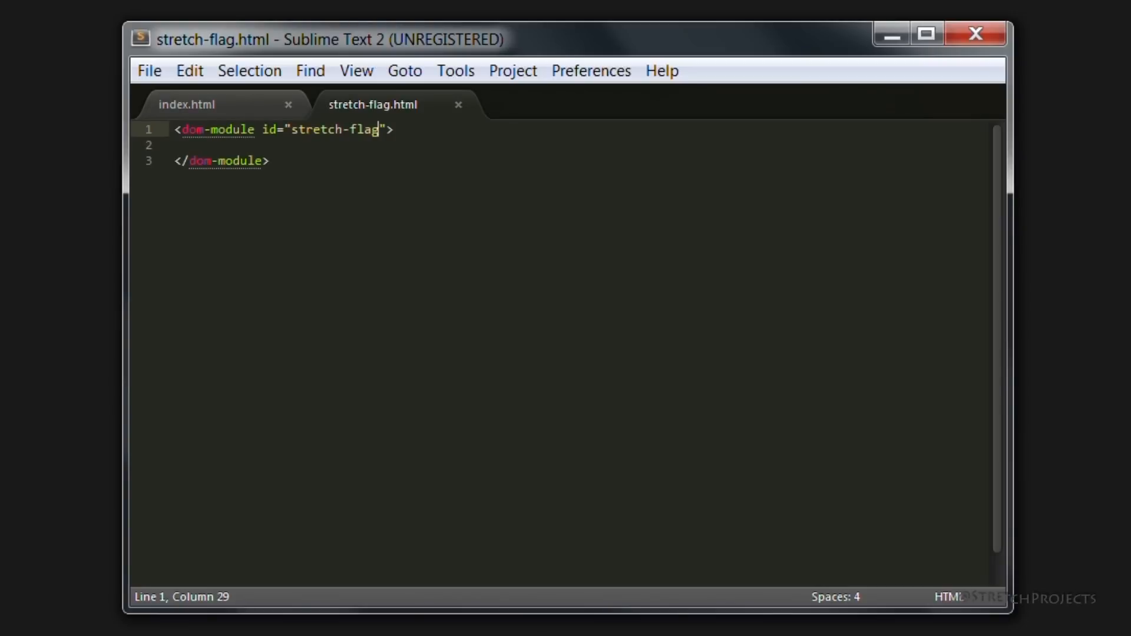
key("Enter")
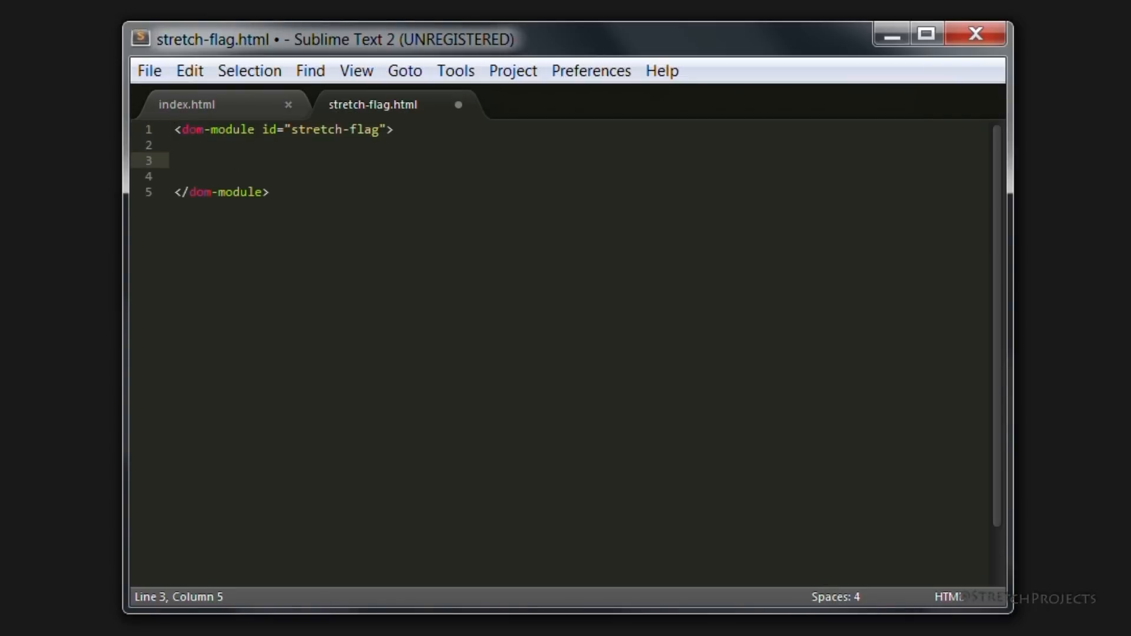
Step: Add a <template> containing <p>hello</p> inside the dom-module, save, and start a line after it
type("<template")
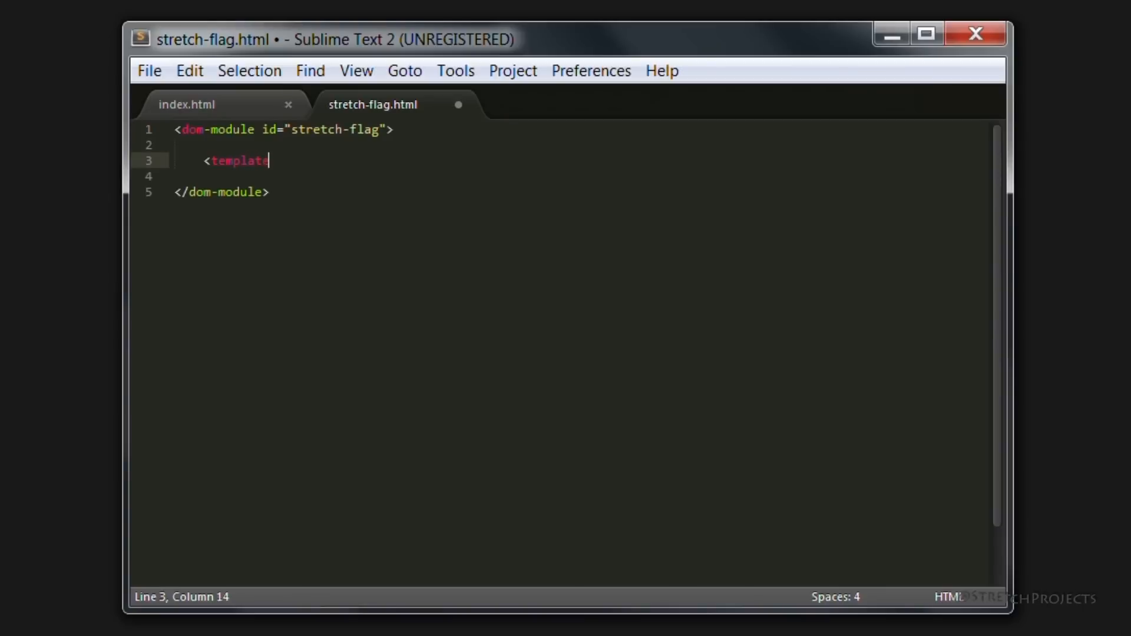
type(">")
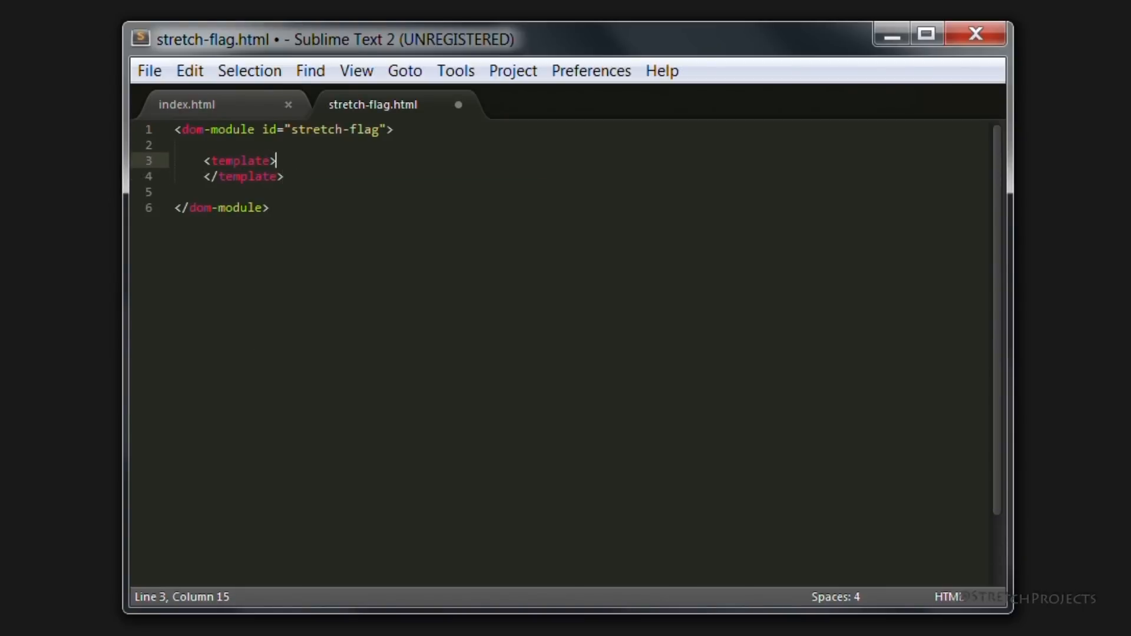
key("Return")
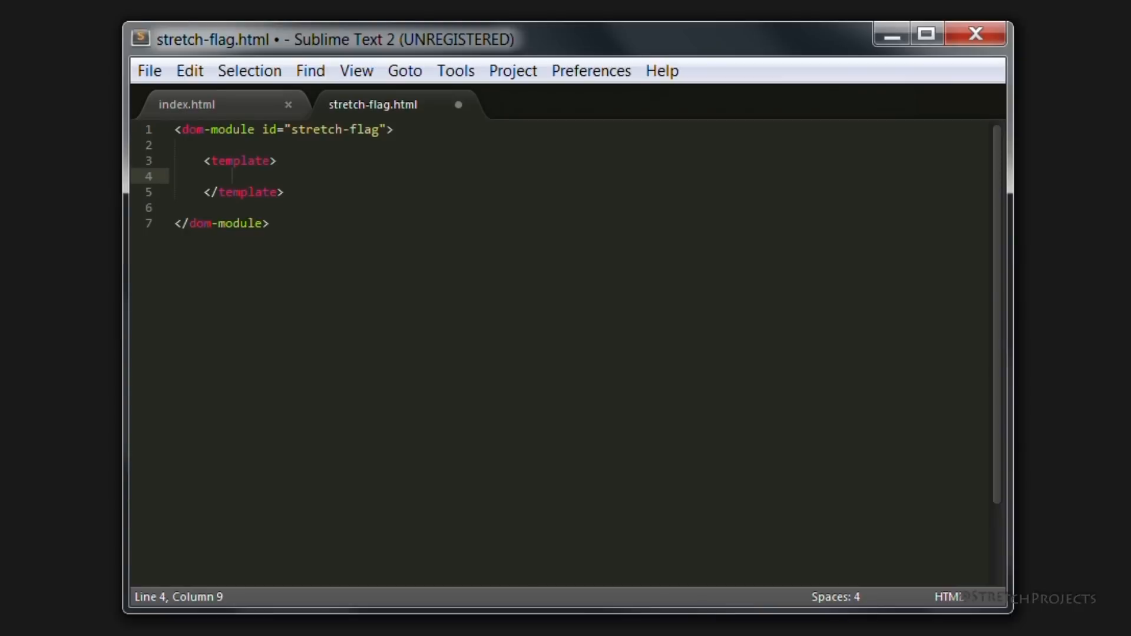
type("<")
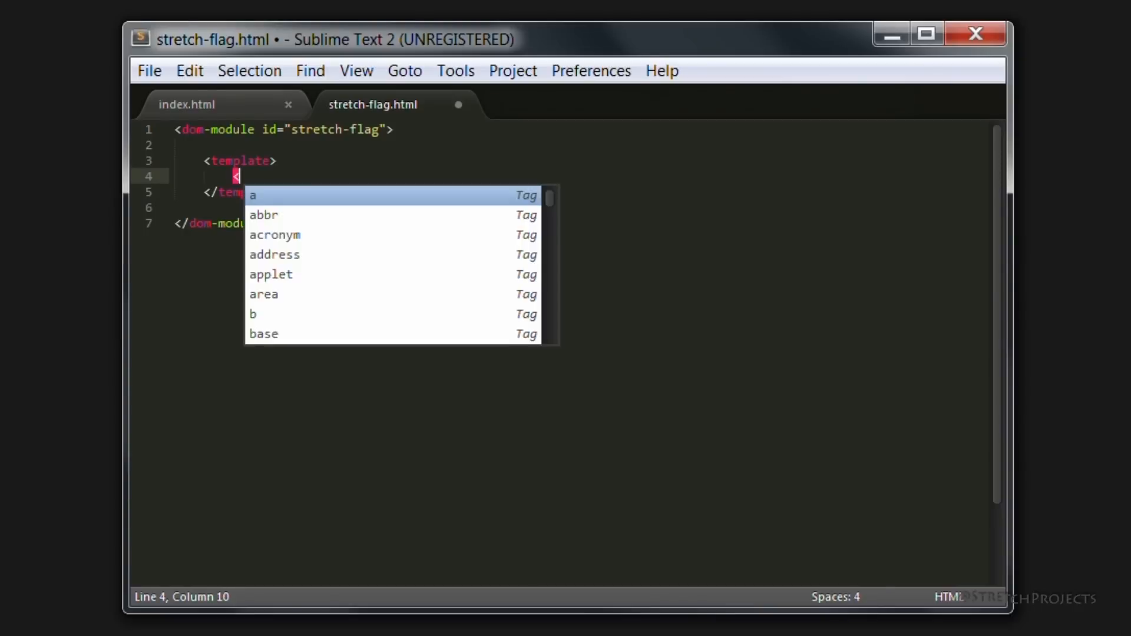
type("p>")
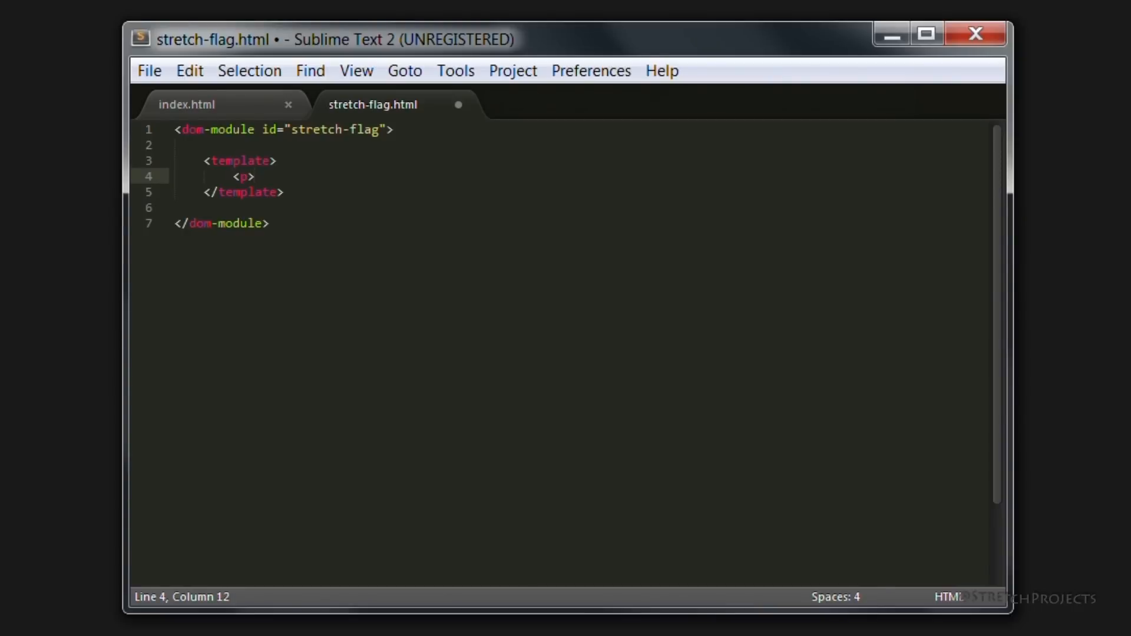
type("hello</p>")
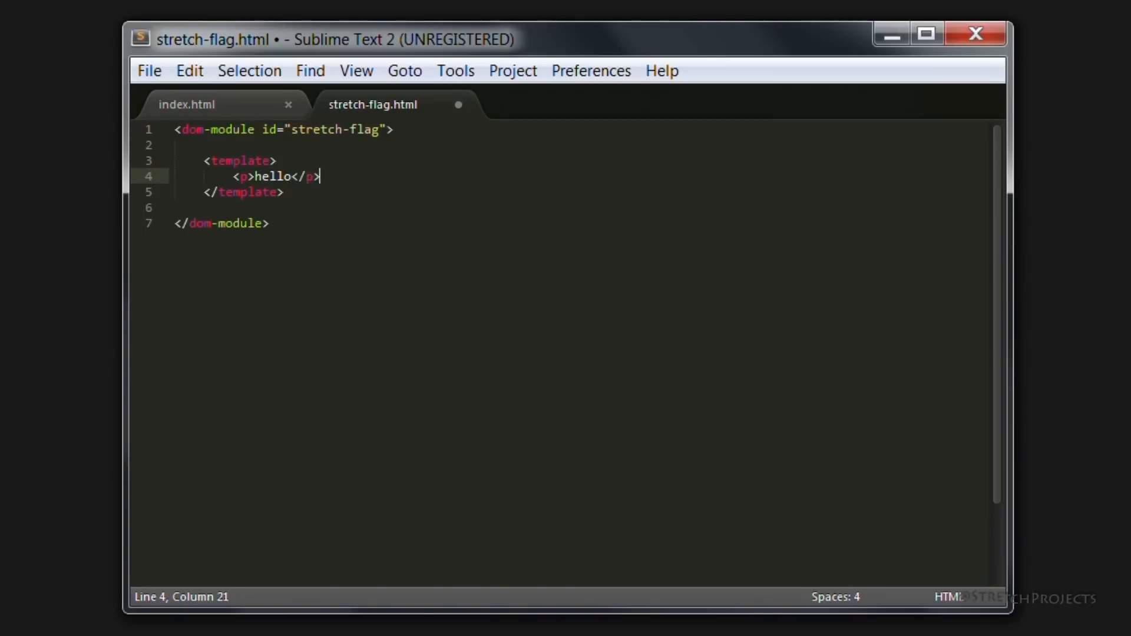
key("ctrl+s")
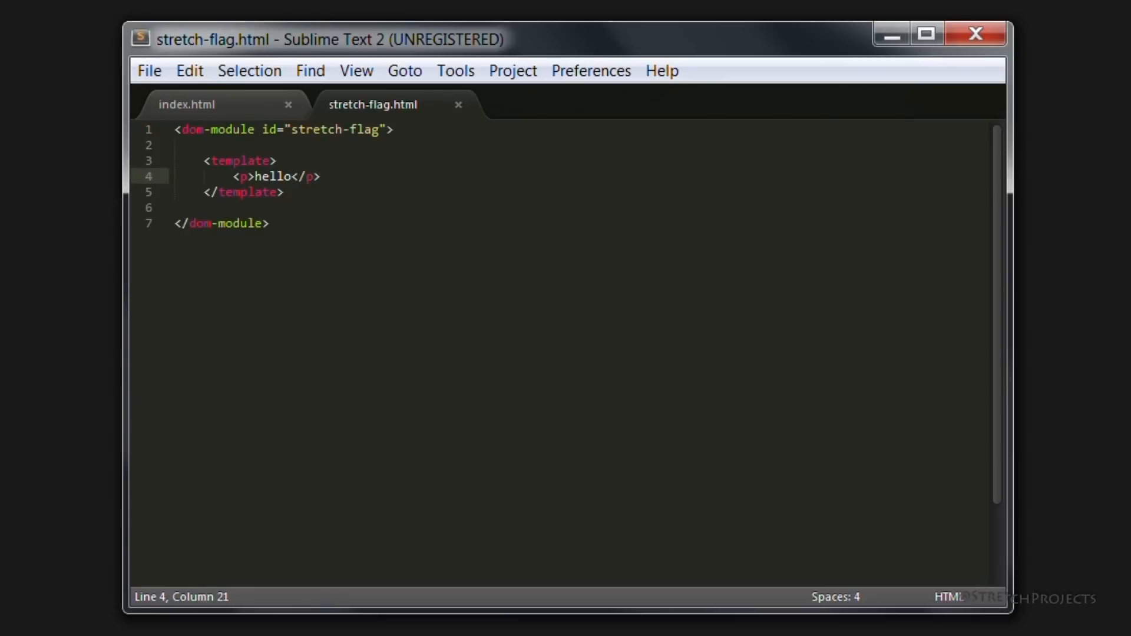
left_click(320, 176)
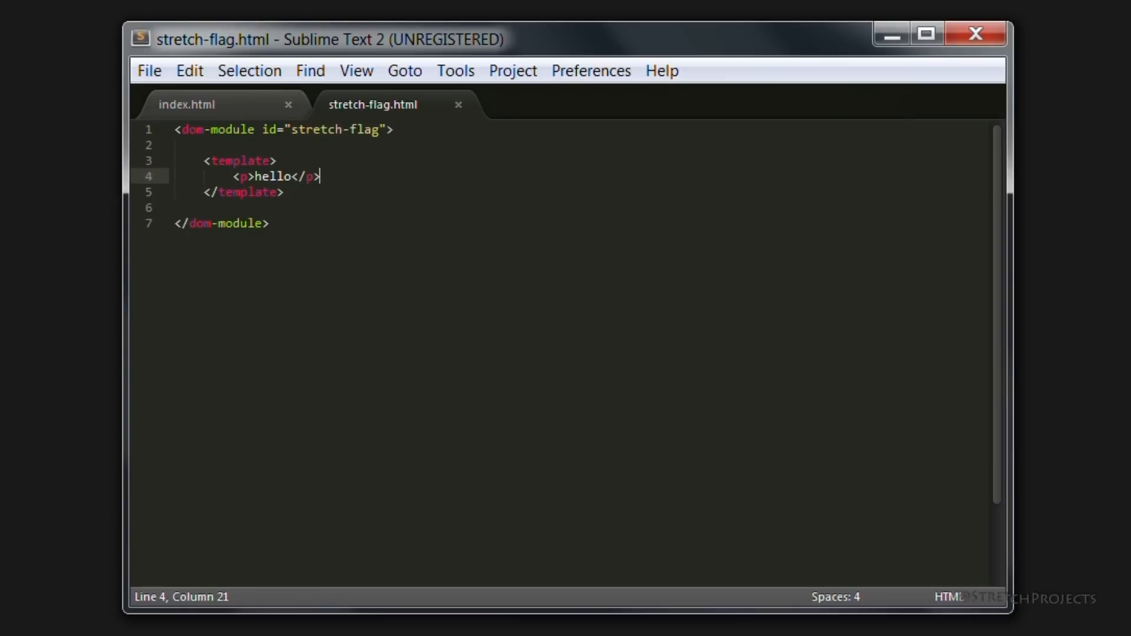
key("Enter")
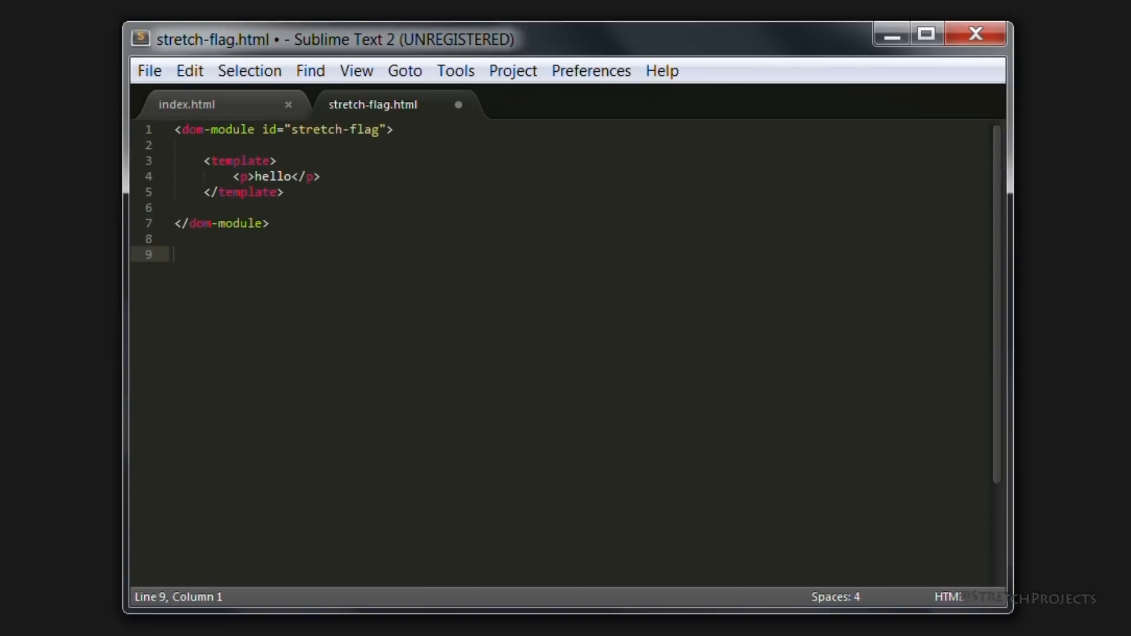
Step: Add a <script> block calling Polymer({ is: "stretch-flag" }); below the dom-module
type("<script>")
type("</")
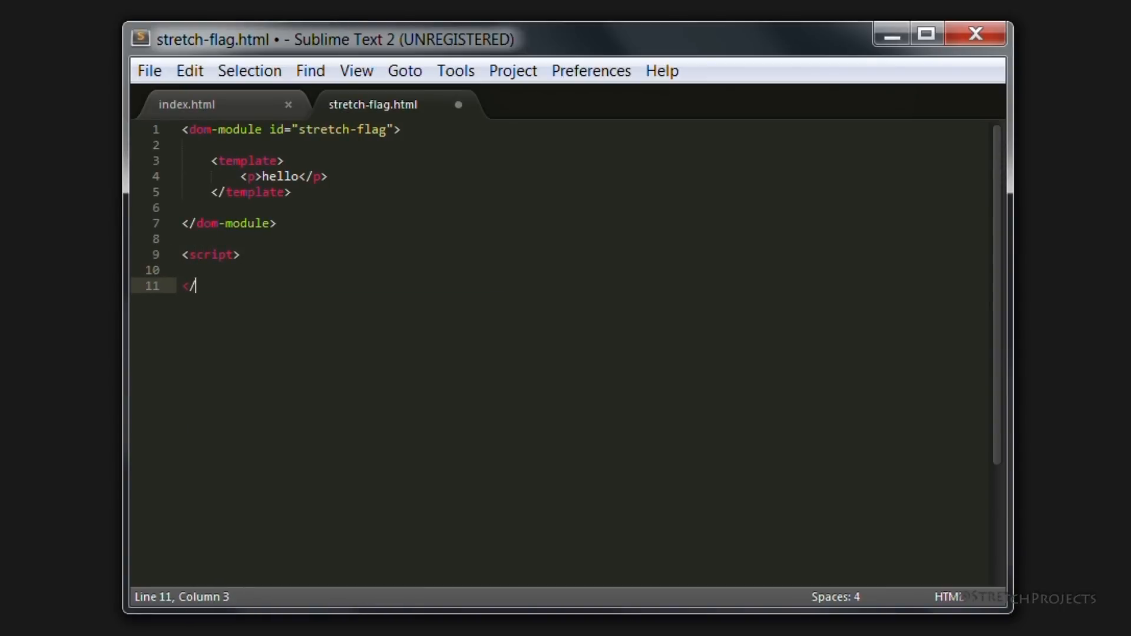
type("script>")
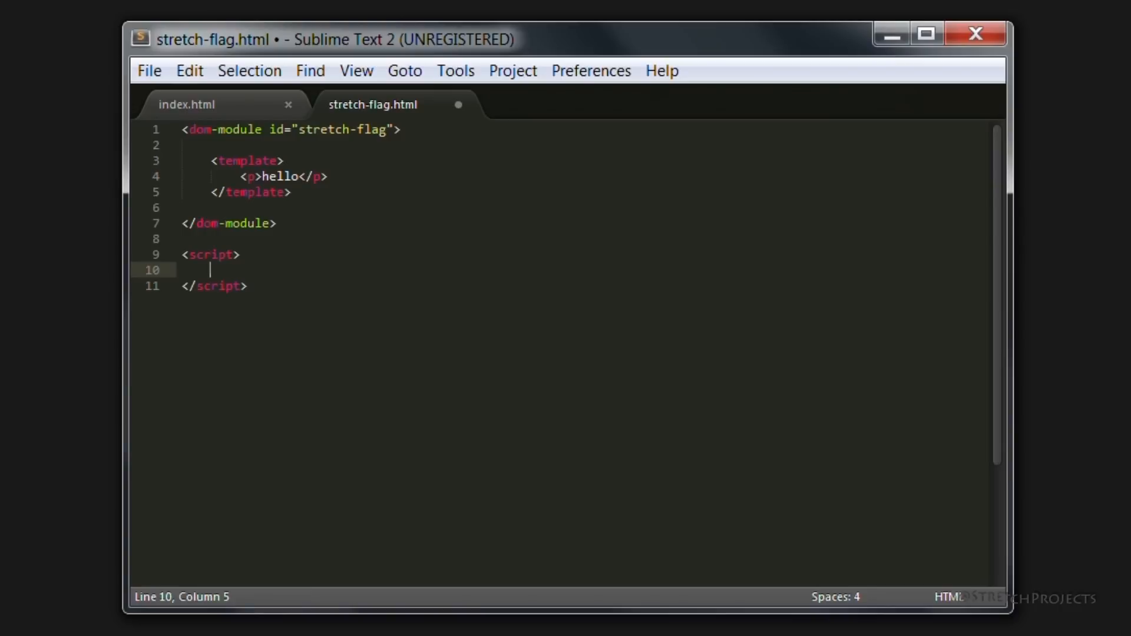
type("Pol")
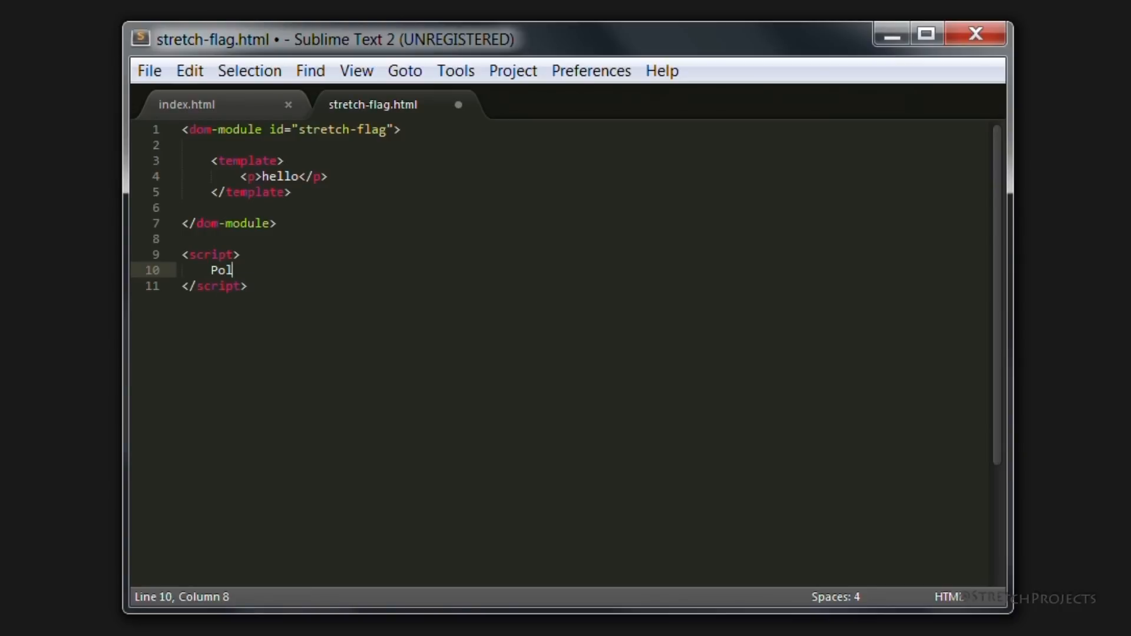
type("ymer")
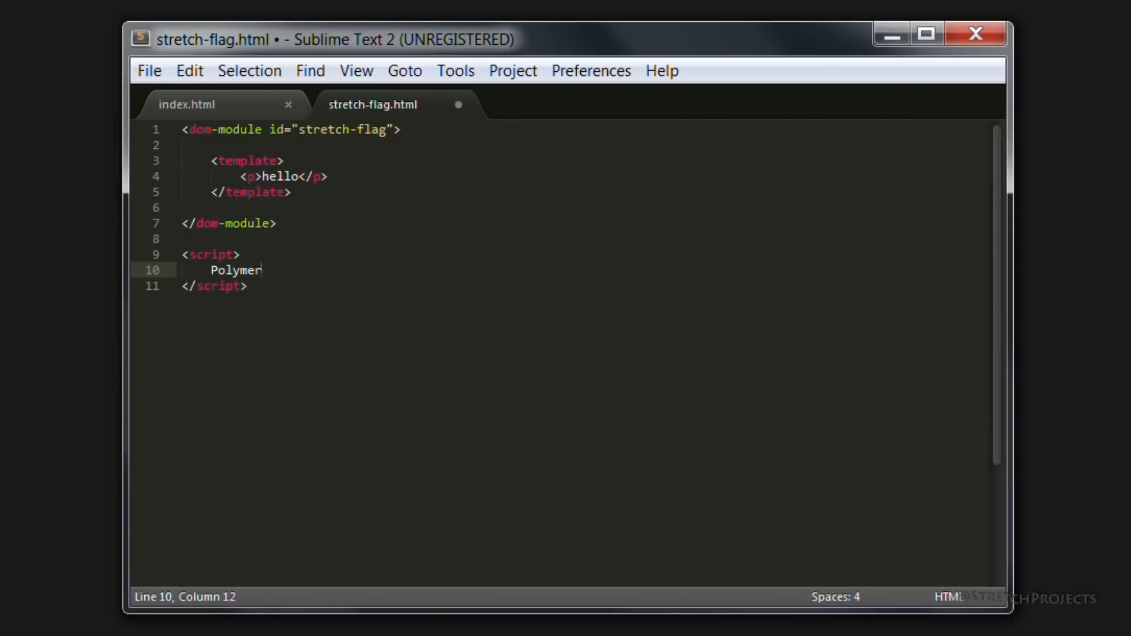
type("(")
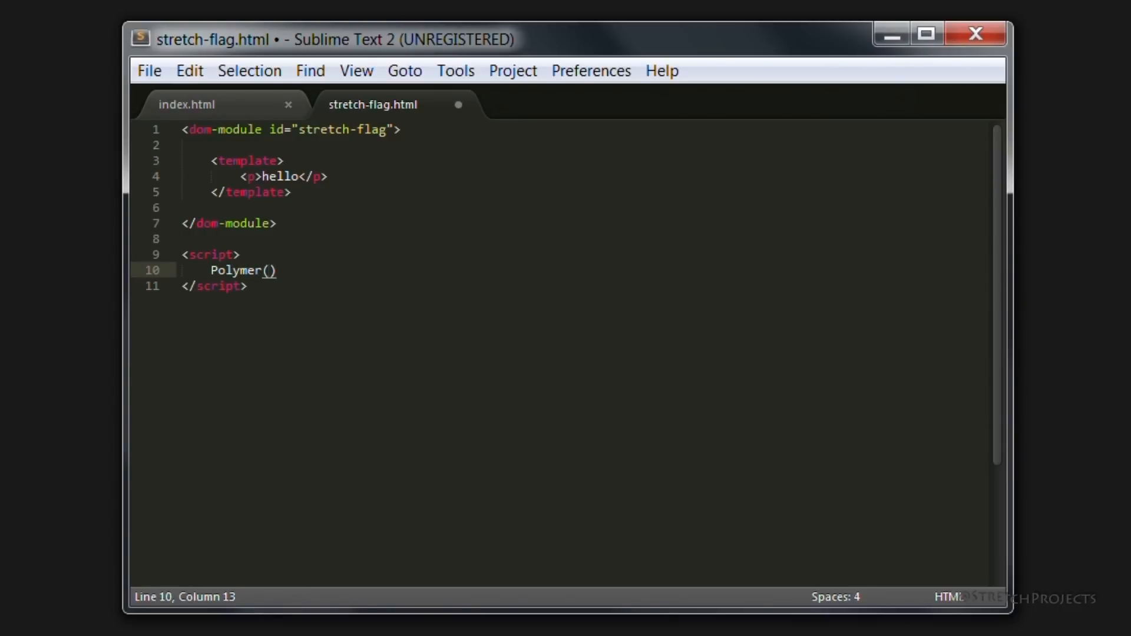
type("{")
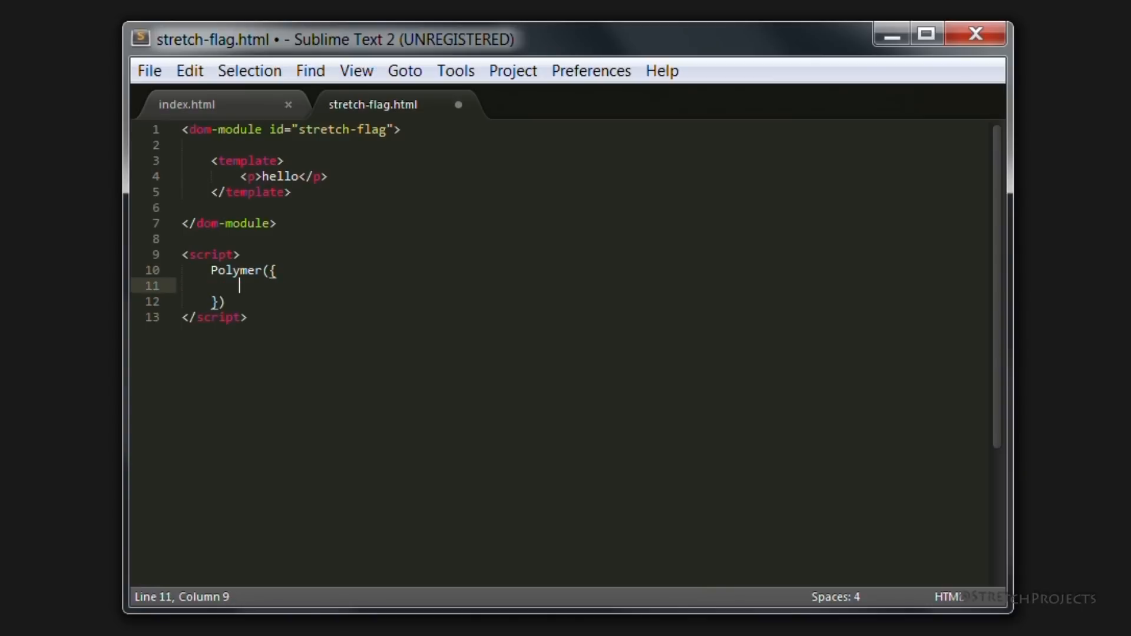
type(";")
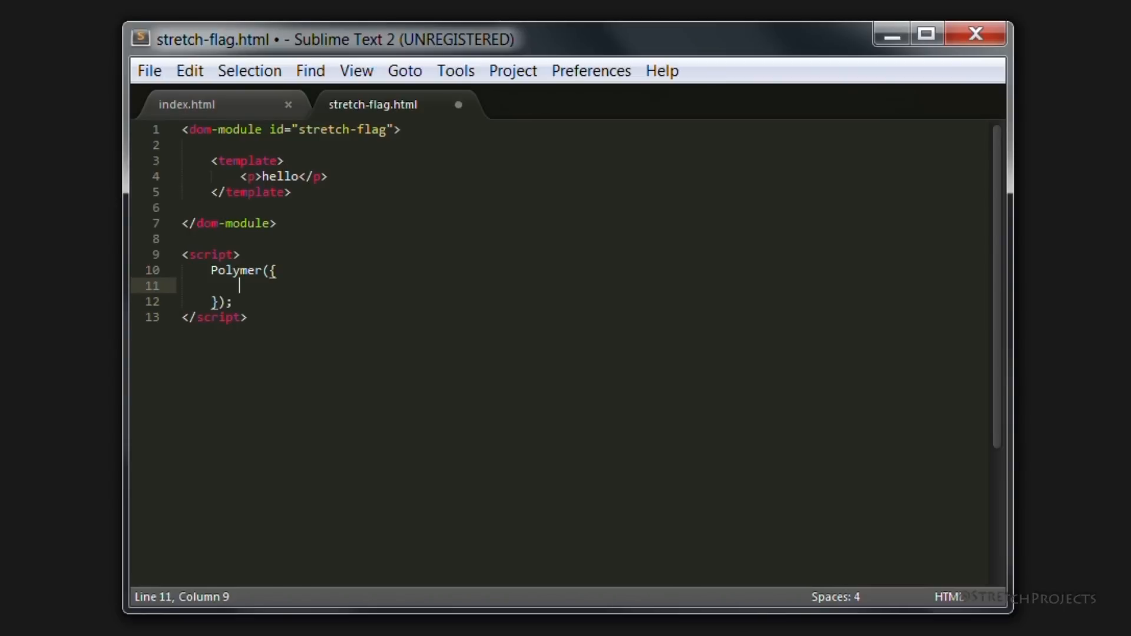
type("is")
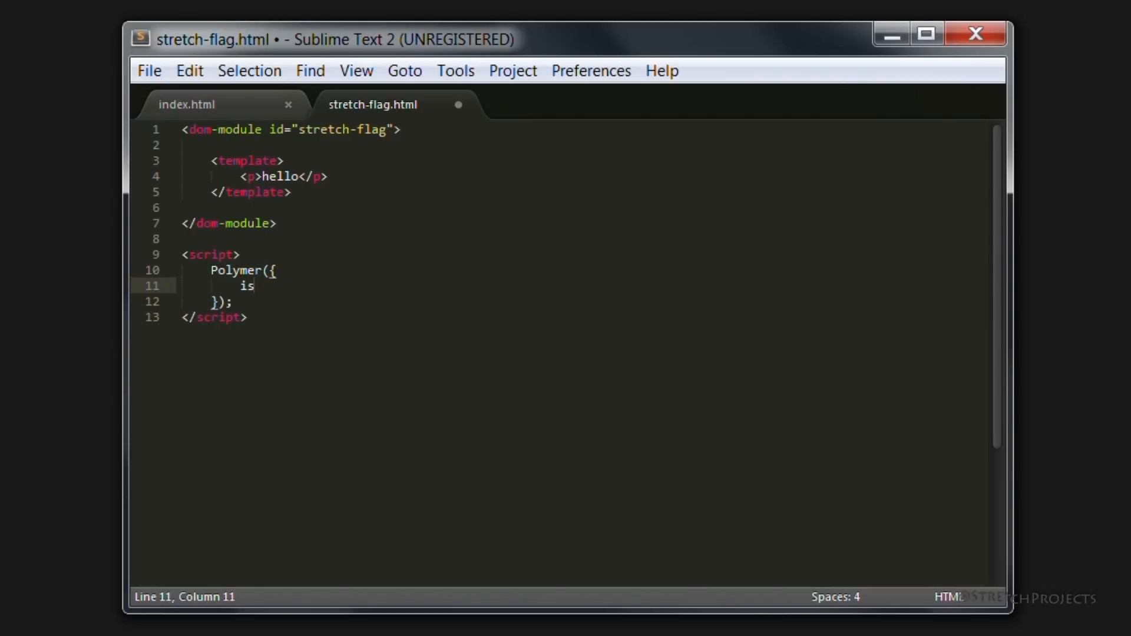
type(":")
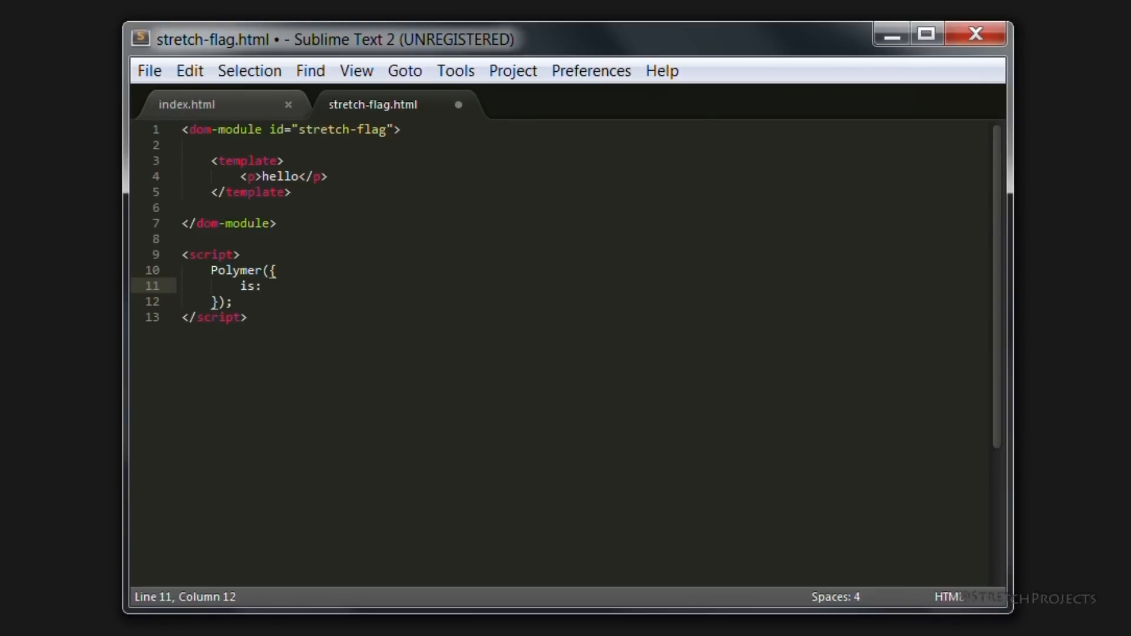
type("str")
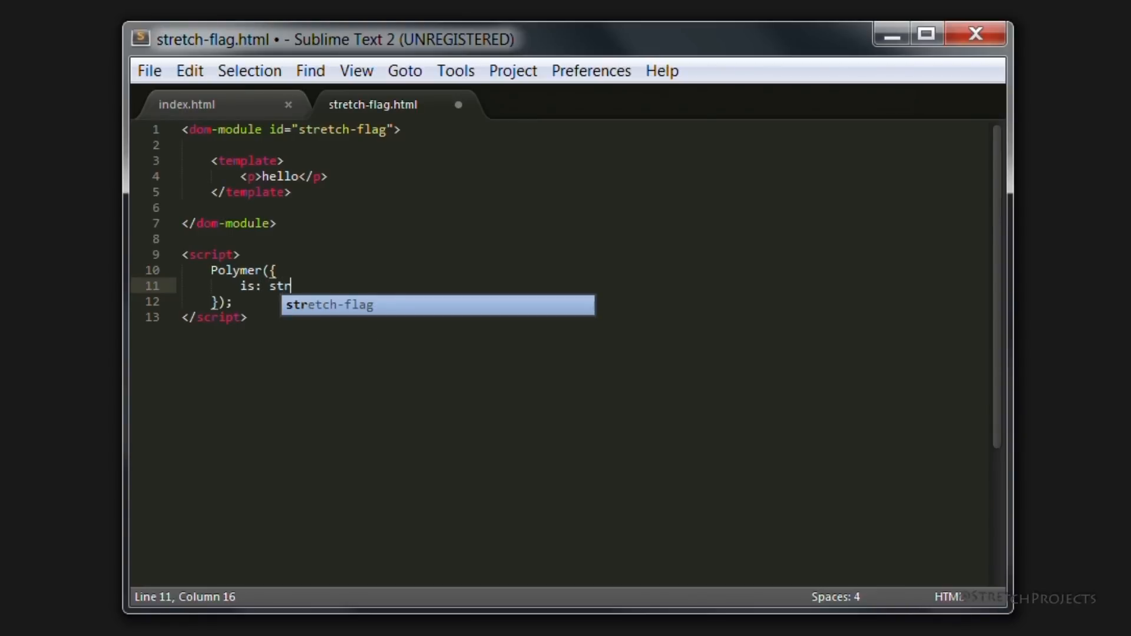
type("ech-f")
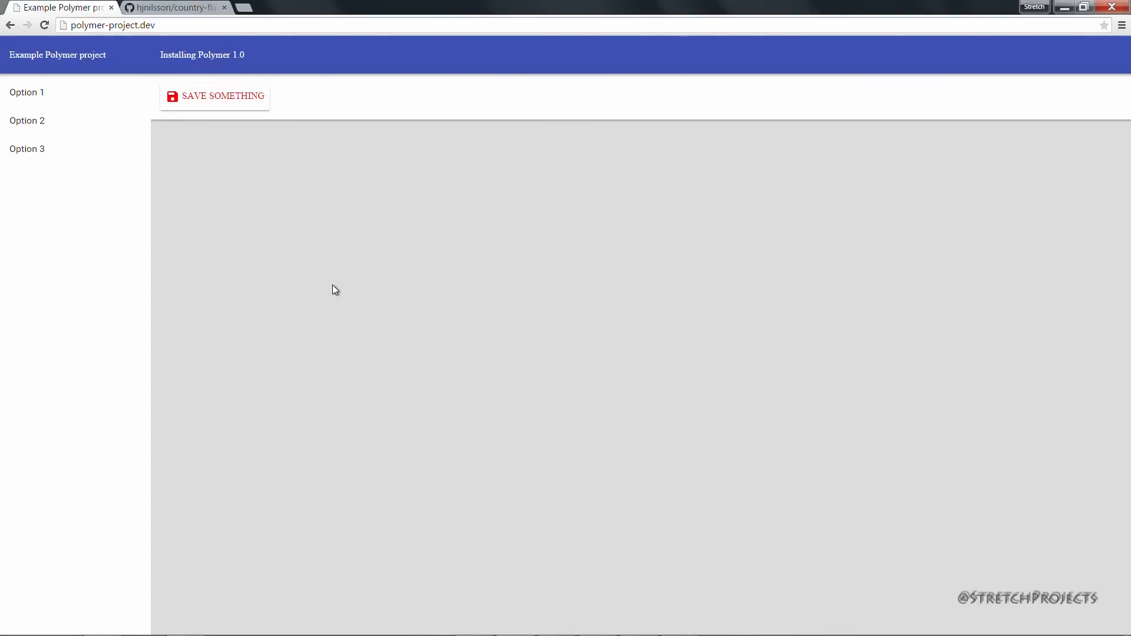
Step: Reload the demo page so the element's 'hello' text renders
left_click(215, 95)
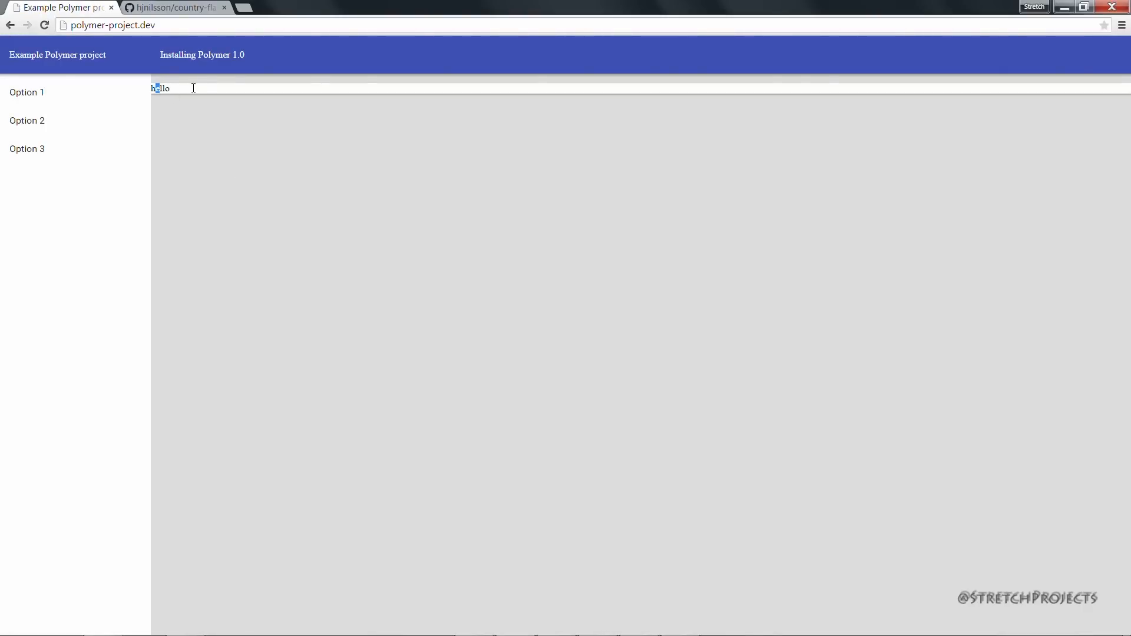
left_click(241, 181)
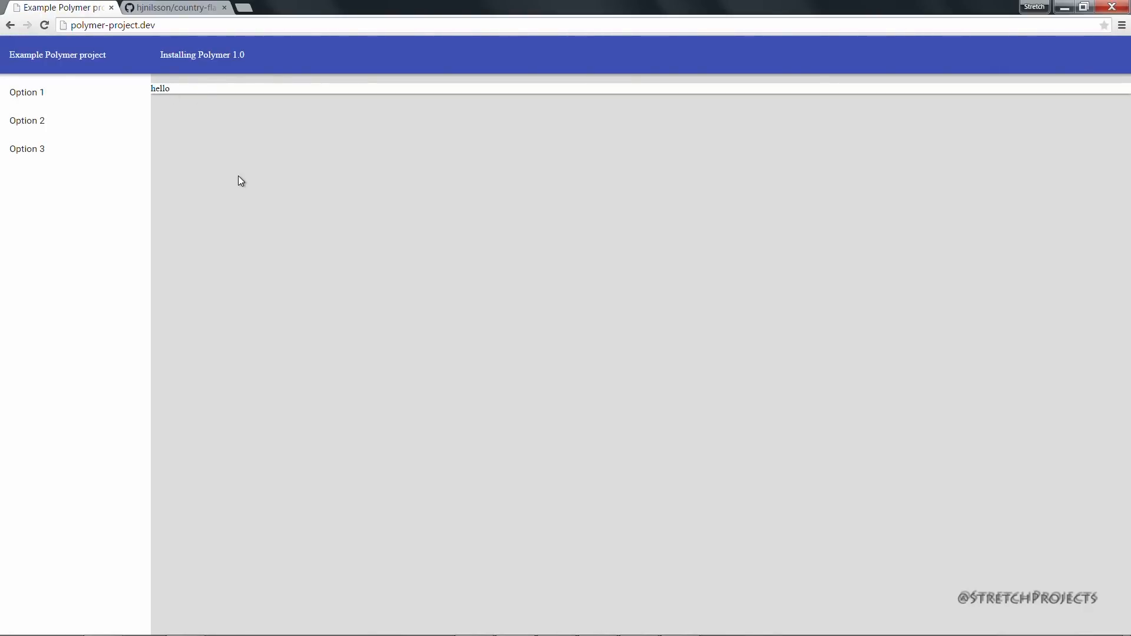
mouse_move(274, 188)
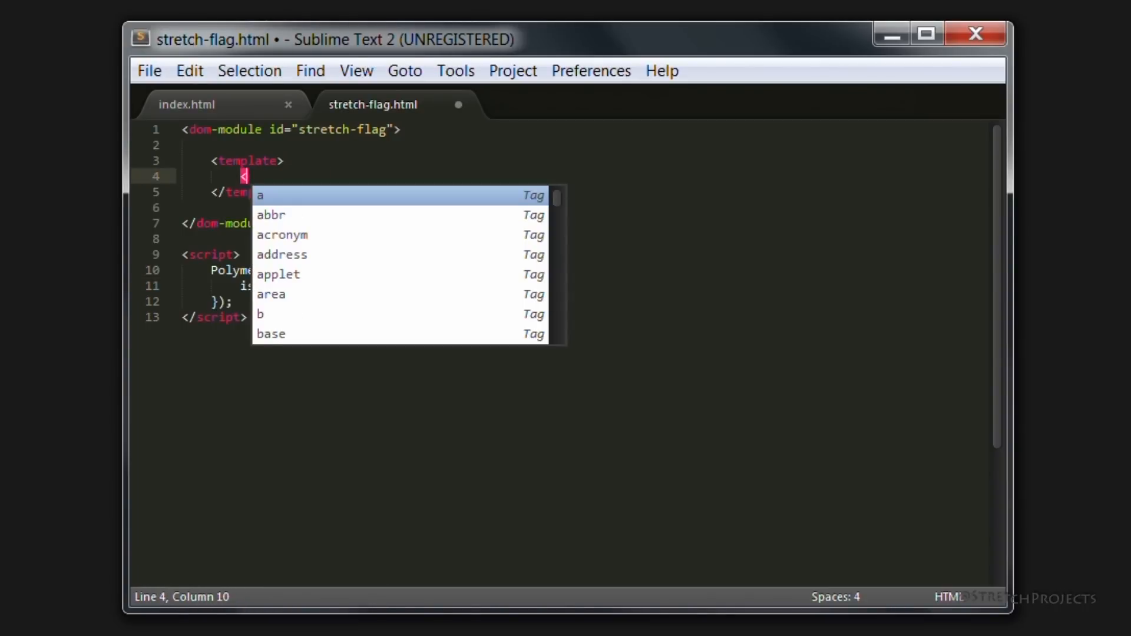
Step: Replace the hello paragraph with <img src="/bower_components/coun..."> beginning the flag path
type("img")
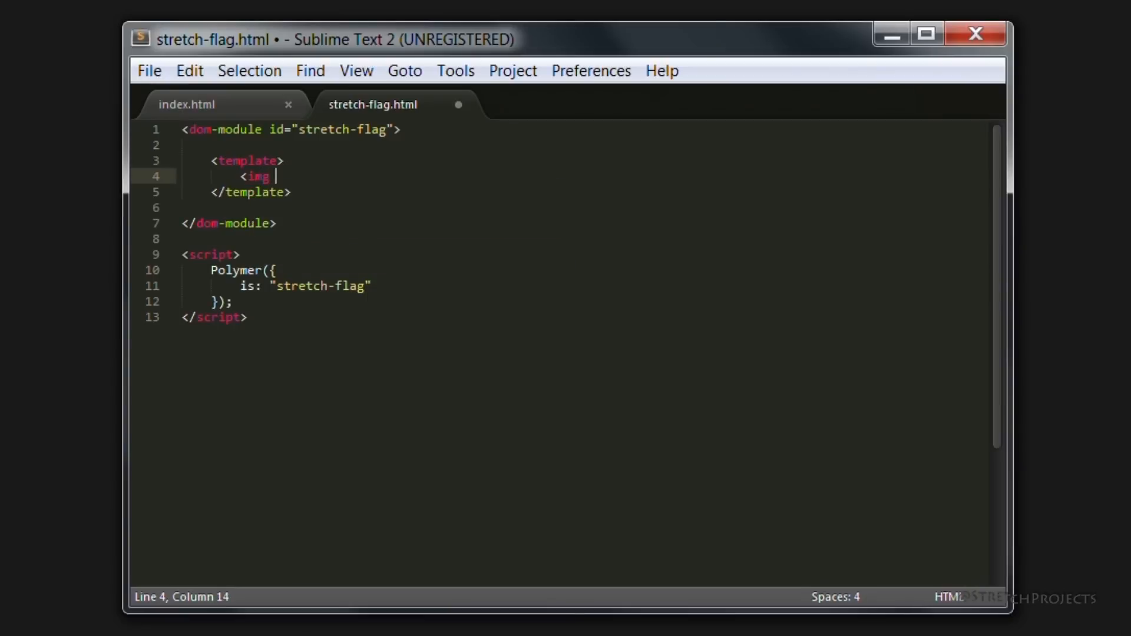
type("src=\"\">")
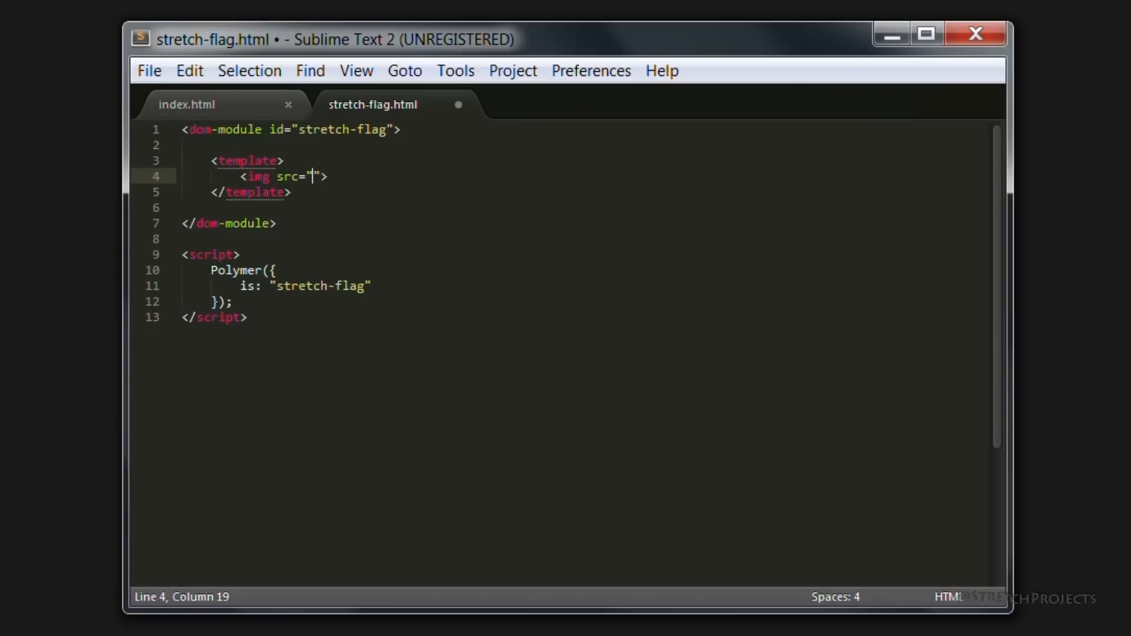
type("/bowe")
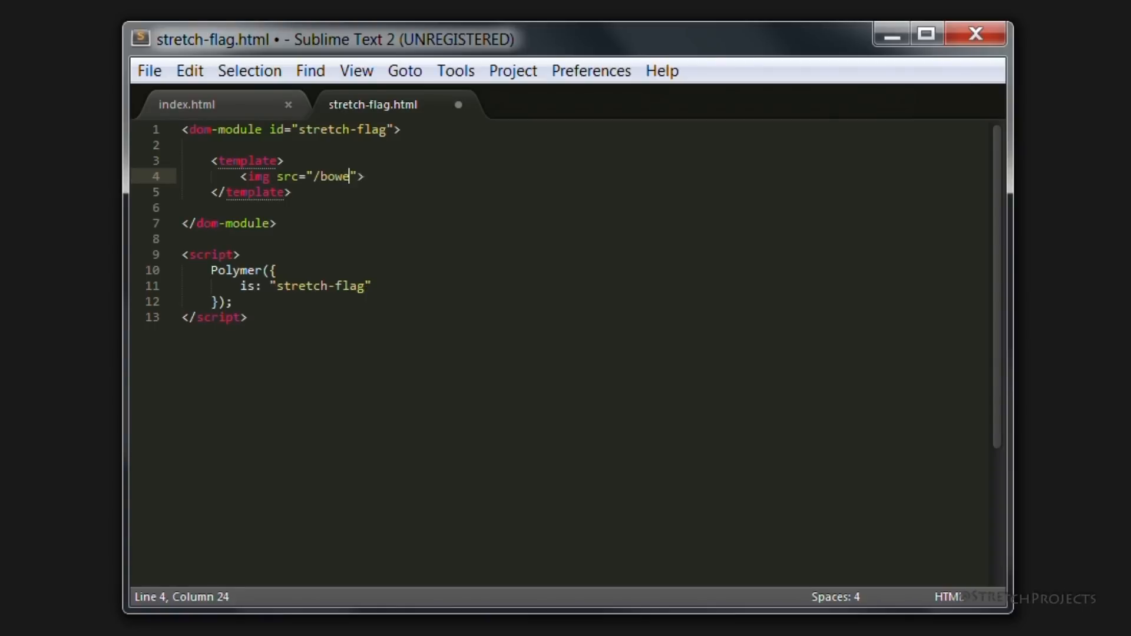
type("r_componen")
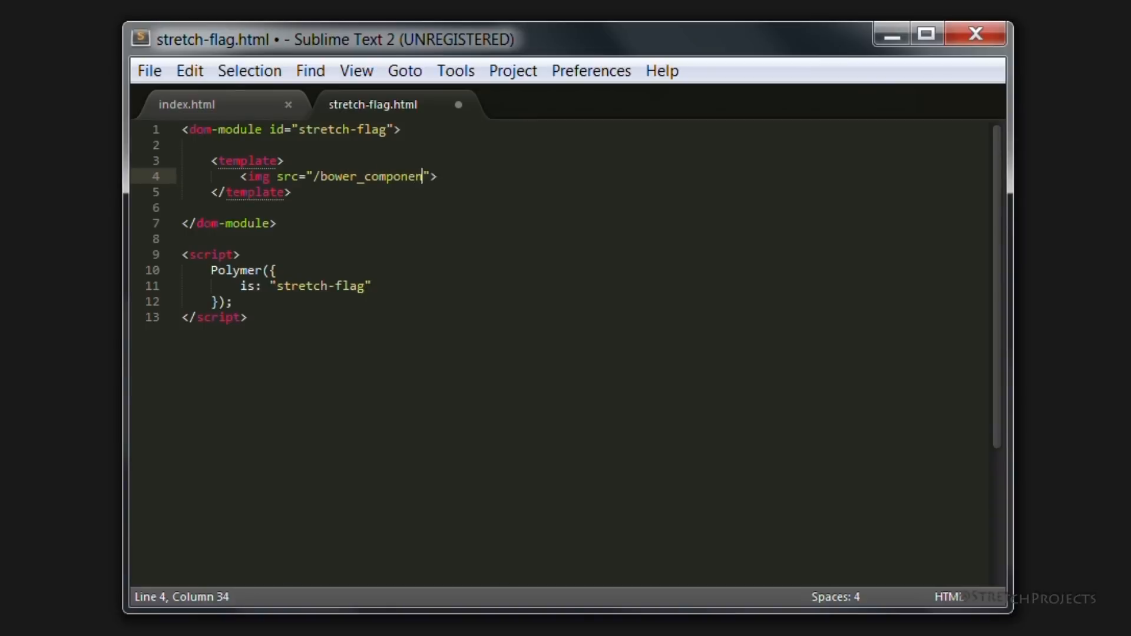
type("ts/")
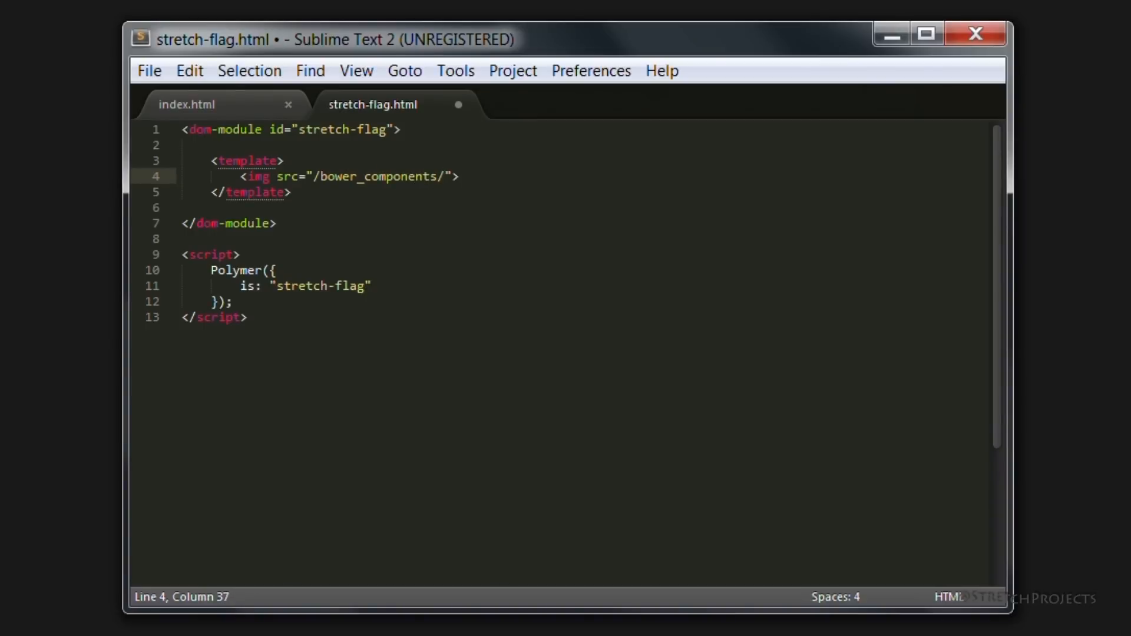
type("coun")
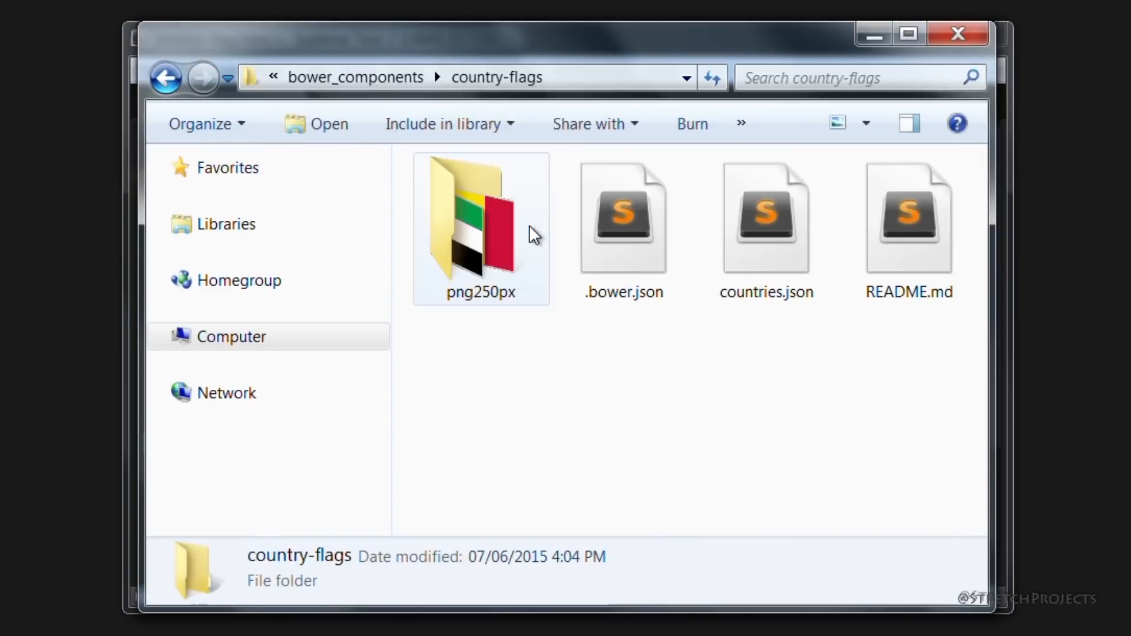
Step: Check the exact png250px folder name inside country-flags without renaming it
left_click(481, 230)
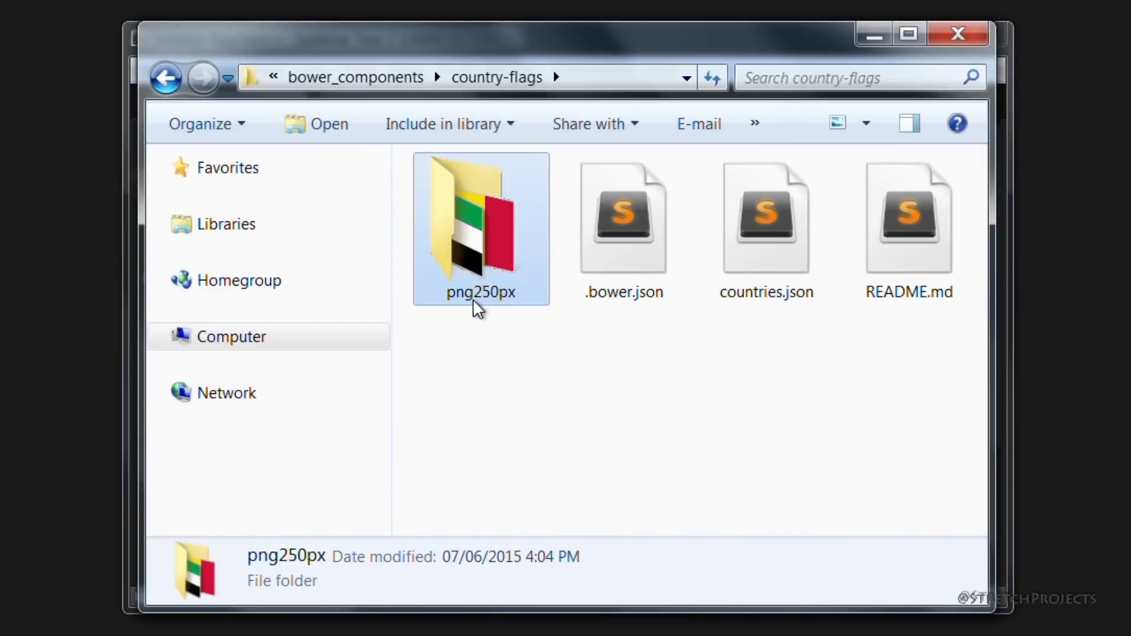
left_click(481, 291)
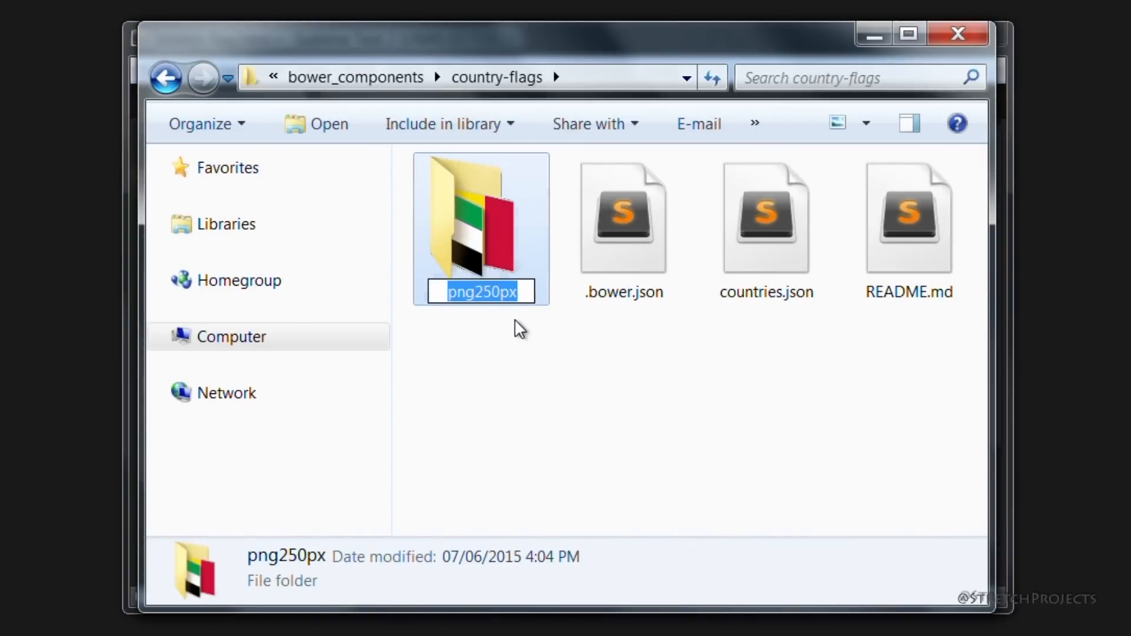
left_click(506, 314)
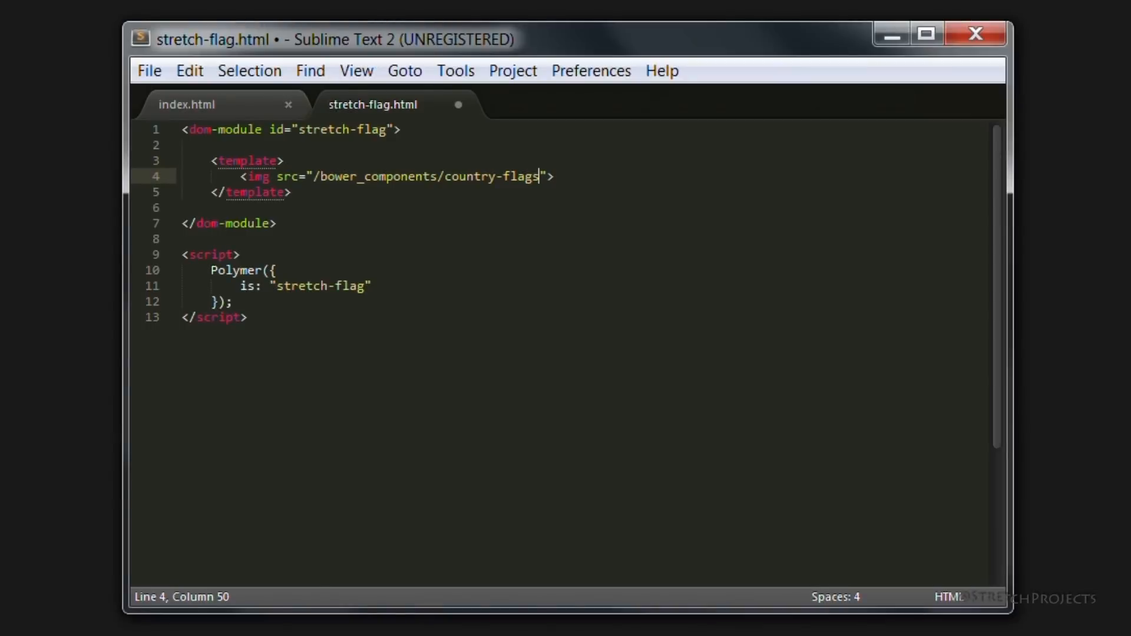
Step: Complete the src to /bower_components/country-flags/png250px/ae.png and save stretch-flag.html
type("/png250px")
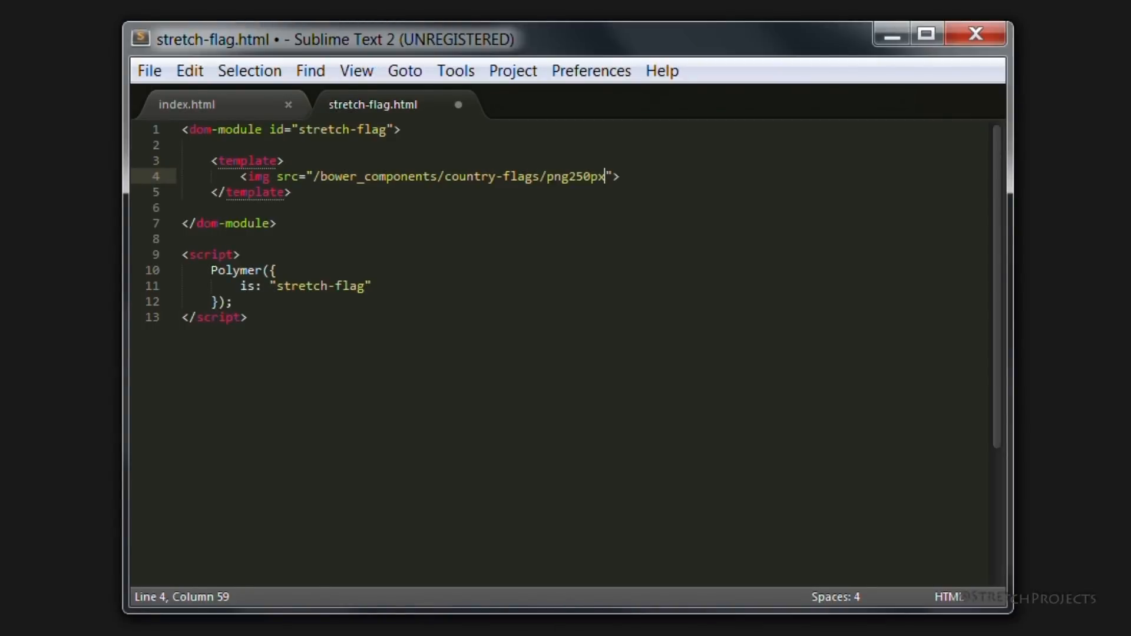
type("/")
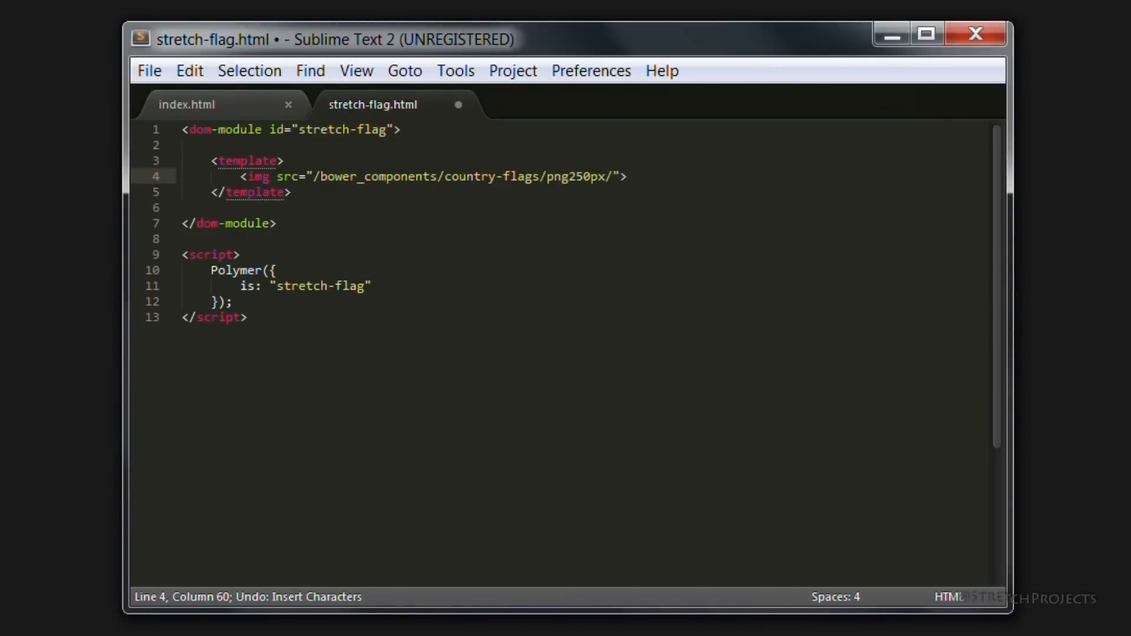
type("ae.png")
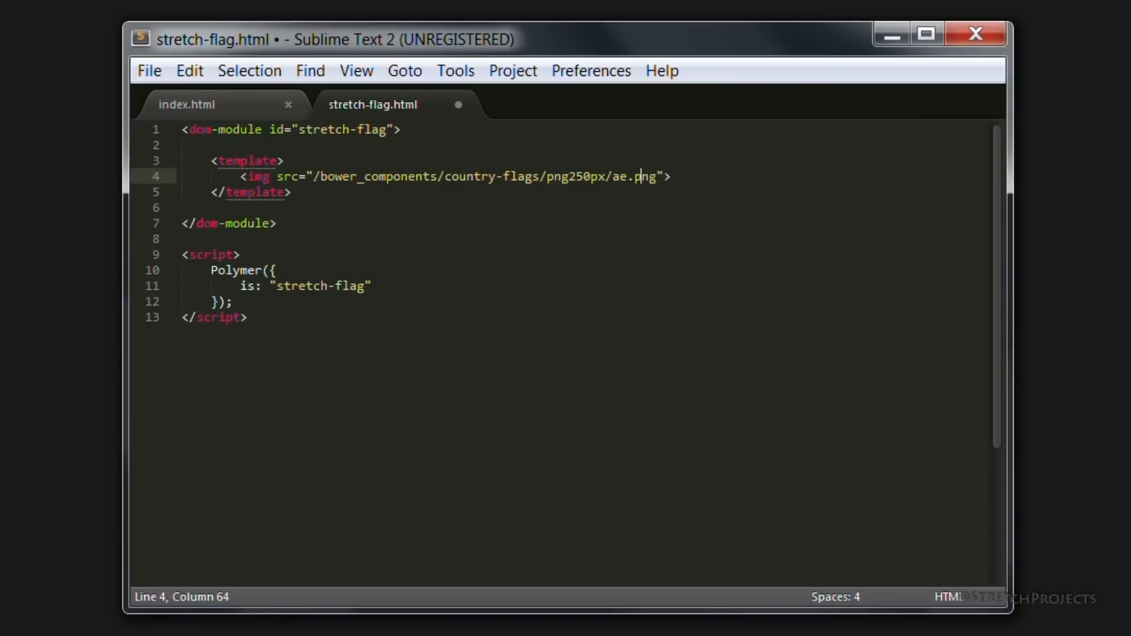
key("ctrl+s")
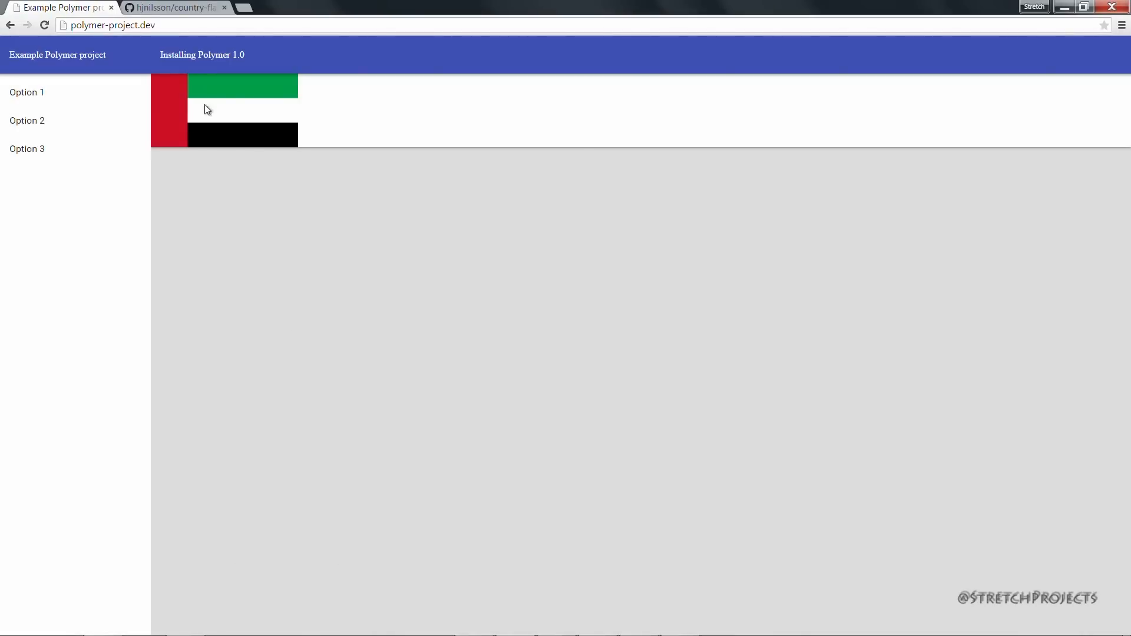
mouse_move(393, 304)
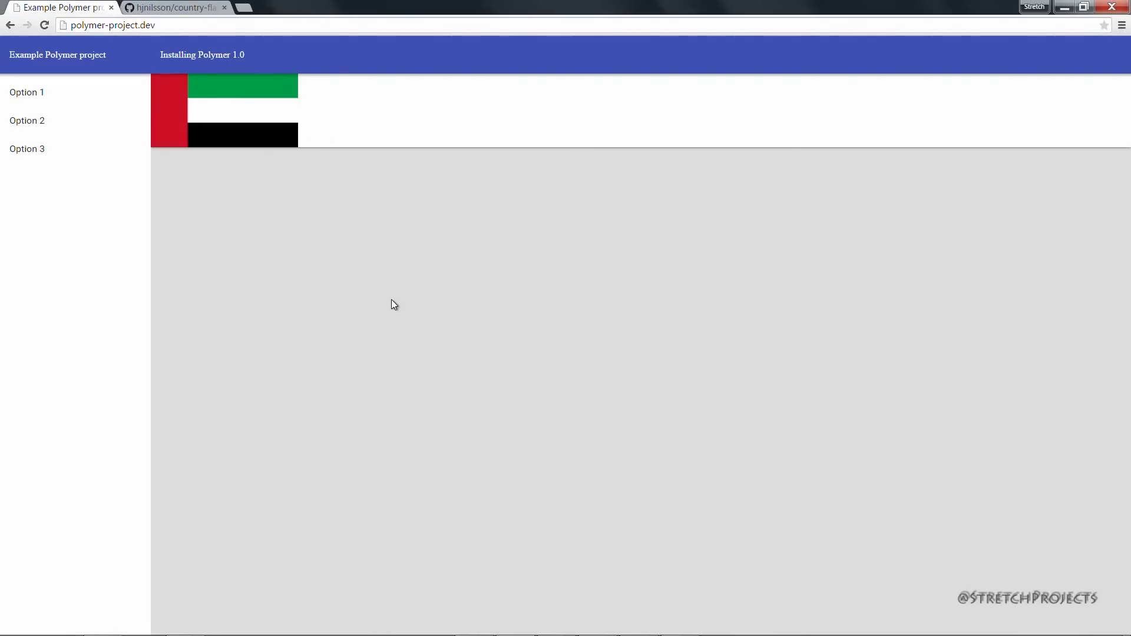
mouse_move(429, 303)
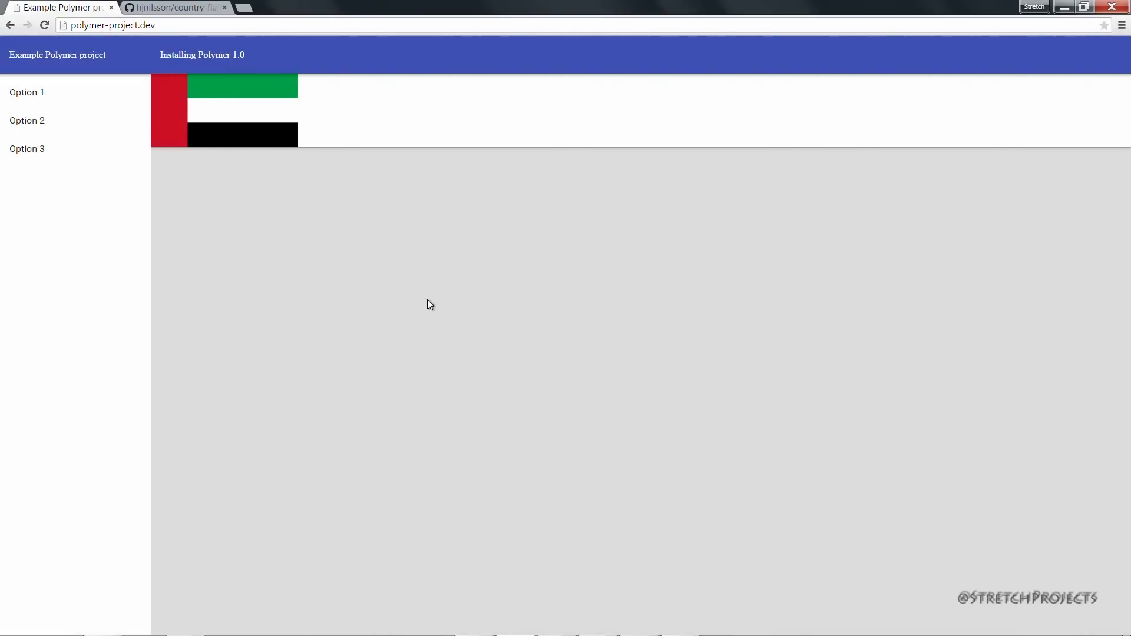
mouse_move(203, 99)
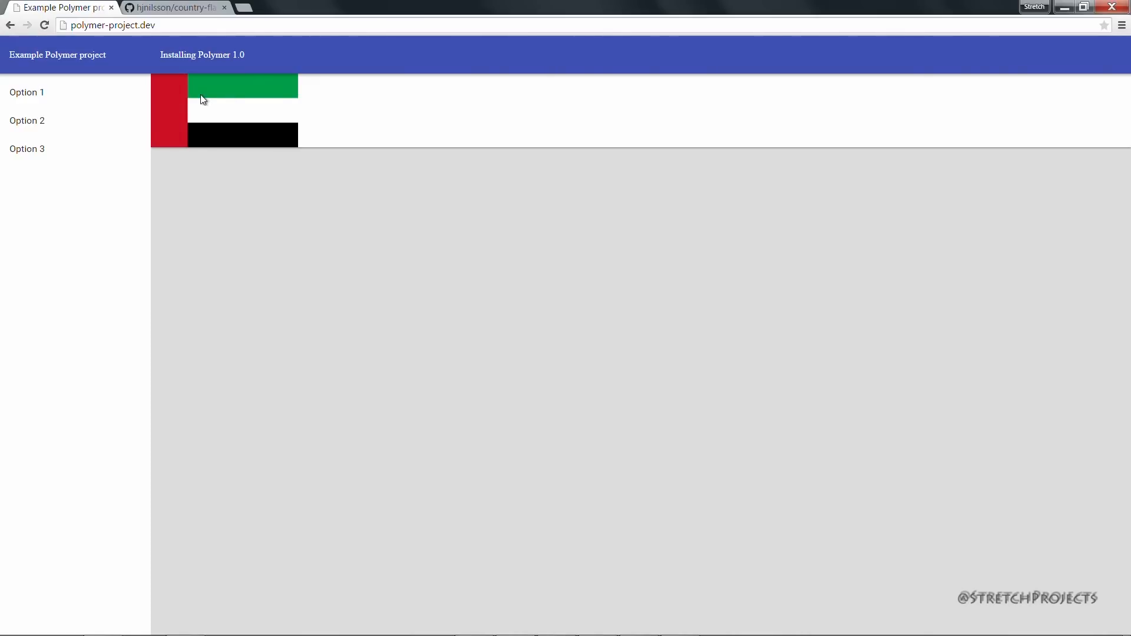
mouse_move(344, 210)
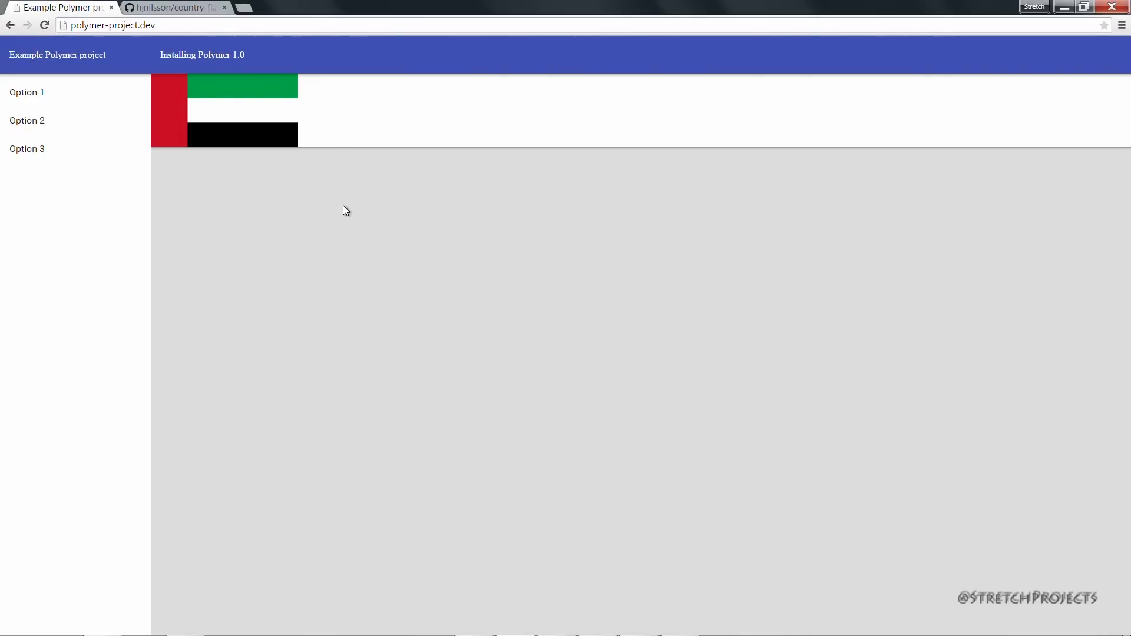
mouse_move(484, 504)
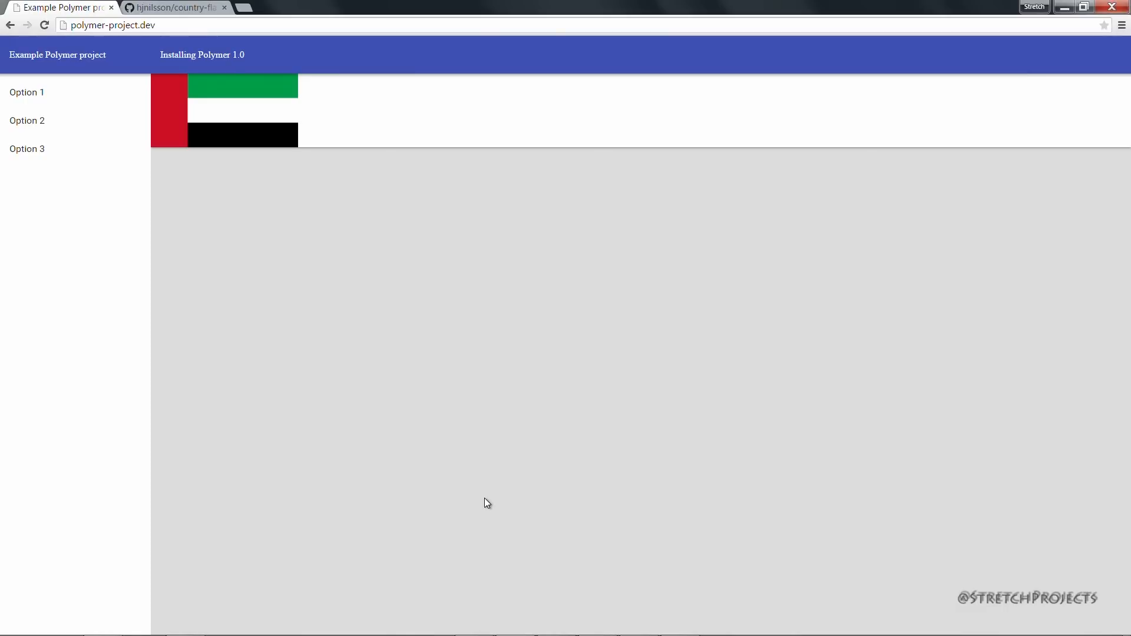
mouse_move(173, 78)
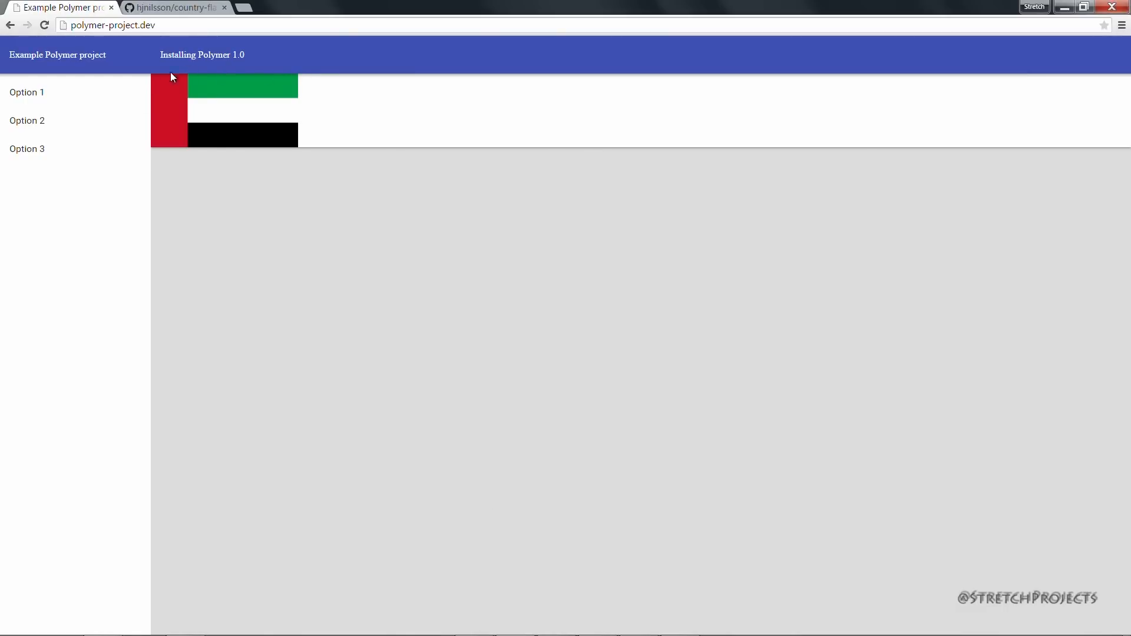
mouse_move(150, 131)
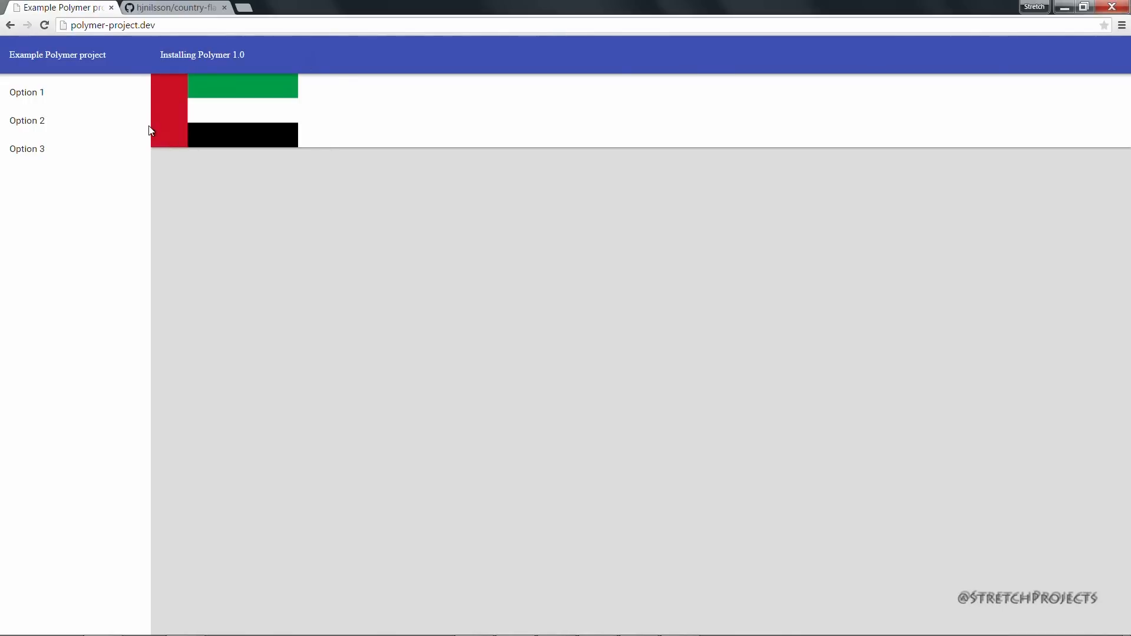
mouse_move(420, 218)
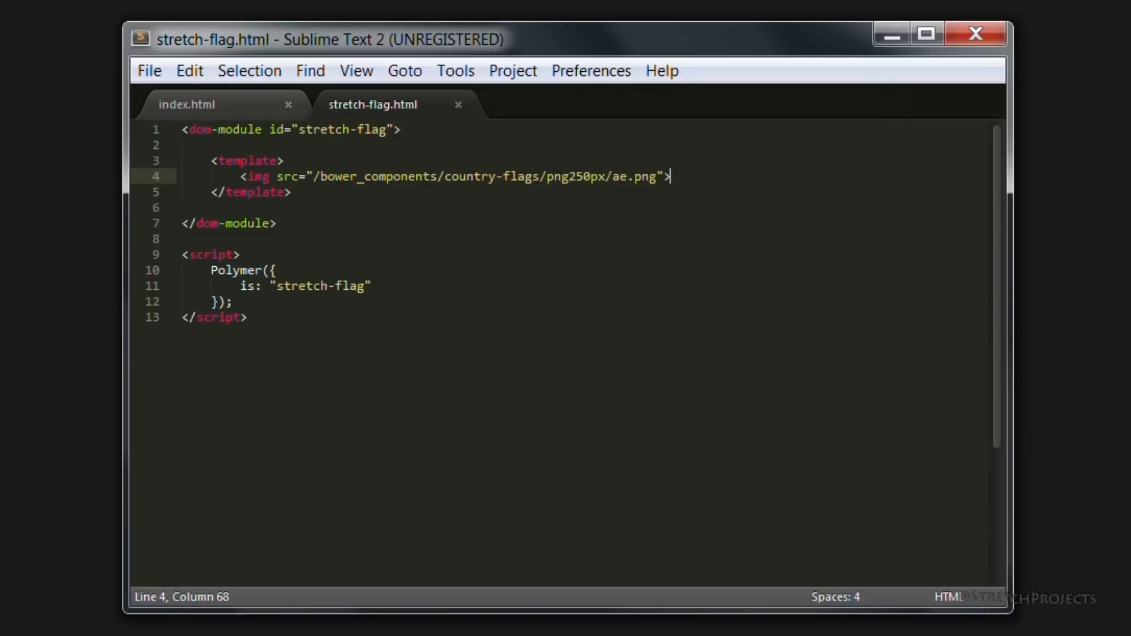
mouse_move(442, 153)
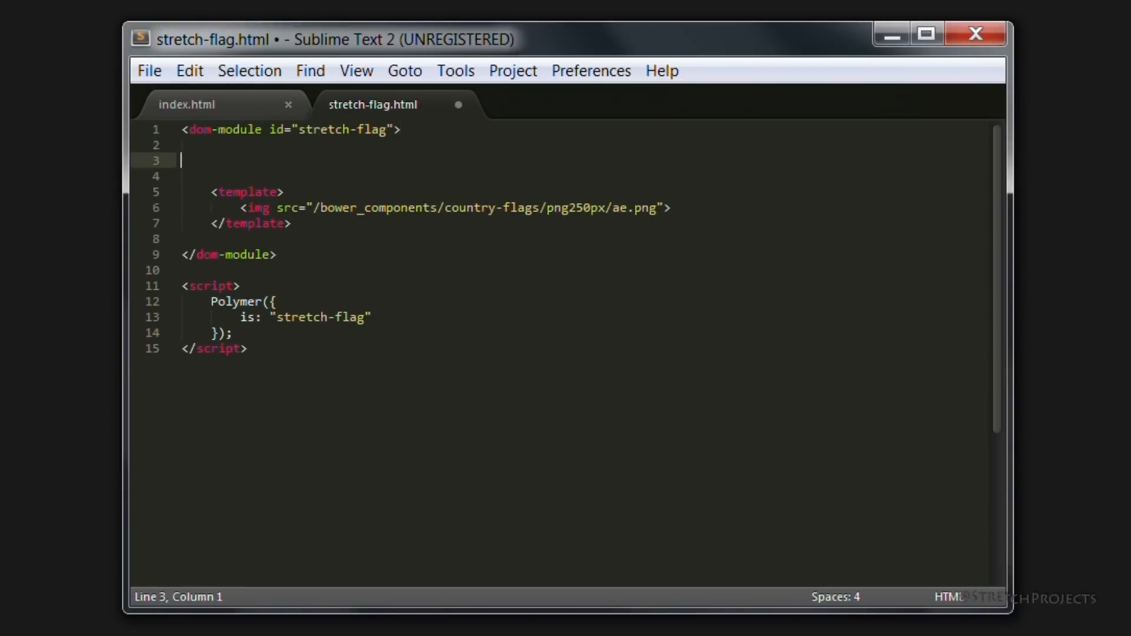
Step: Add a style block with a #flag padding rule and give the img id="flag"
type("<style>")
type("</style>")
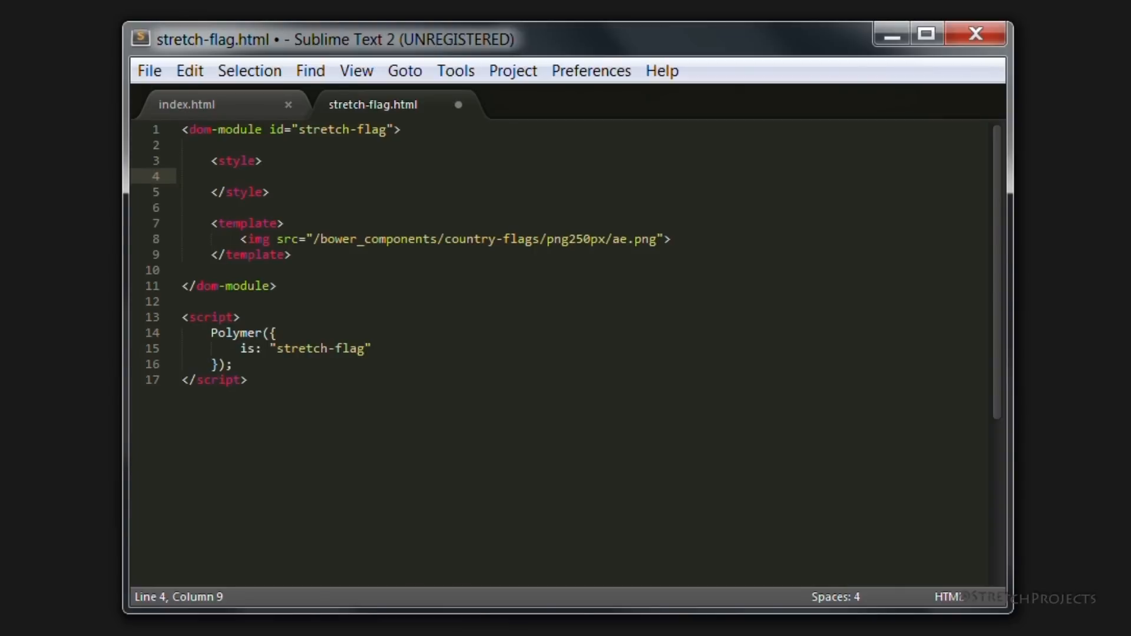
mouse_move(285, 273)
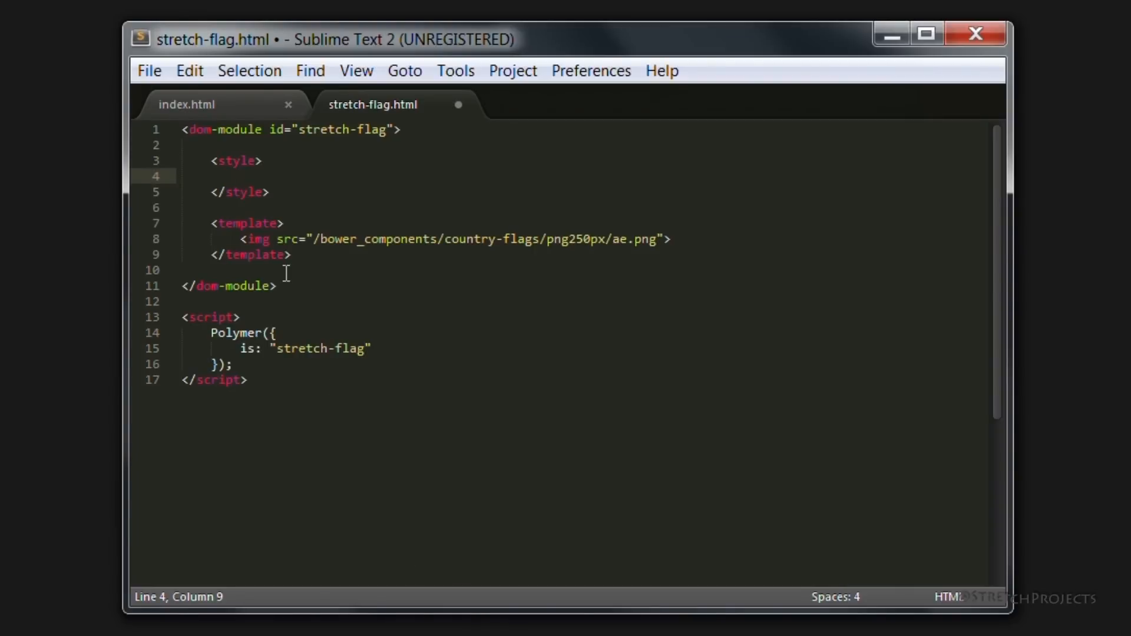
type("id")
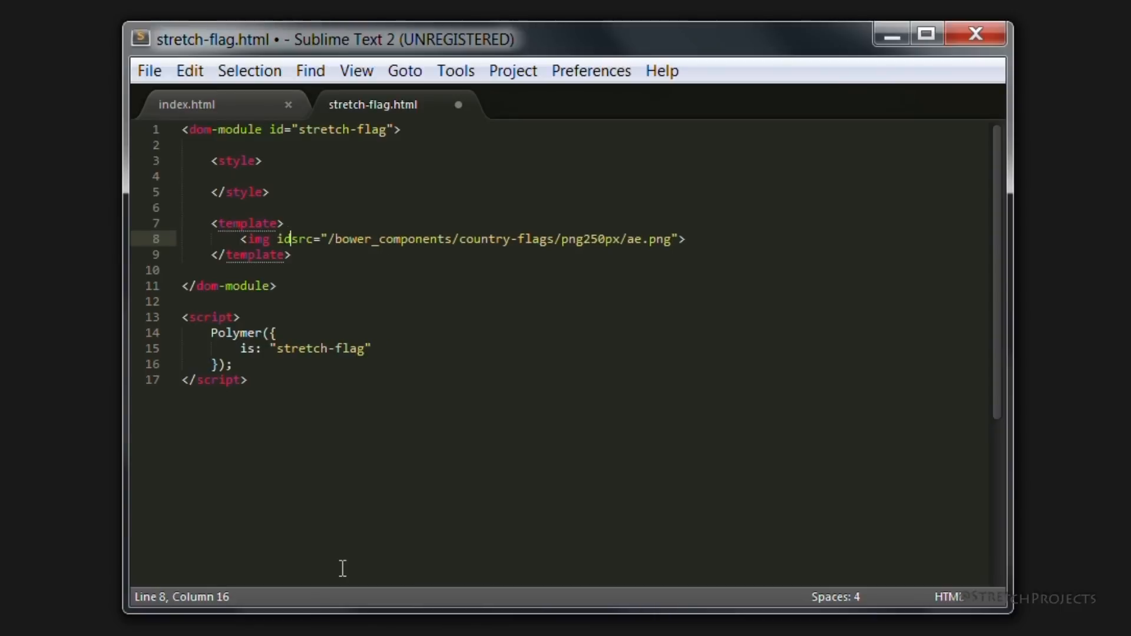
type("=\"flag\"")
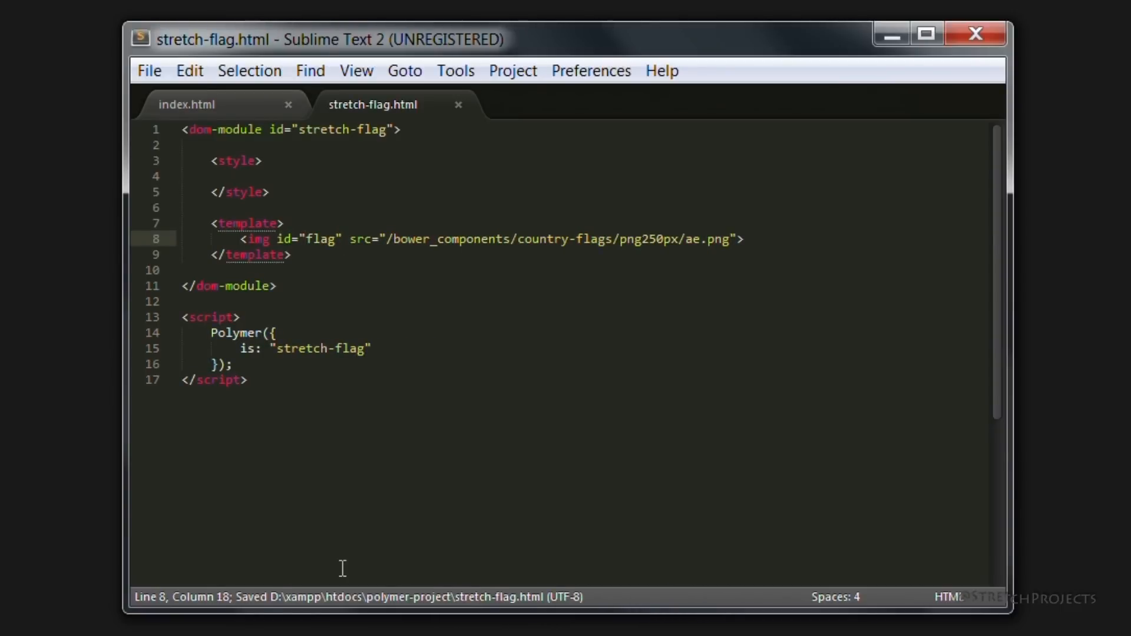
type("#flag {")
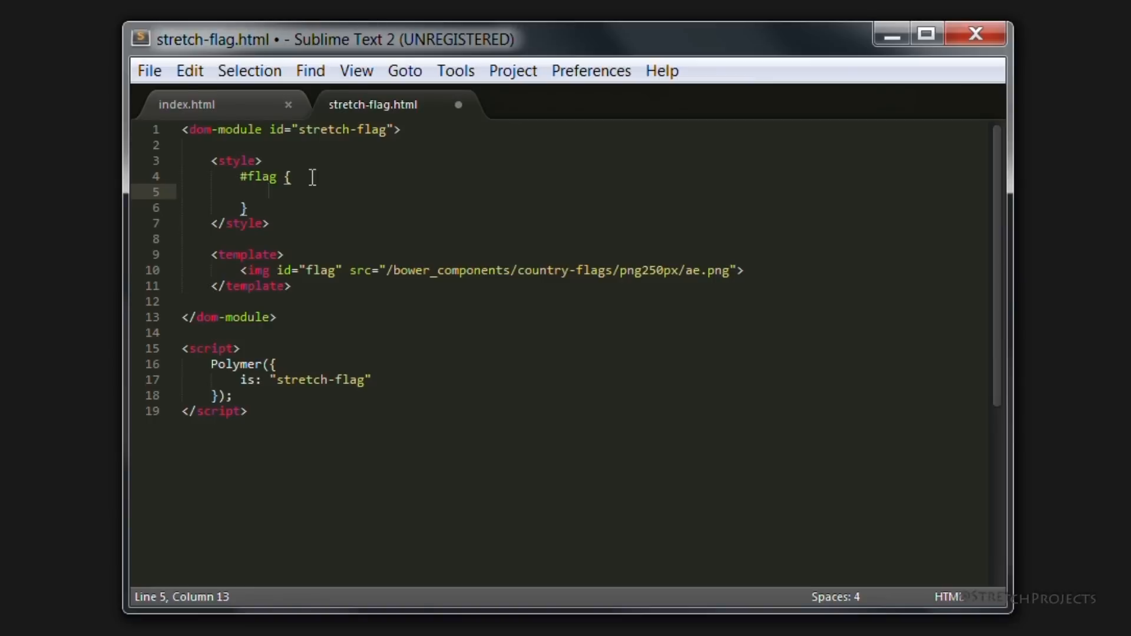
type("padding:1;")
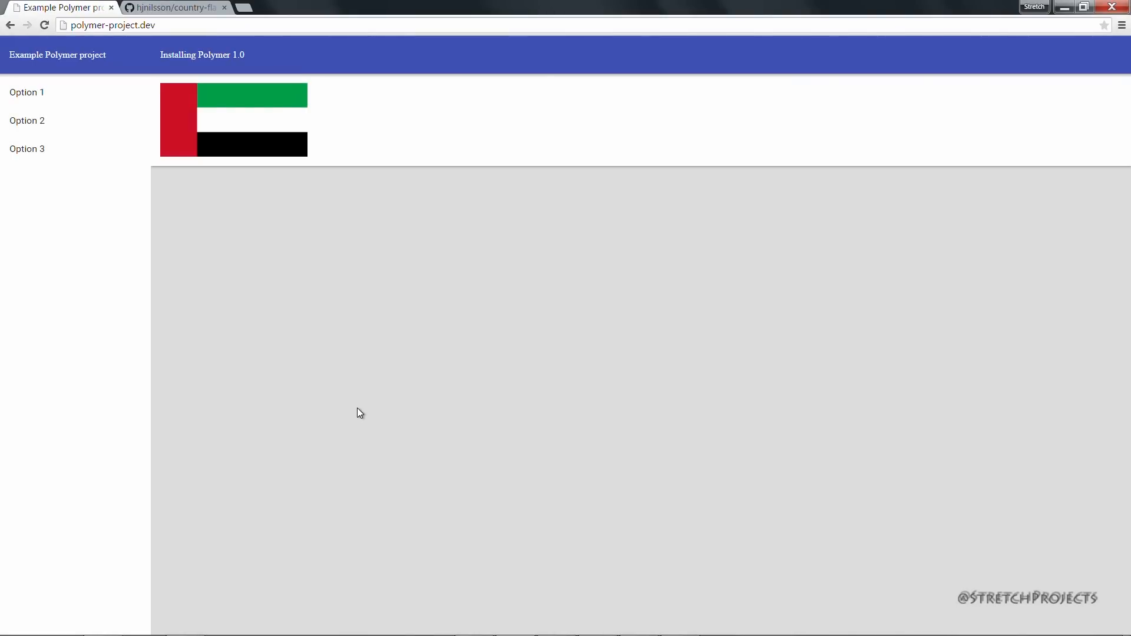
mouse_move(364, 428)
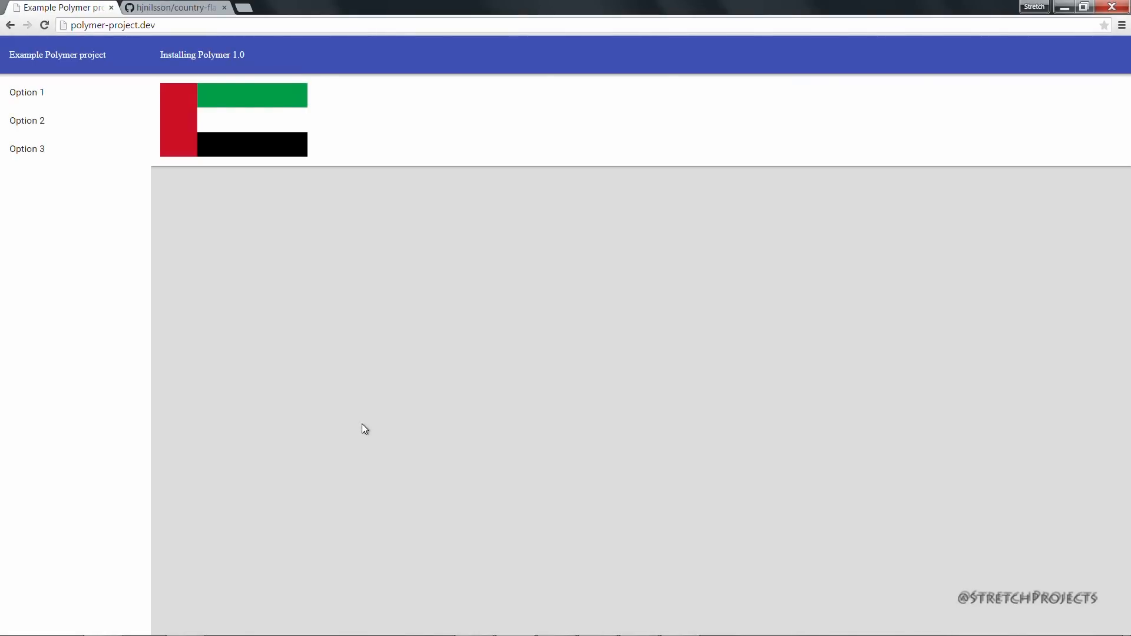
mouse_move(278, 205)
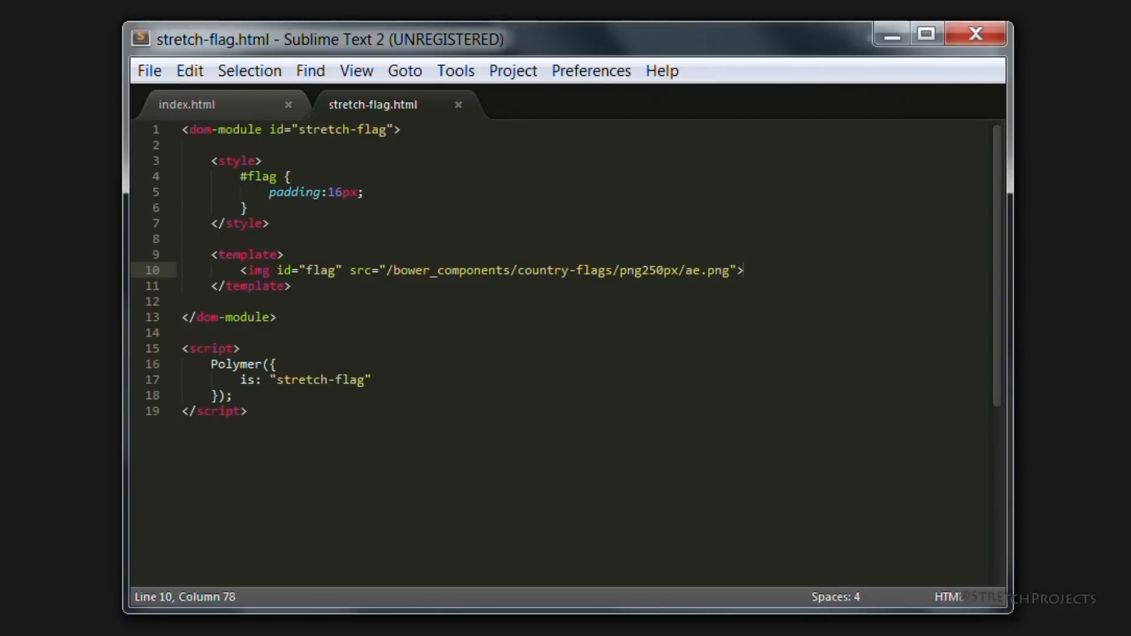
Step: Start a <select> element on a new line right after the flag image tag
left_click(745, 270)
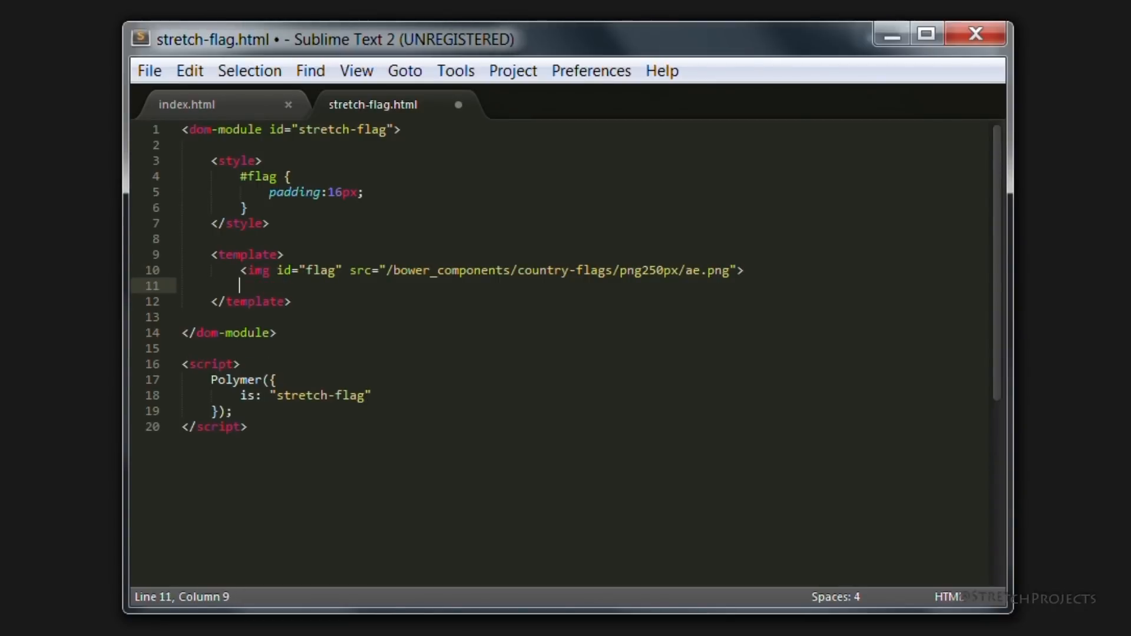
type("<select>")
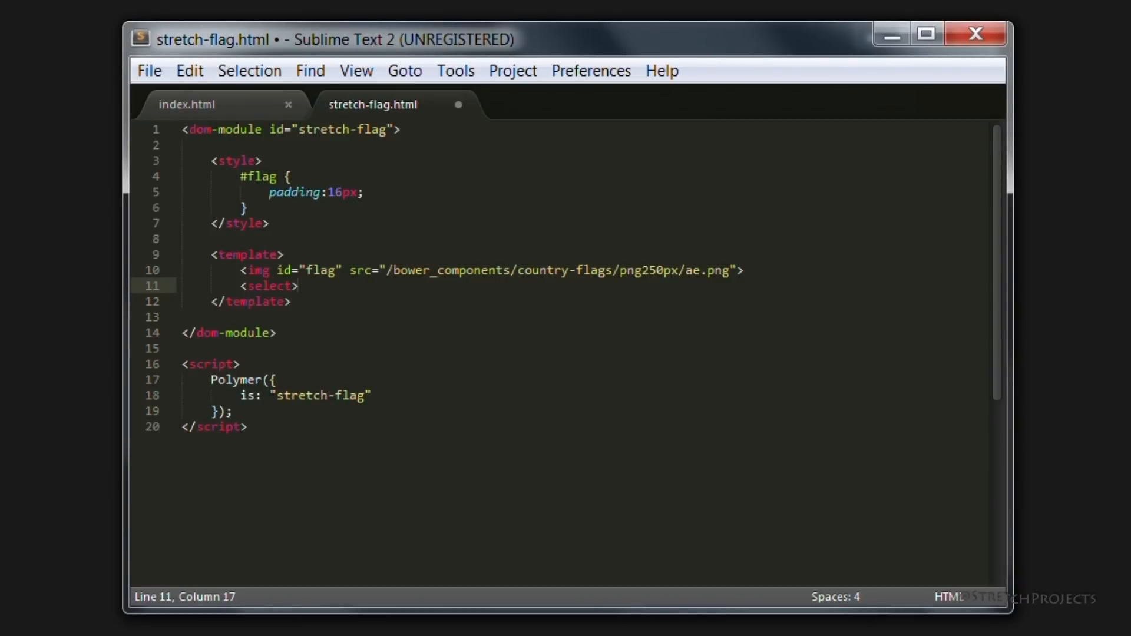
key("enter")
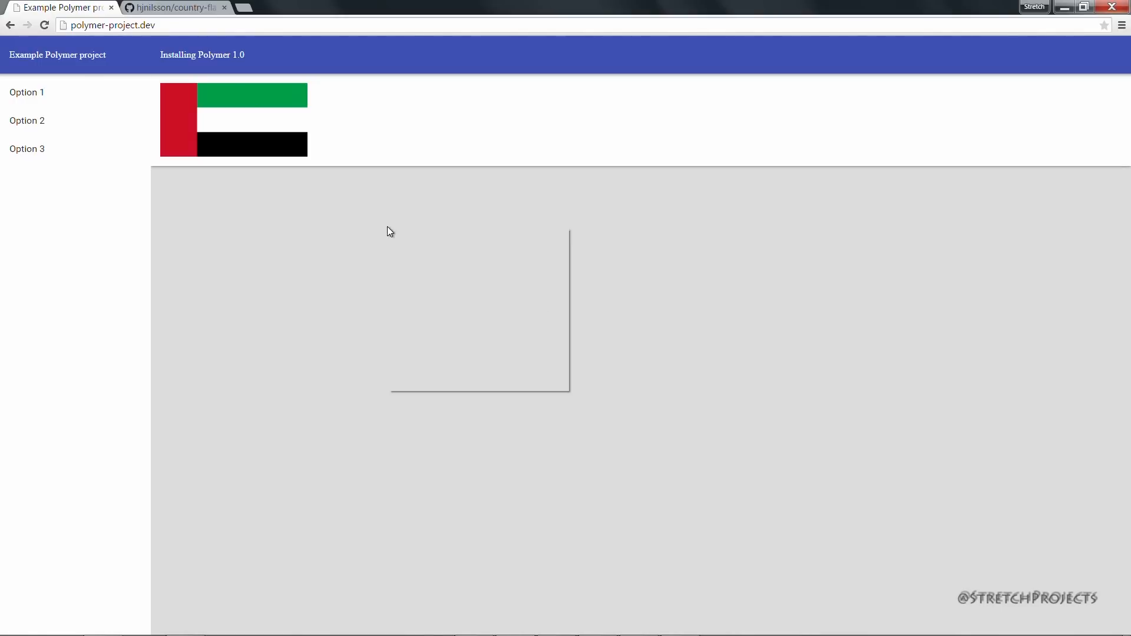
Step: Reload the Chrome page to show the padded UAE flag with the dropdown below it
left_click(401, 168)
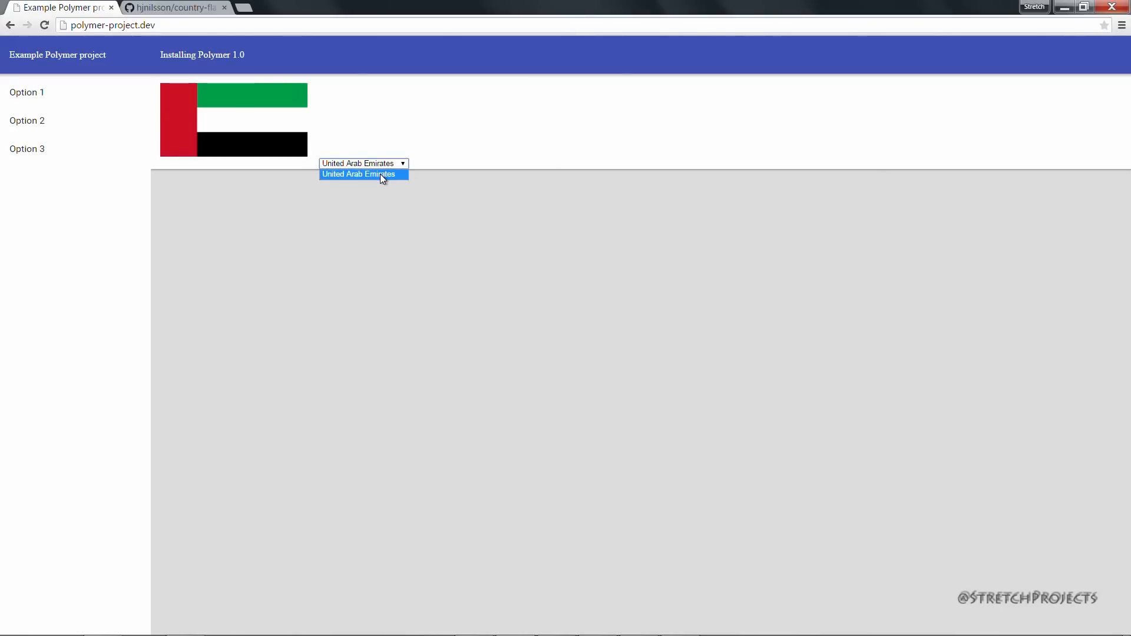
left_click(364, 175)
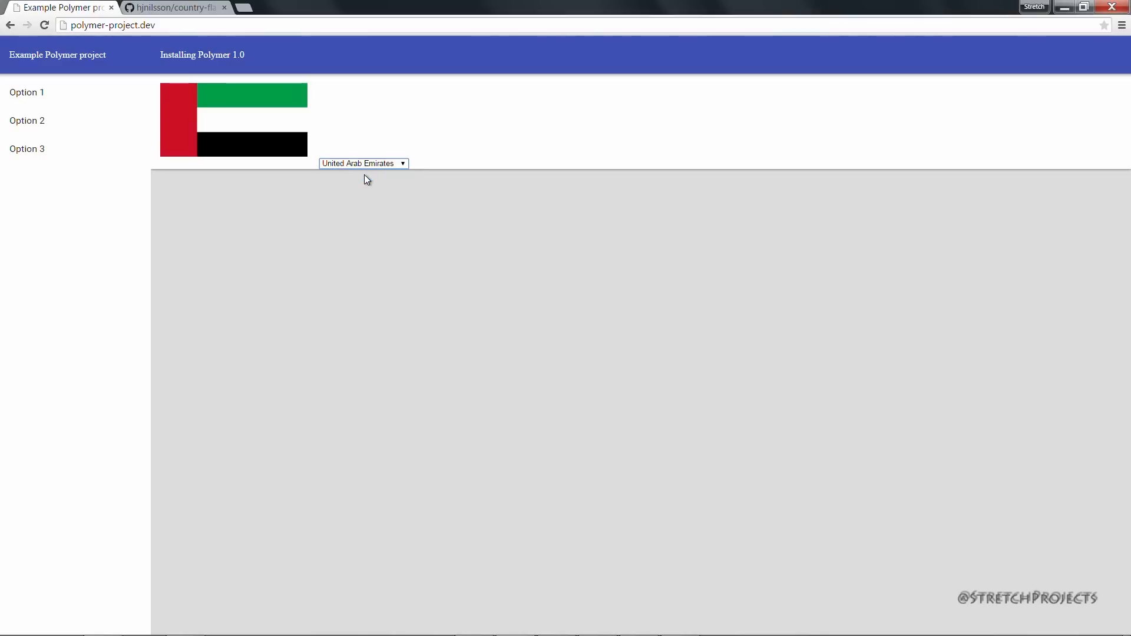
mouse_move(284, 137)
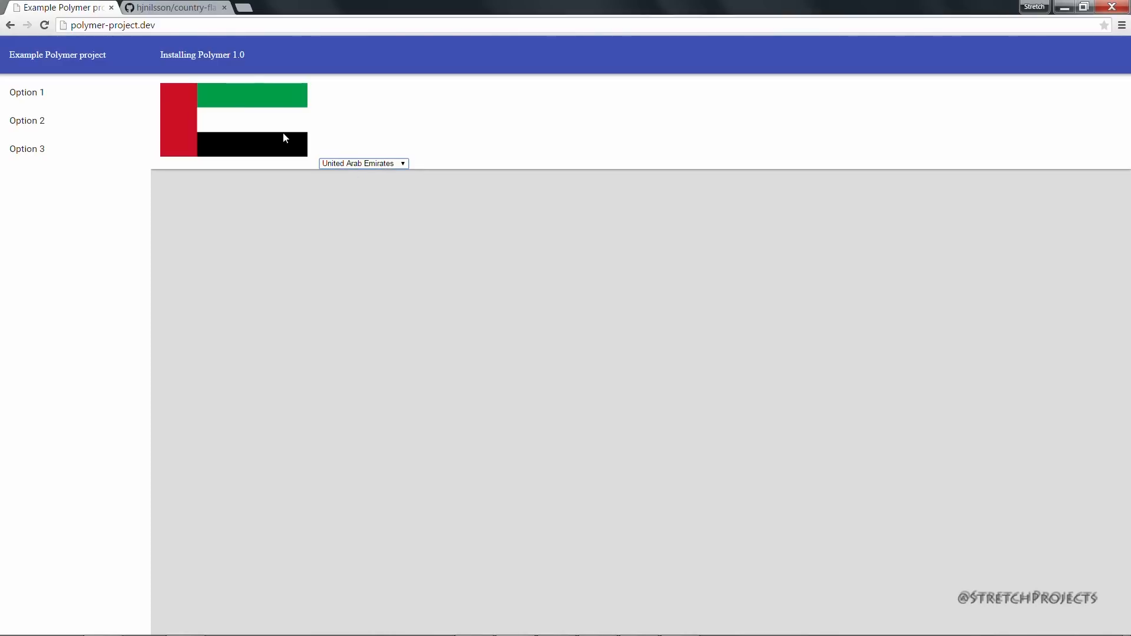
mouse_move(380, 167)
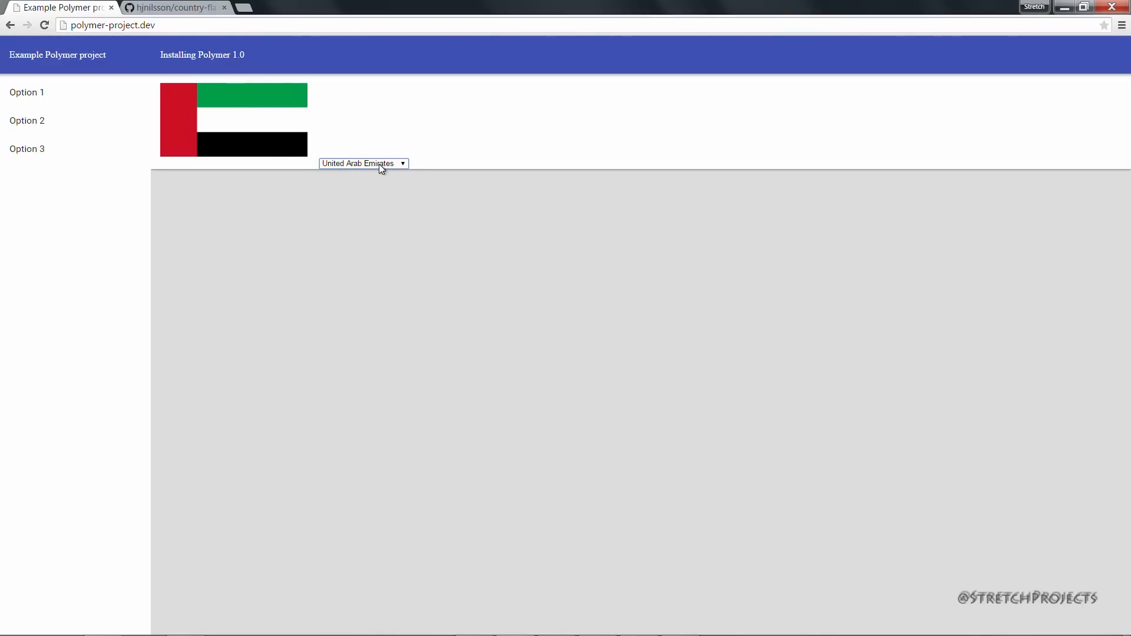
mouse_move(391, 222)
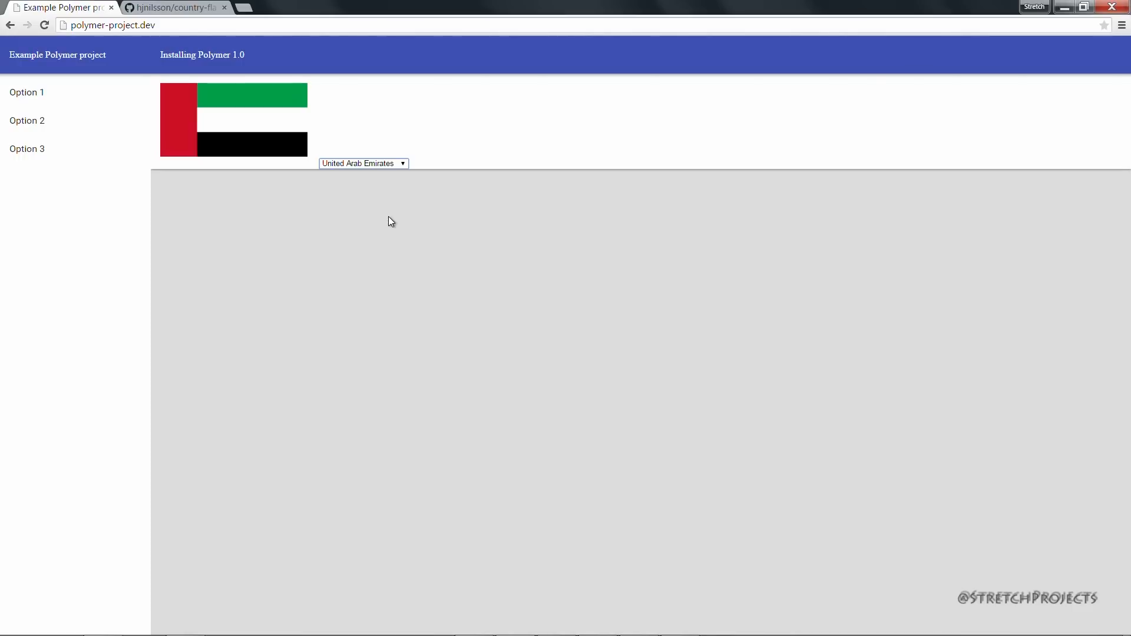
mouse_move(382, 211)
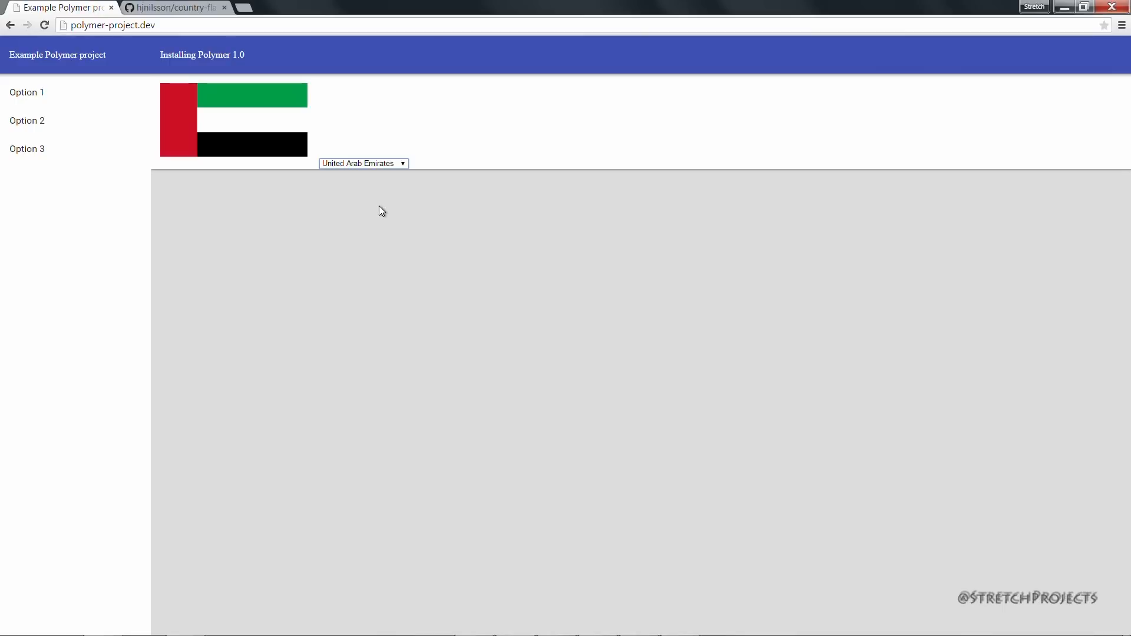
mouse_move(315, 148)
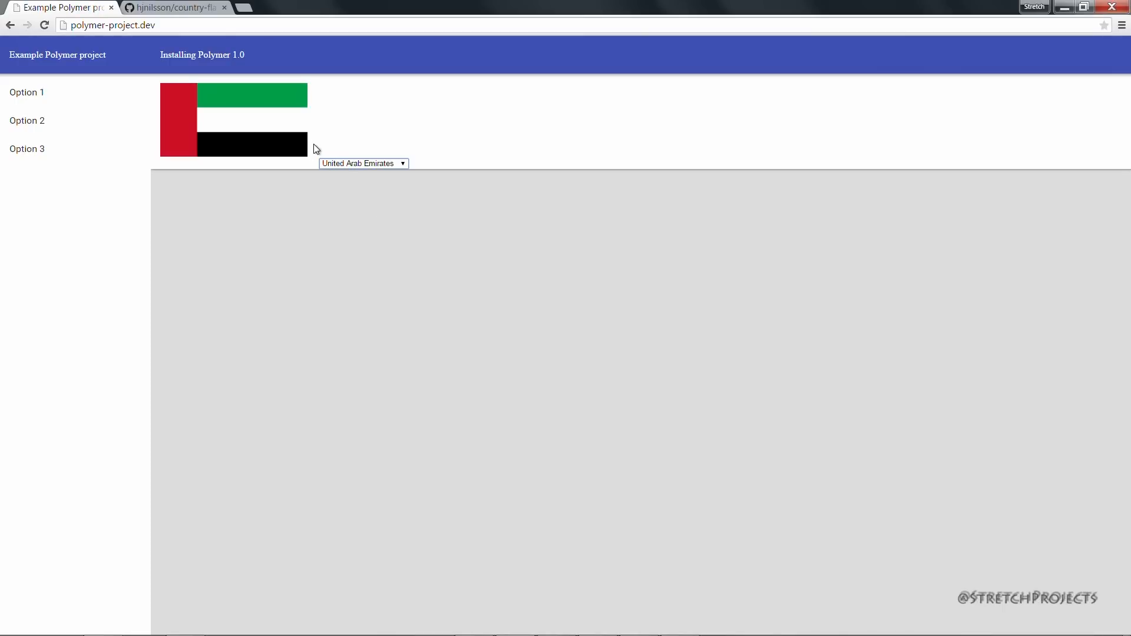
mouse_move(381, 258)
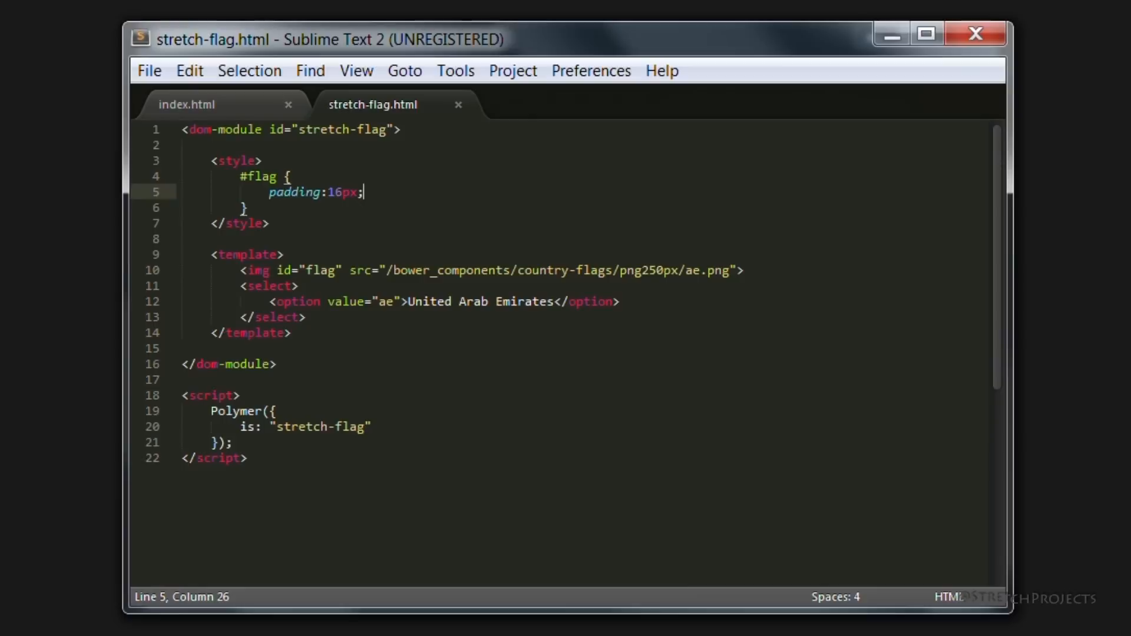
Step: Add display:block to the #flag rule so the dropdown drops to its own line
key("enter")
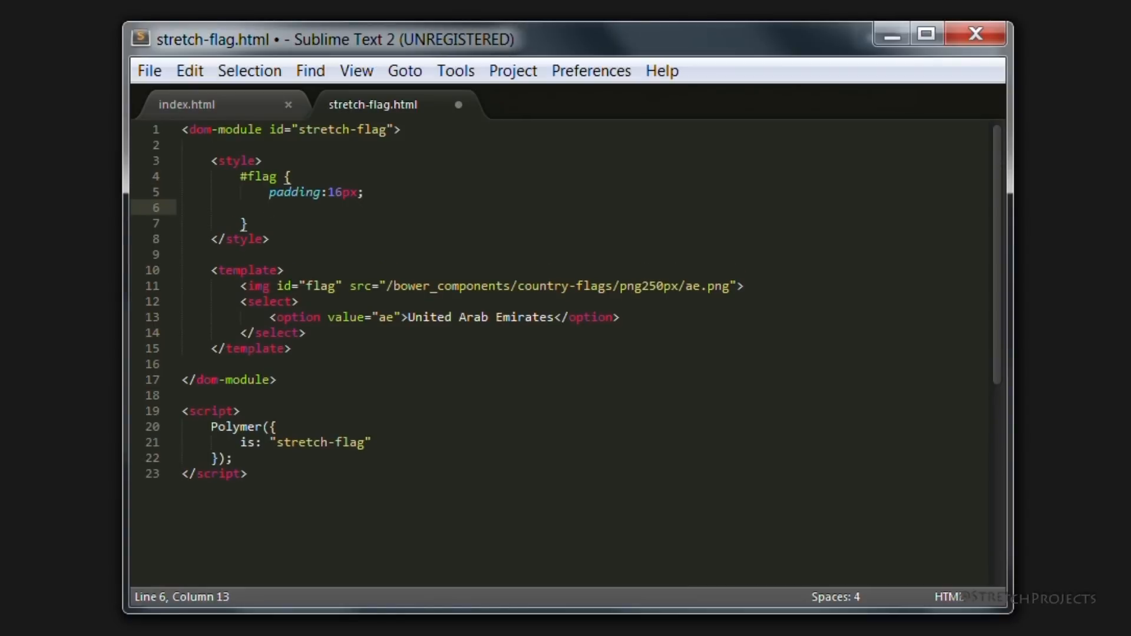
type("display:;")
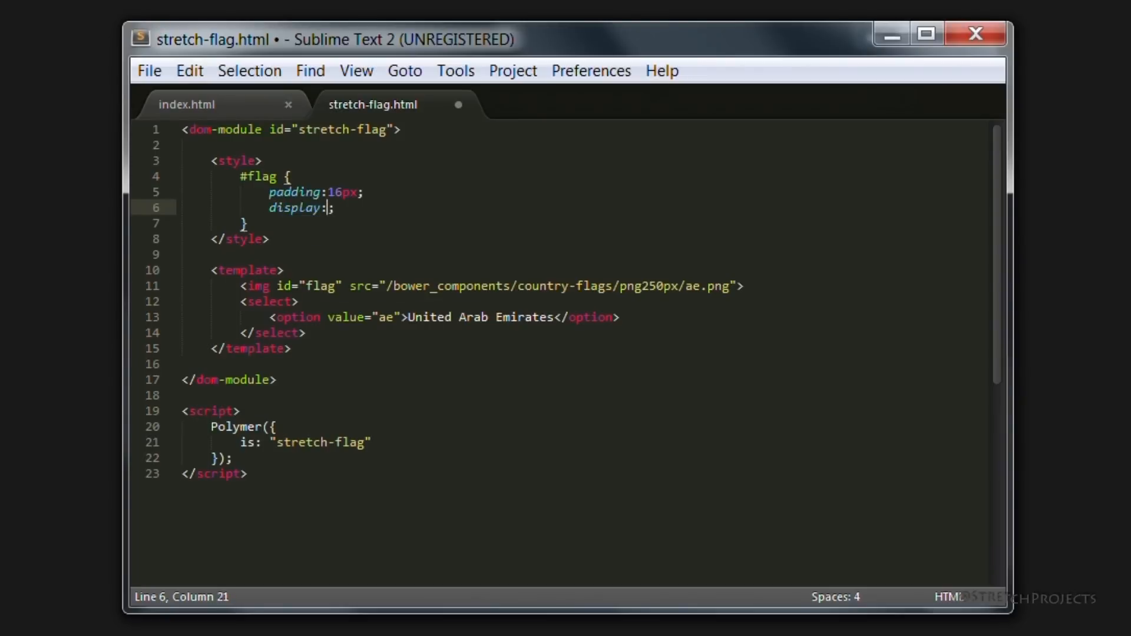
type("black")
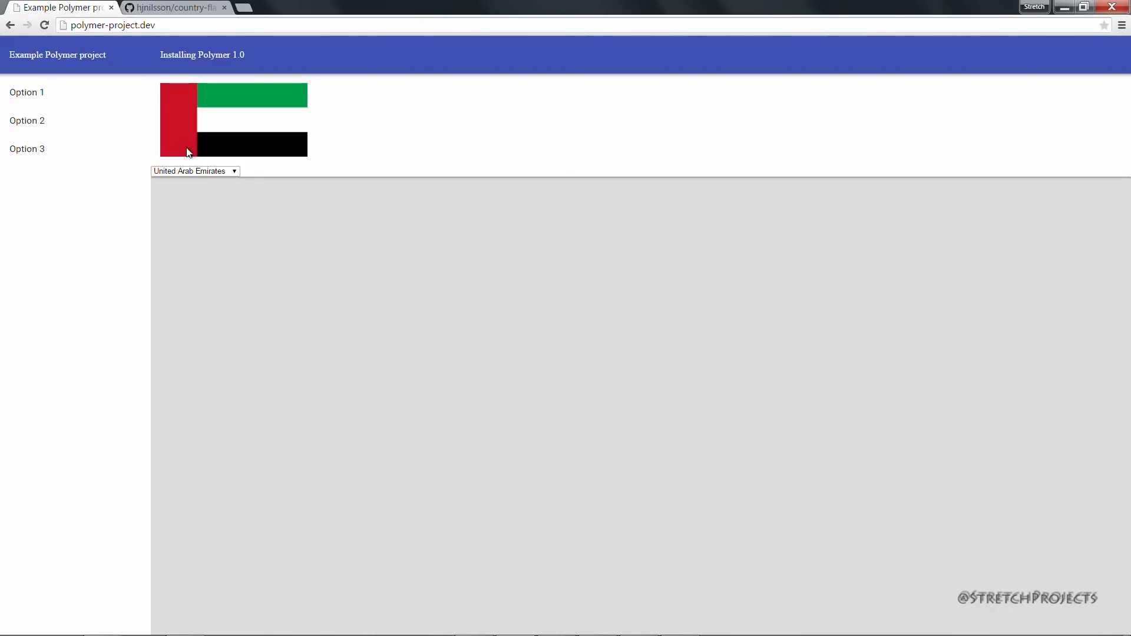
mouse_move(353, 327)
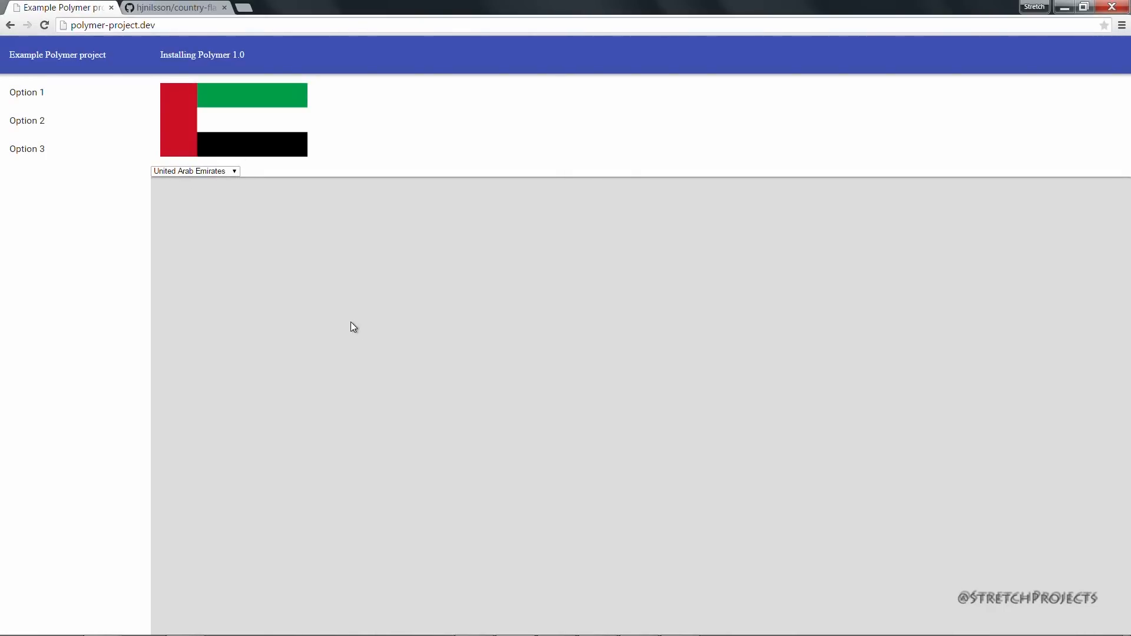
mouse_move(278, 244)
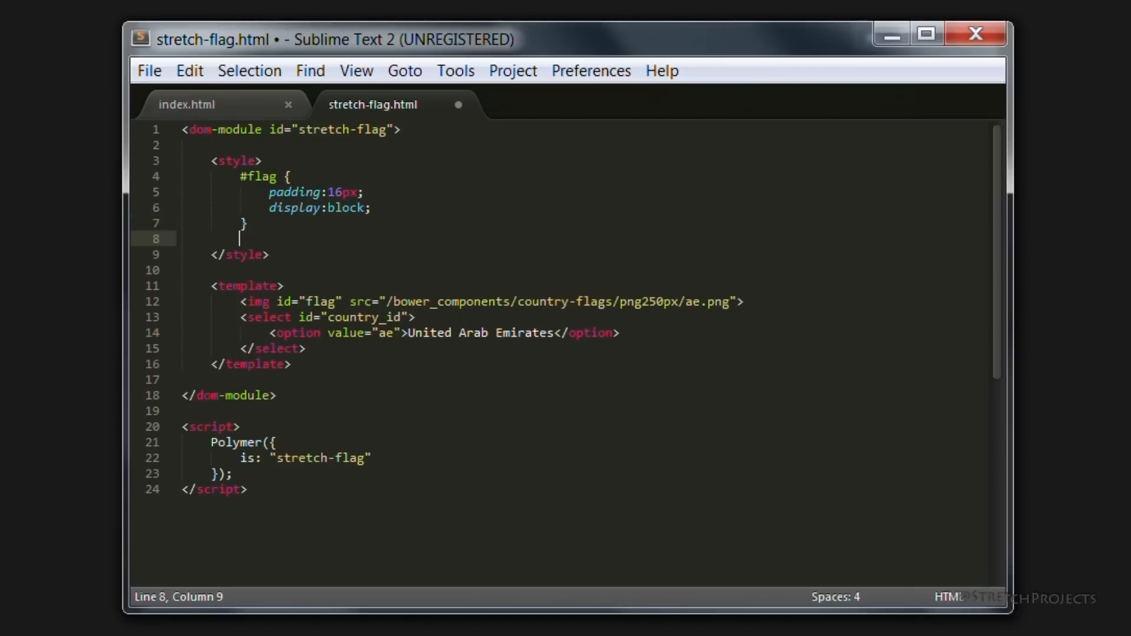
Step: Add a #country_id rule with margin:16px and begin a display property below it
type("#country_id {")
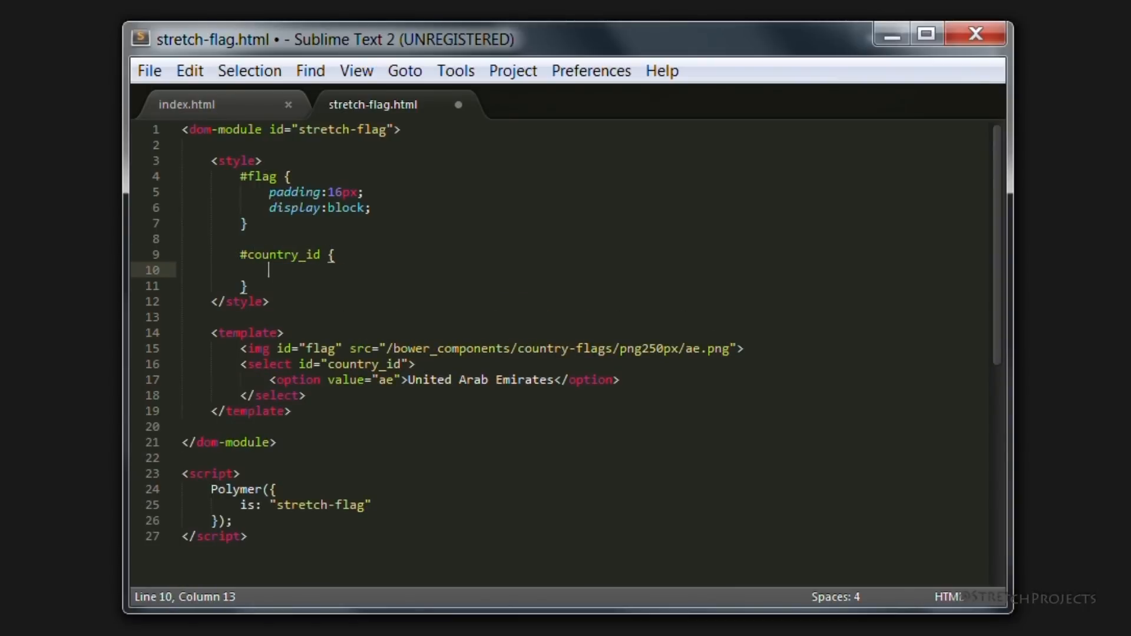
type("padding: ;")
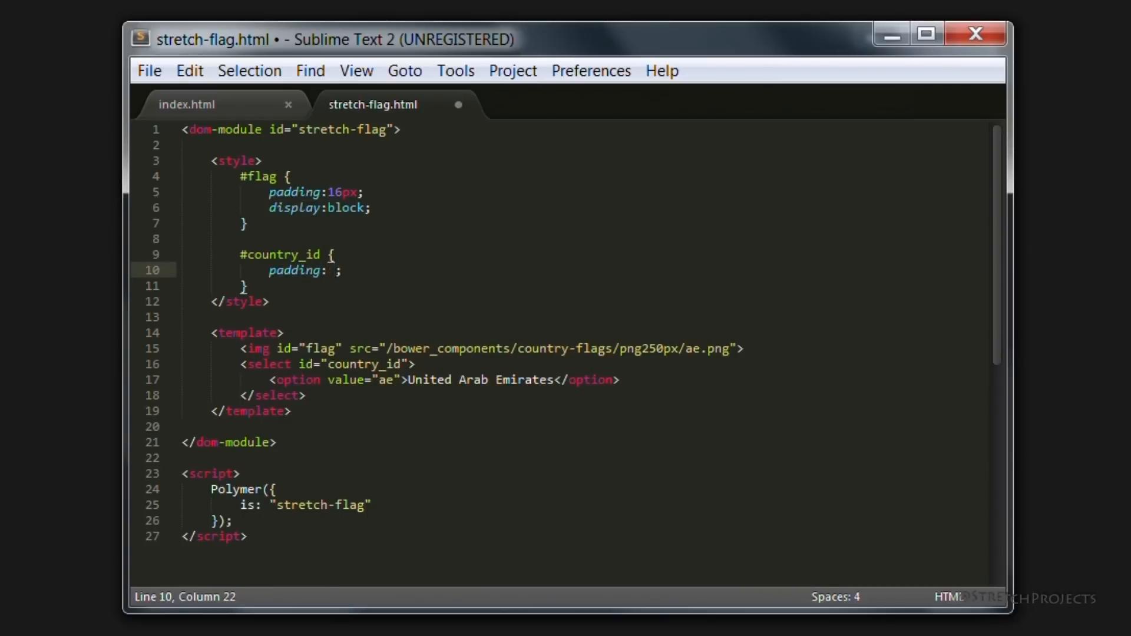
type("16px")
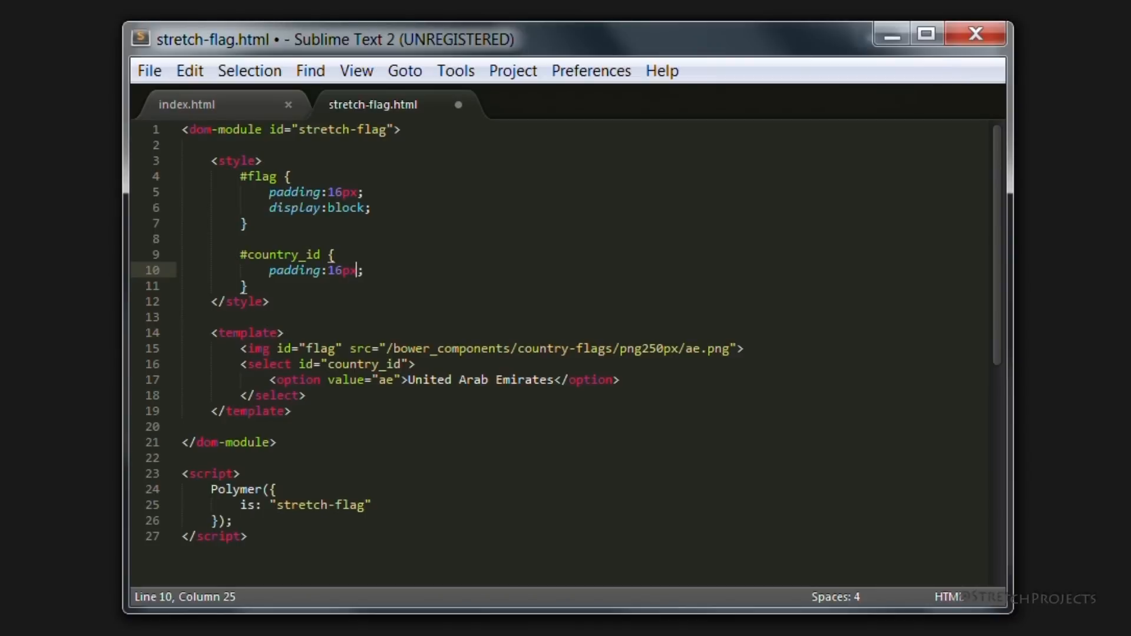
type("marg")
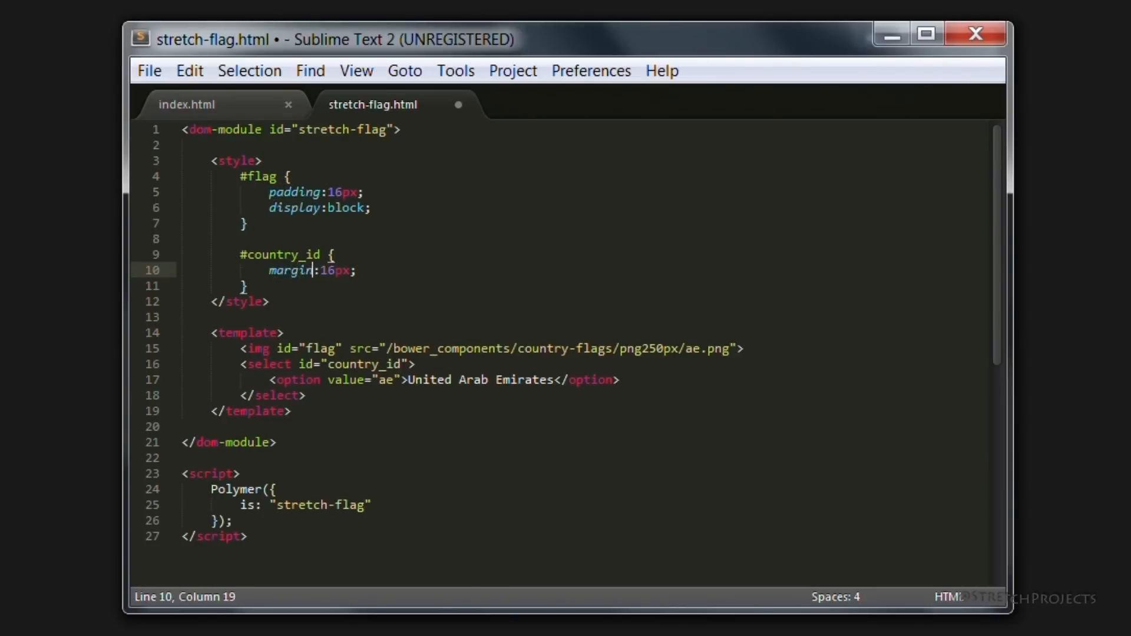
key("enter")
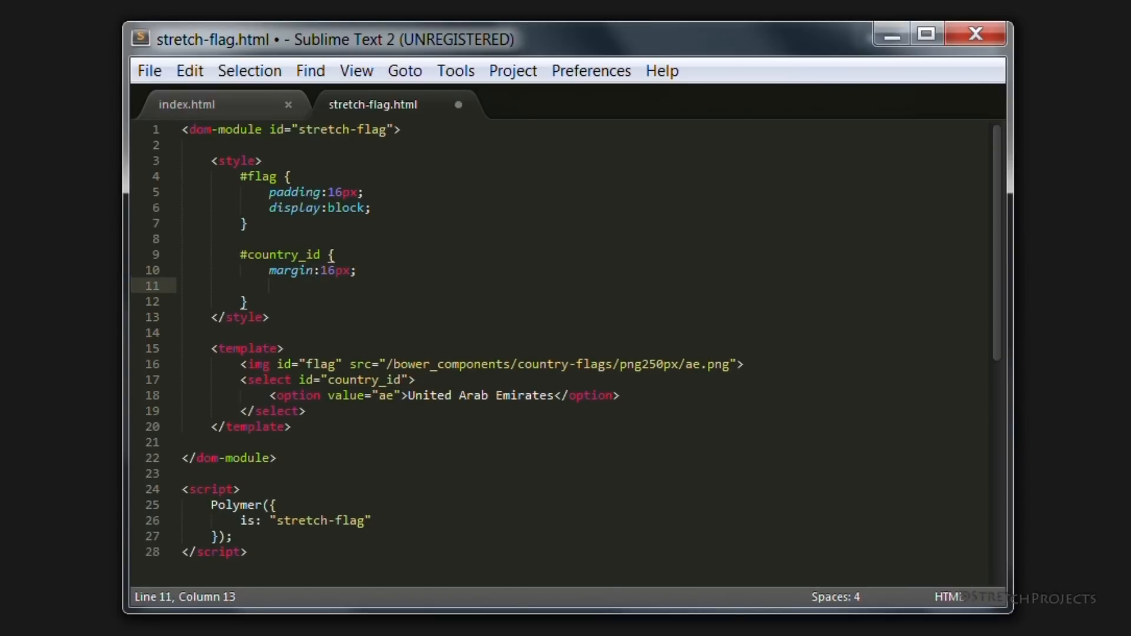
type("displa")
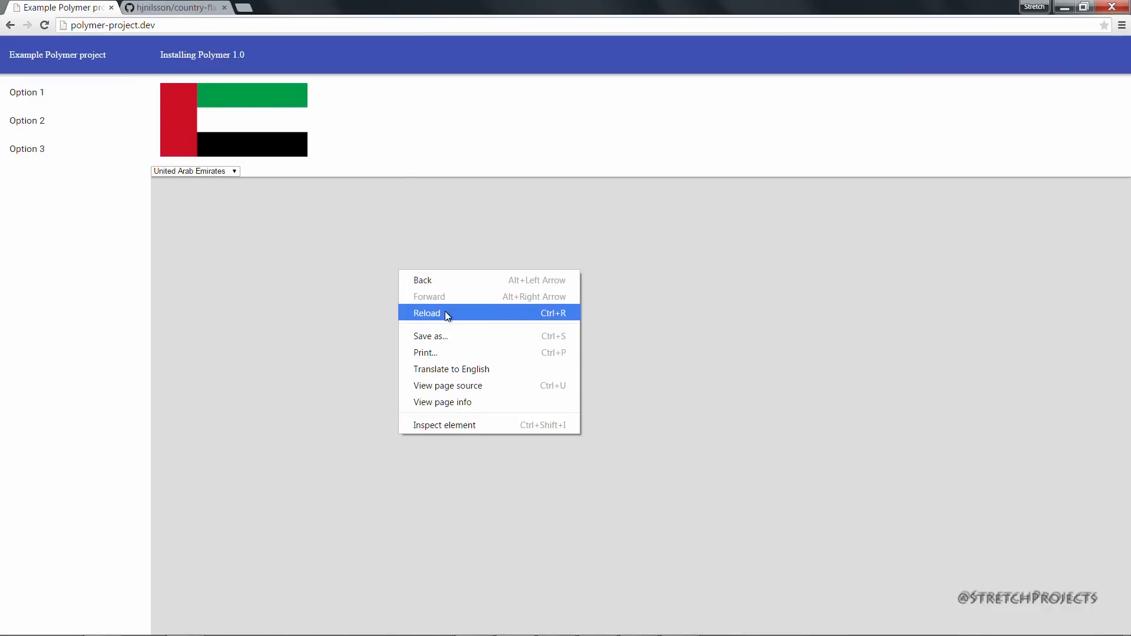
Step: Reload the Chrome page to show the dropdown with its new 16px margin
left_click(427, 312)
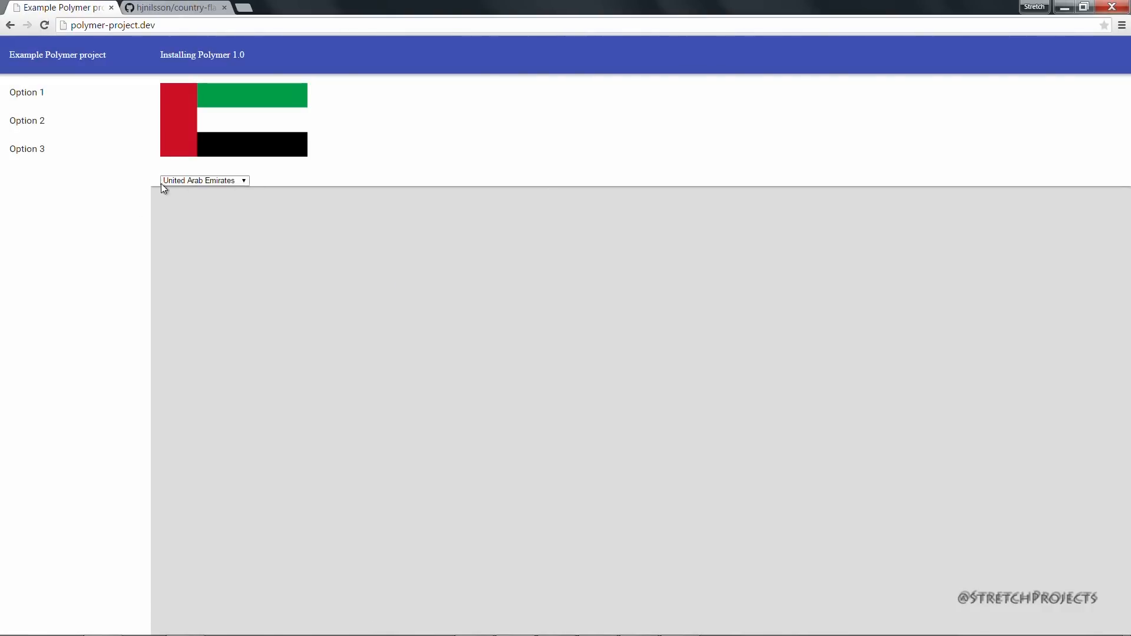
mouse_move(165, 110)
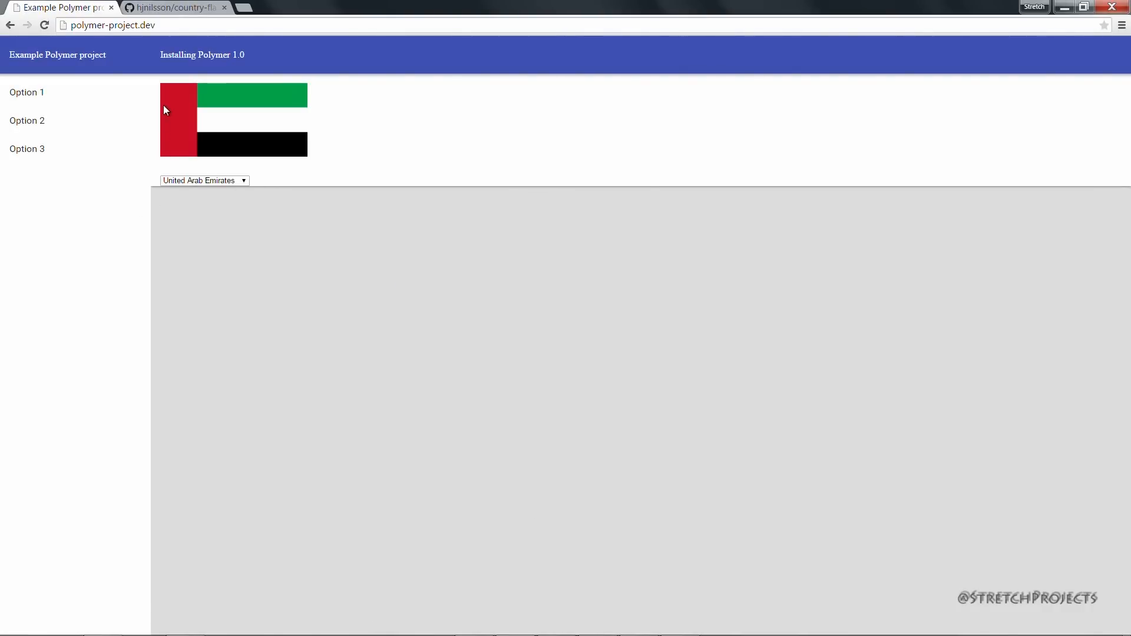
mouse_move(175, 139)
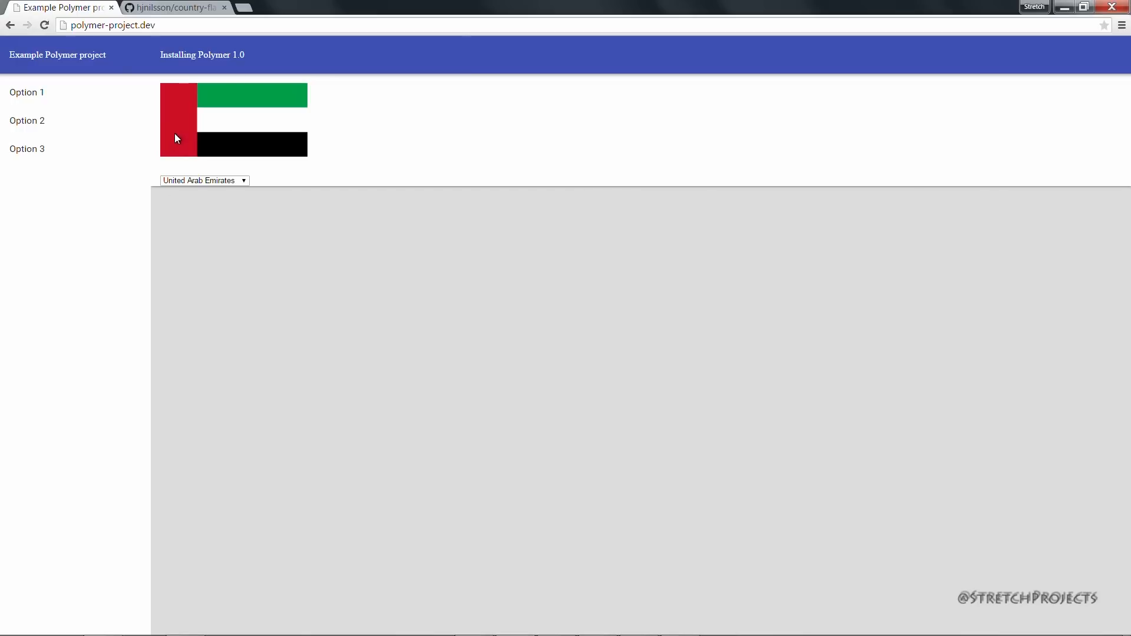
mouse_move(288, 175)
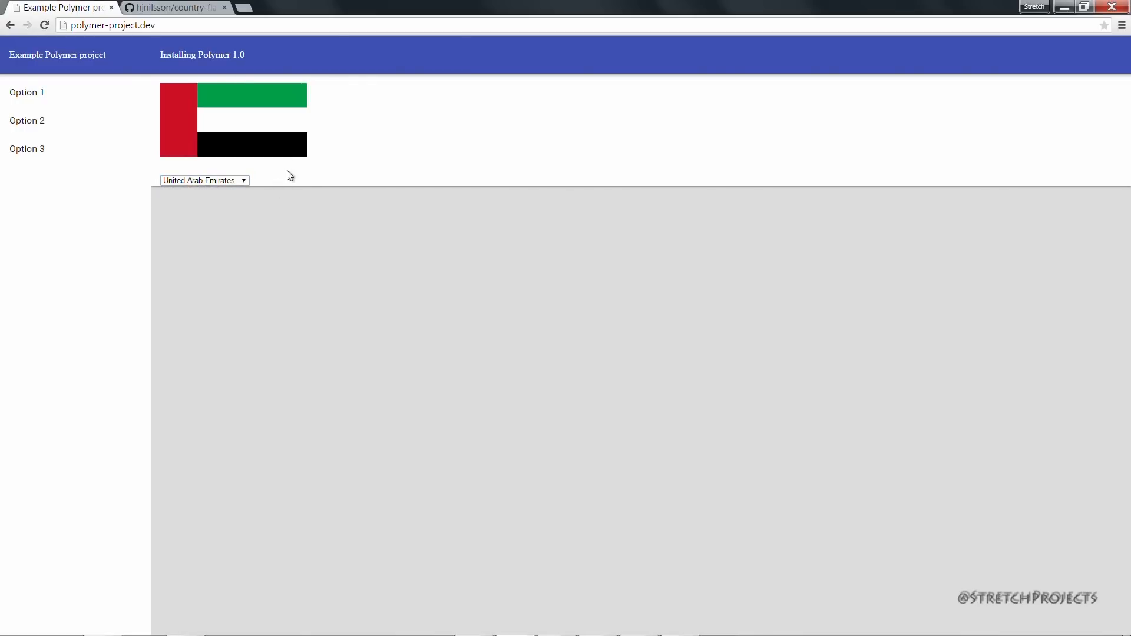
mouse_move(481, 257)
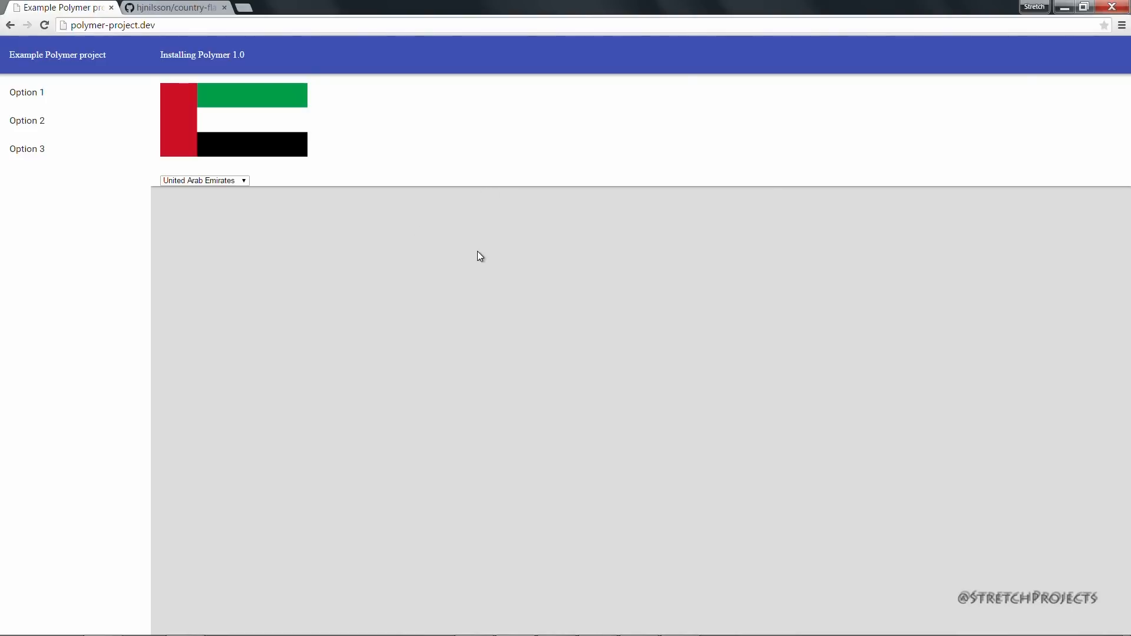
mouse_move(468, 275)
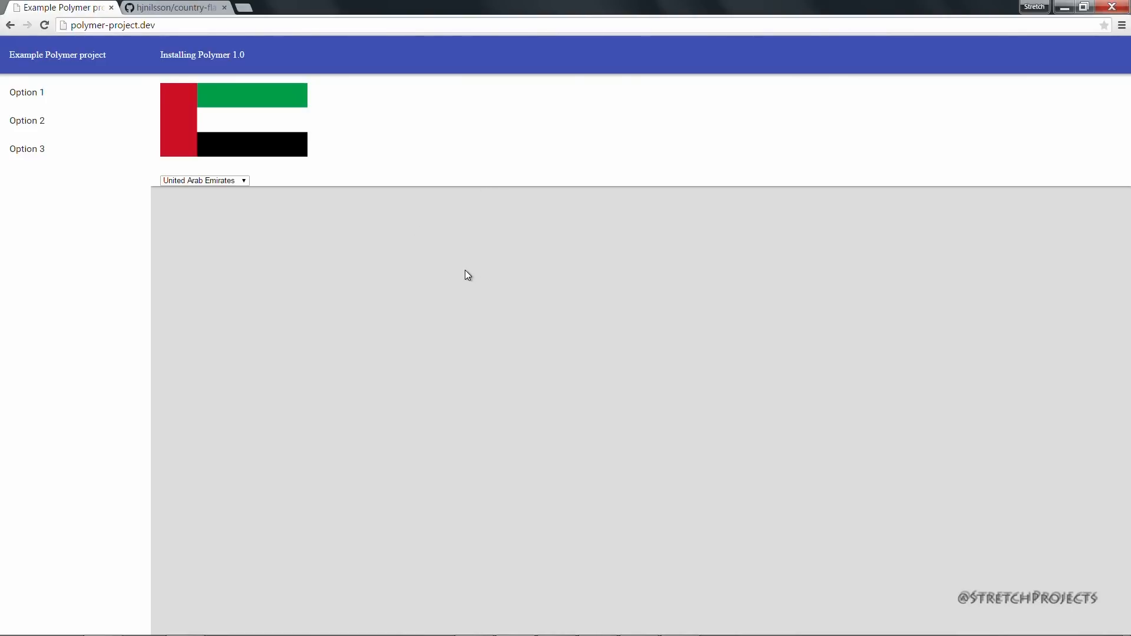
mouse_move(395, 310)
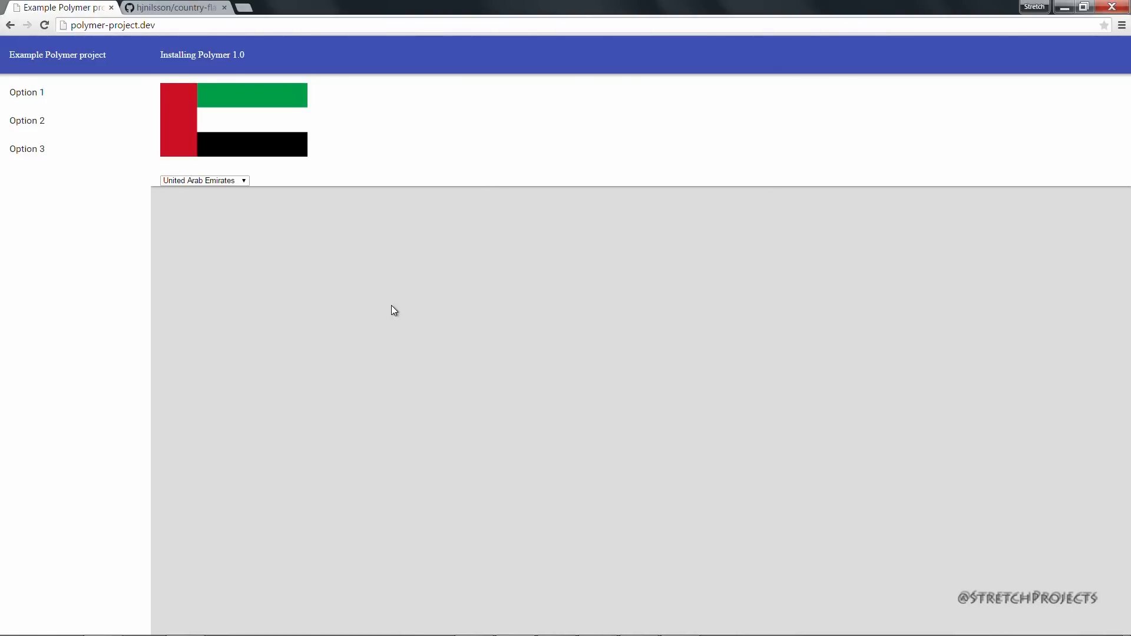
mouse_move(354, 193)
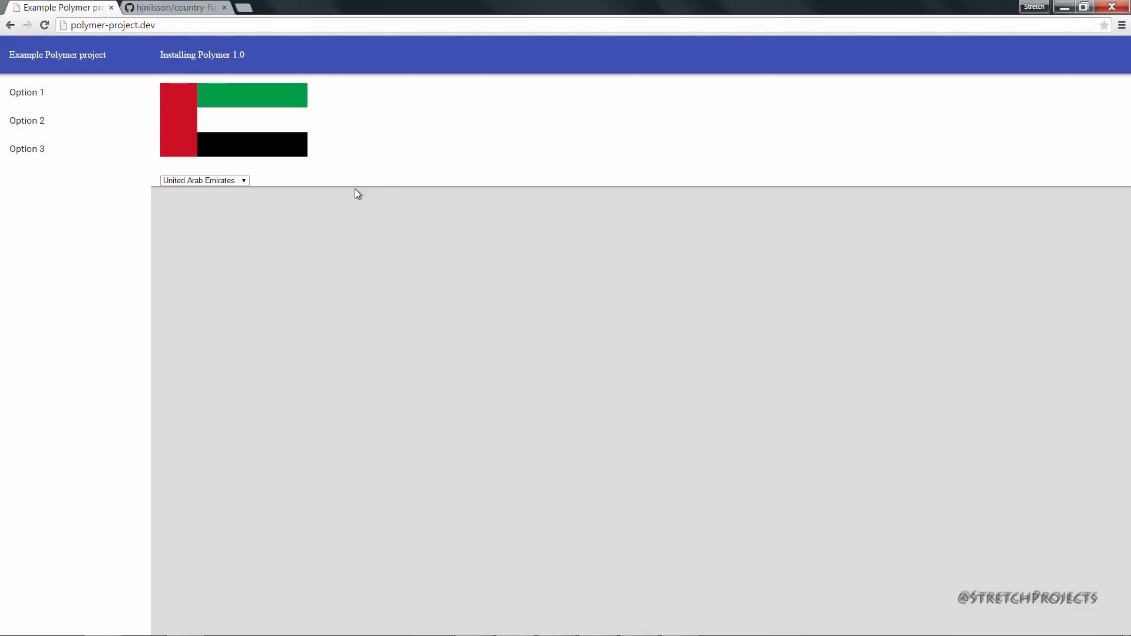
mouse_move(546, 303)
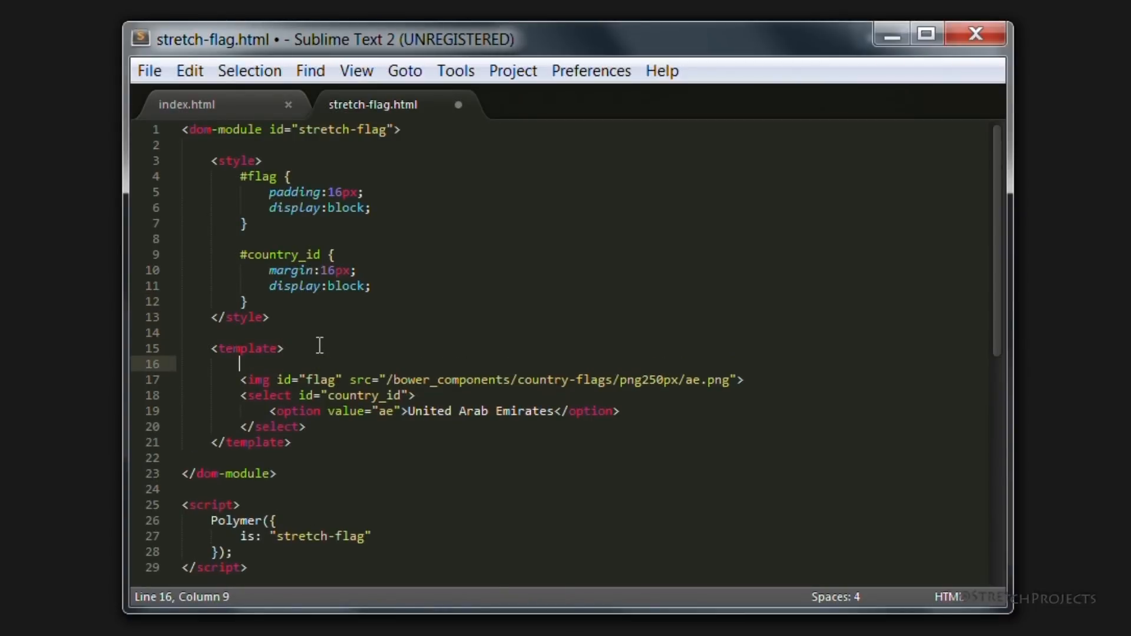
Step: Wrap the flag image and dropdown in a <div id="container"> and save the file
type("<")
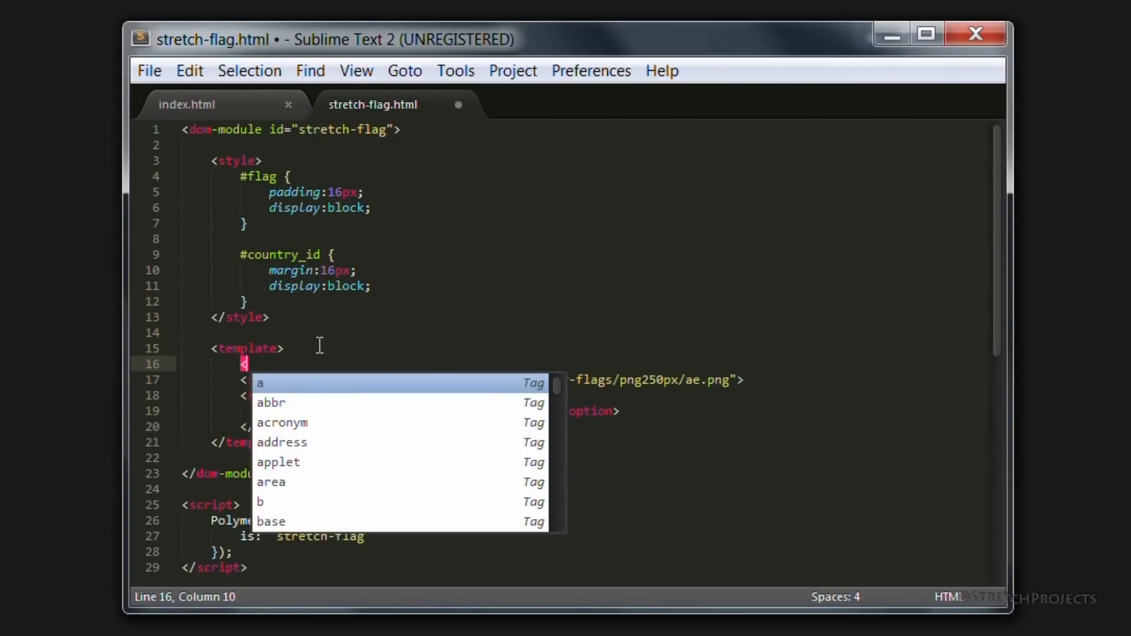
type("div id=")
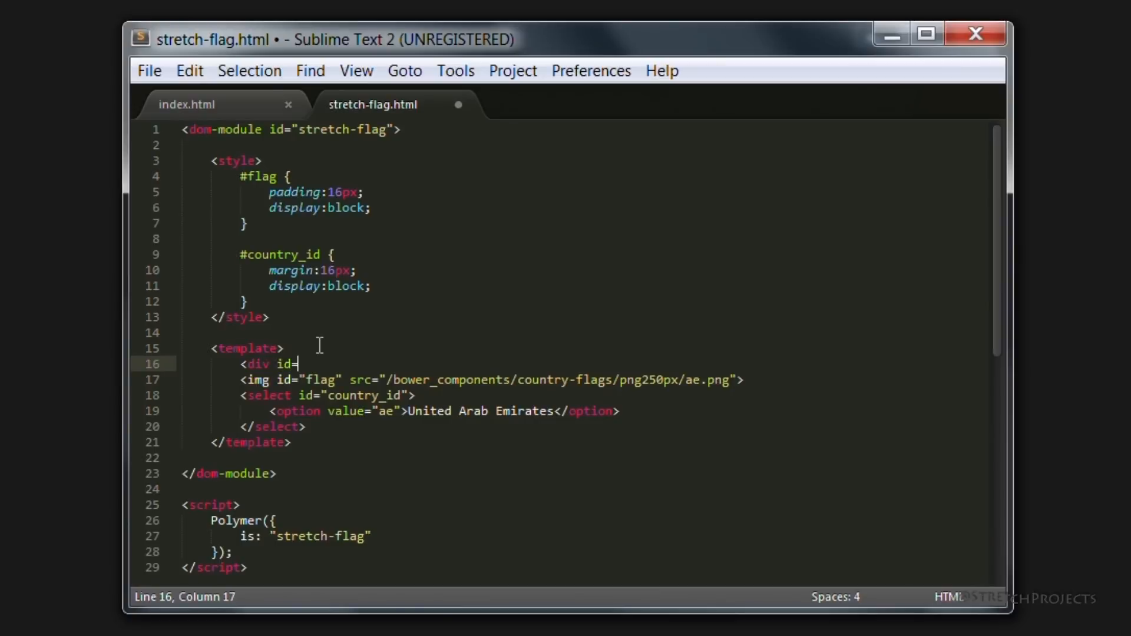
type("\"container\">")
type("</")
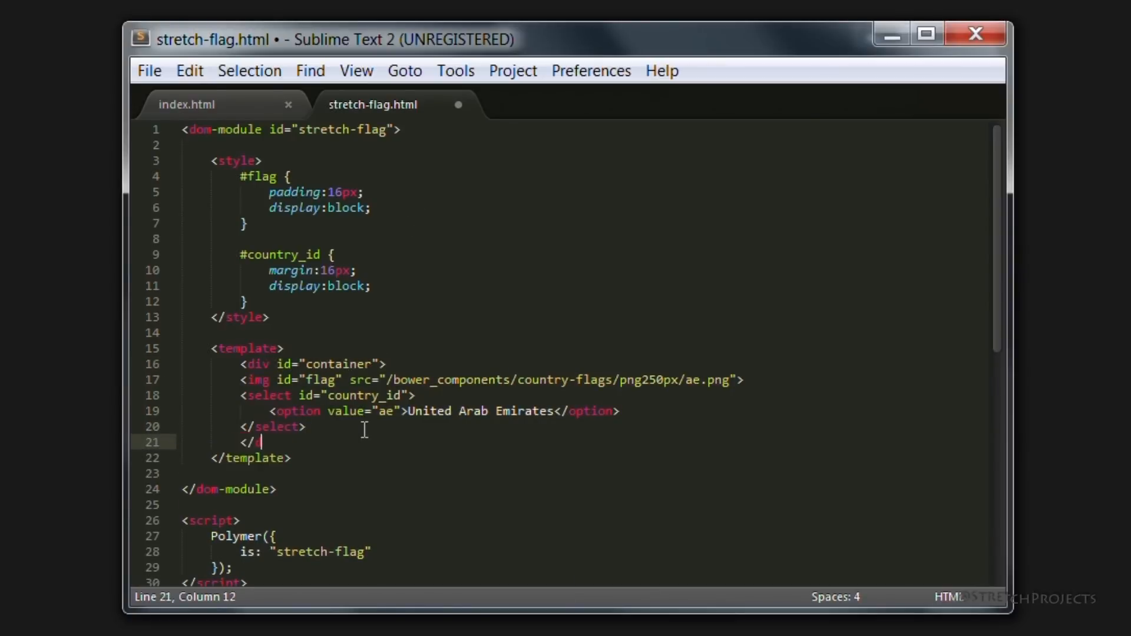
type("div>")
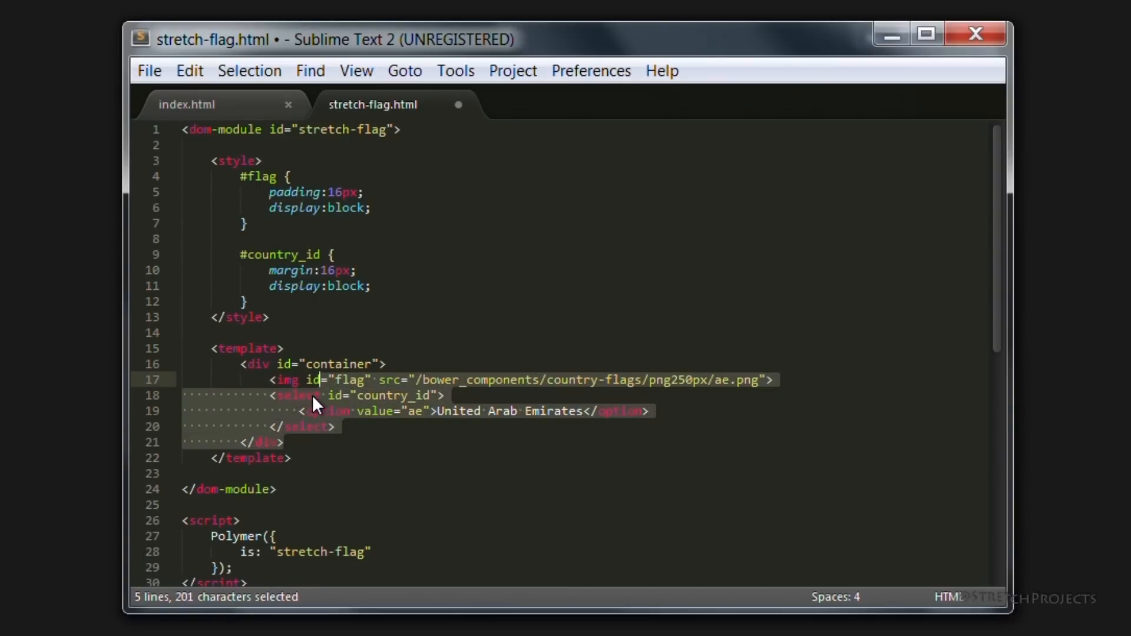
key("ctrl+s")
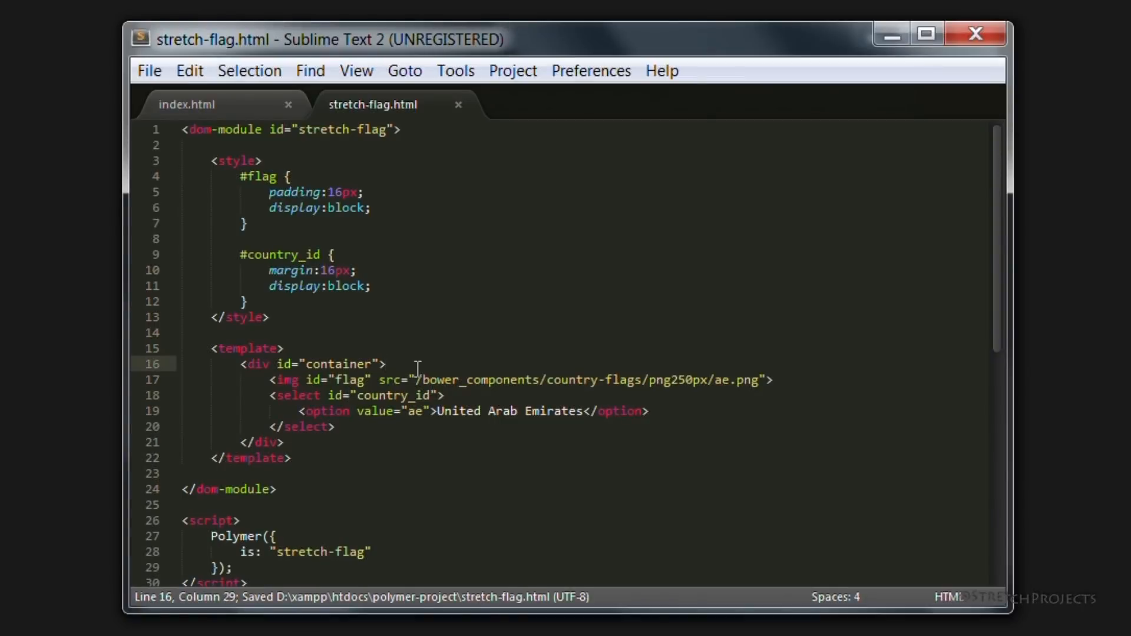
mouse_move(205, 380)
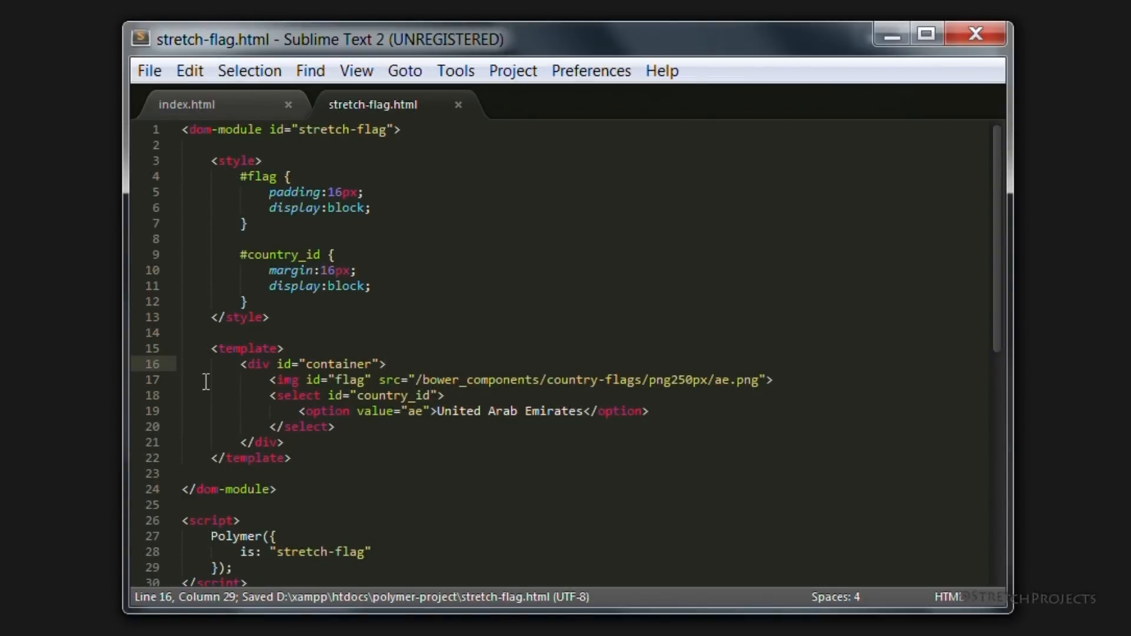
mouse_move(224, 340)
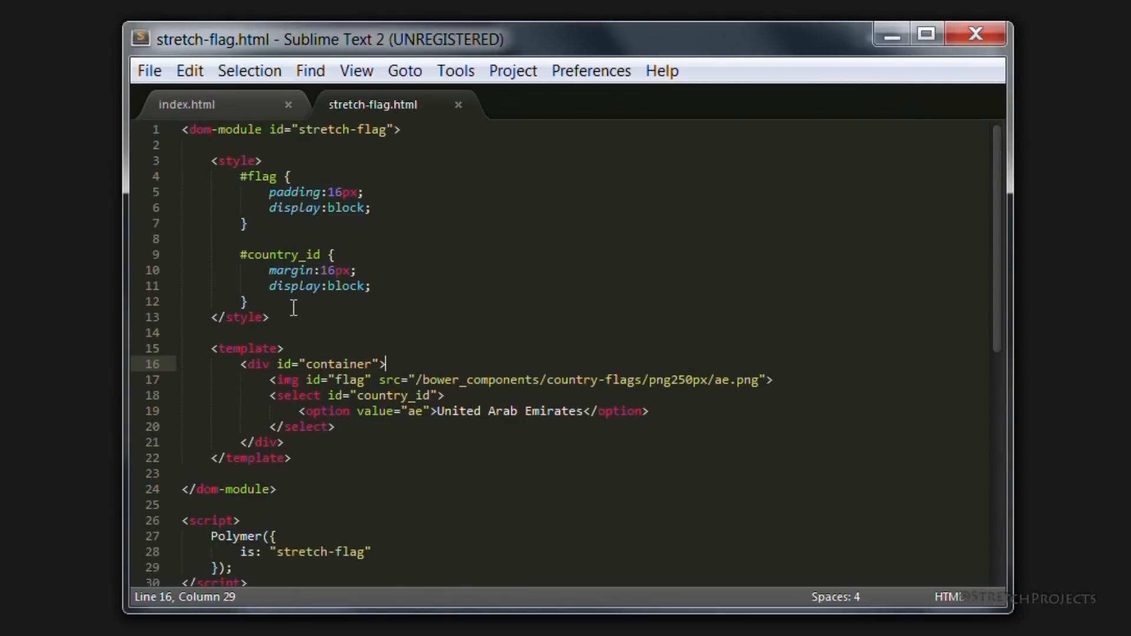
Step: Add a #container rule containing an empty background property
key("Enter")
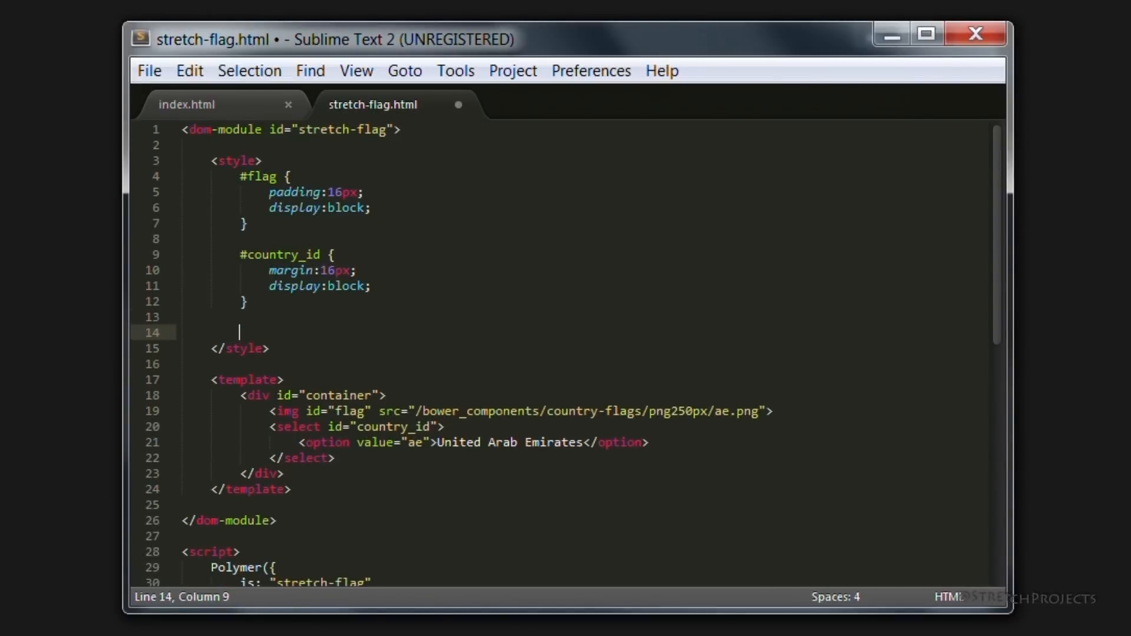
type("#container")
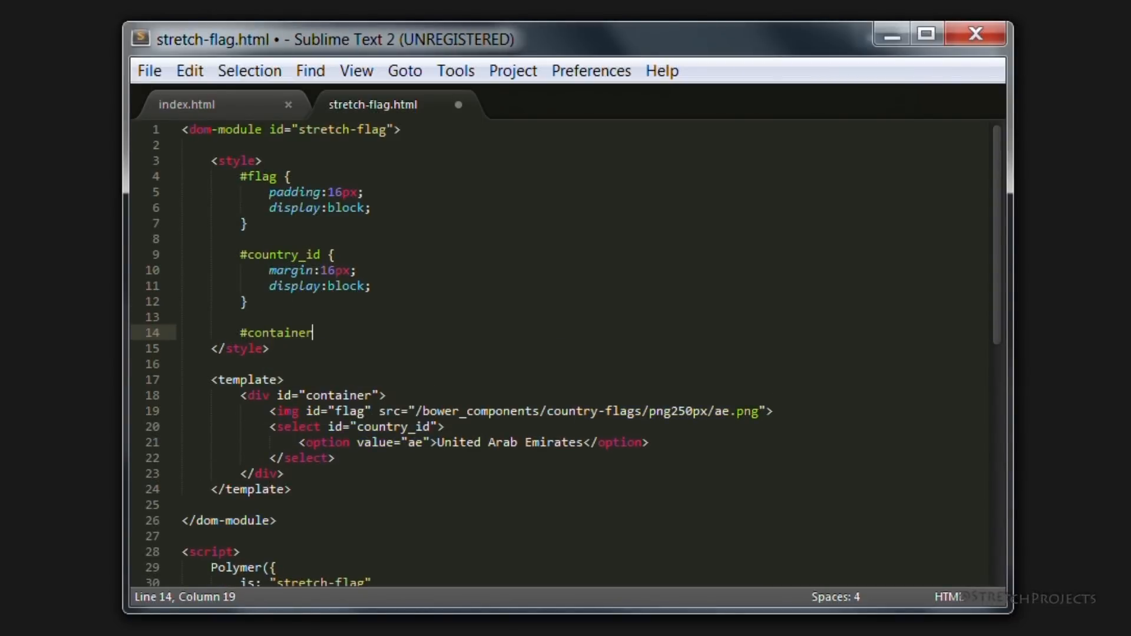
type("{")
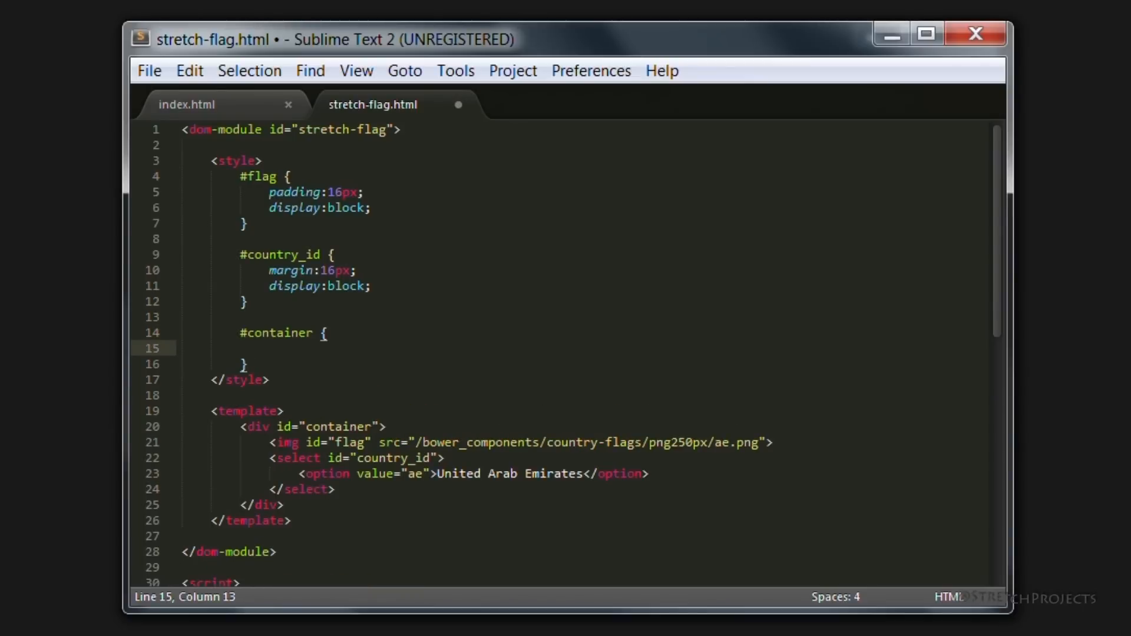
type("background:;")
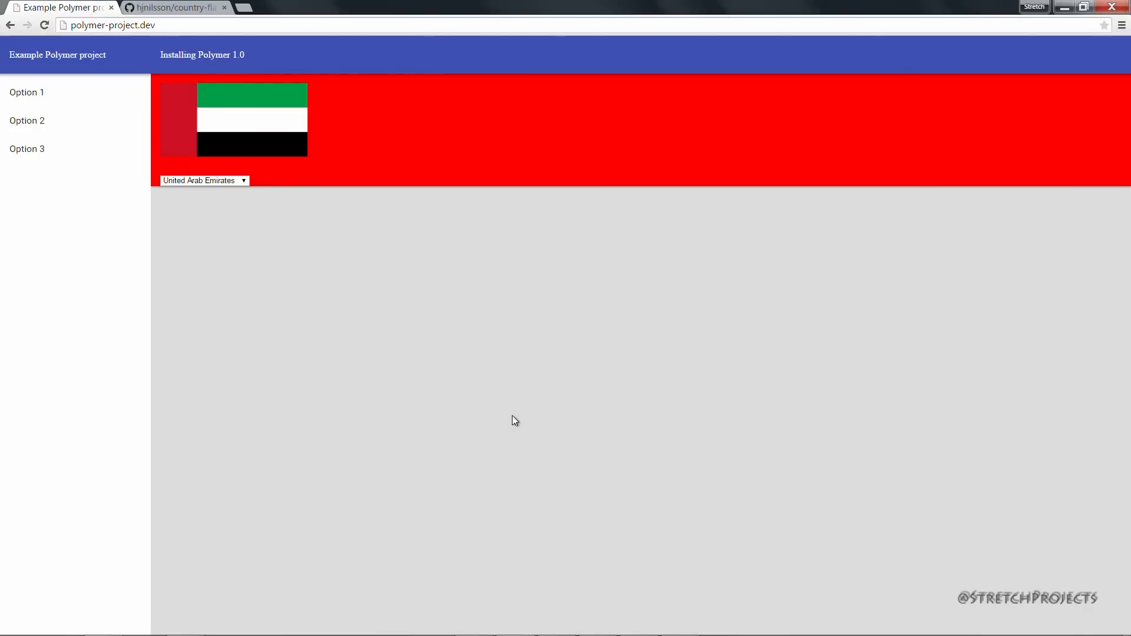
mouse_move(468, 304)
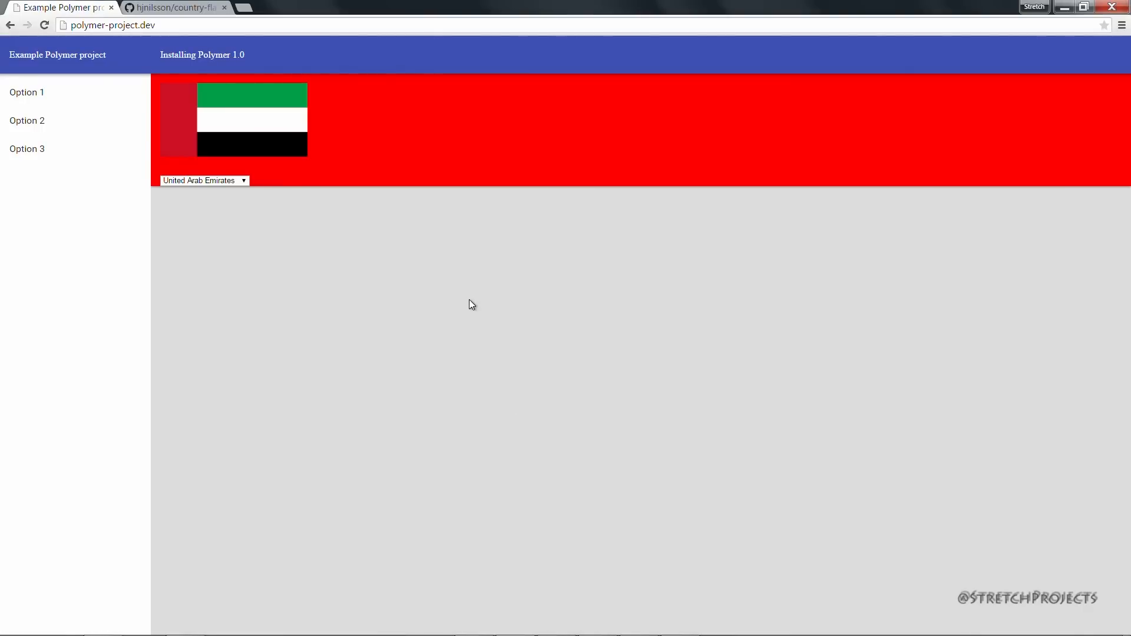
mouse_move(263, 53)
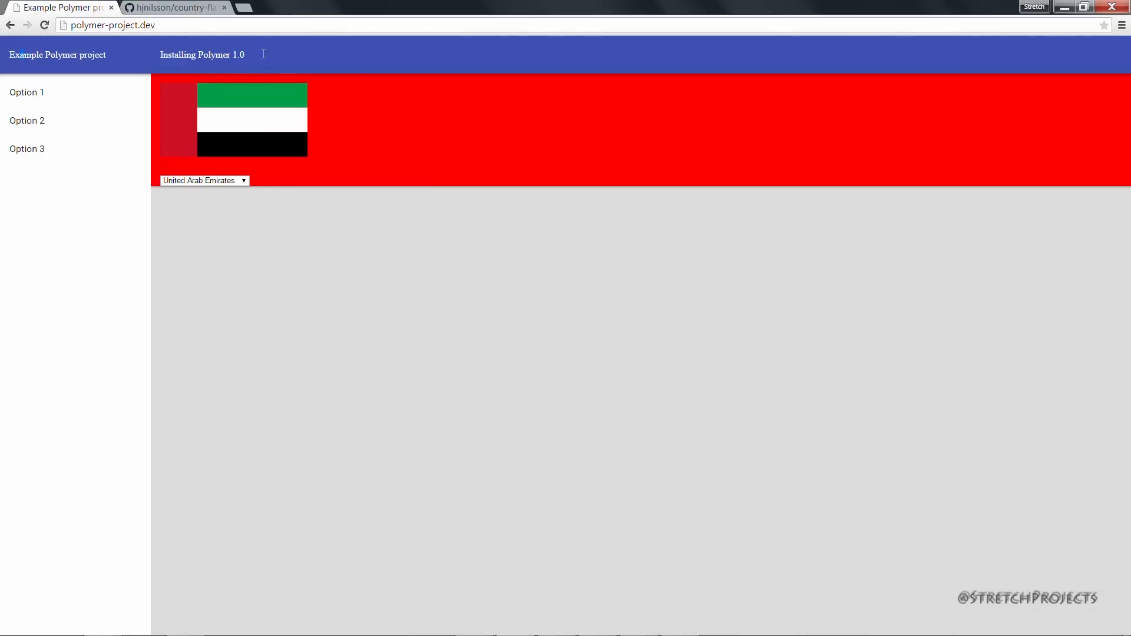
mouse_move(513, 59)
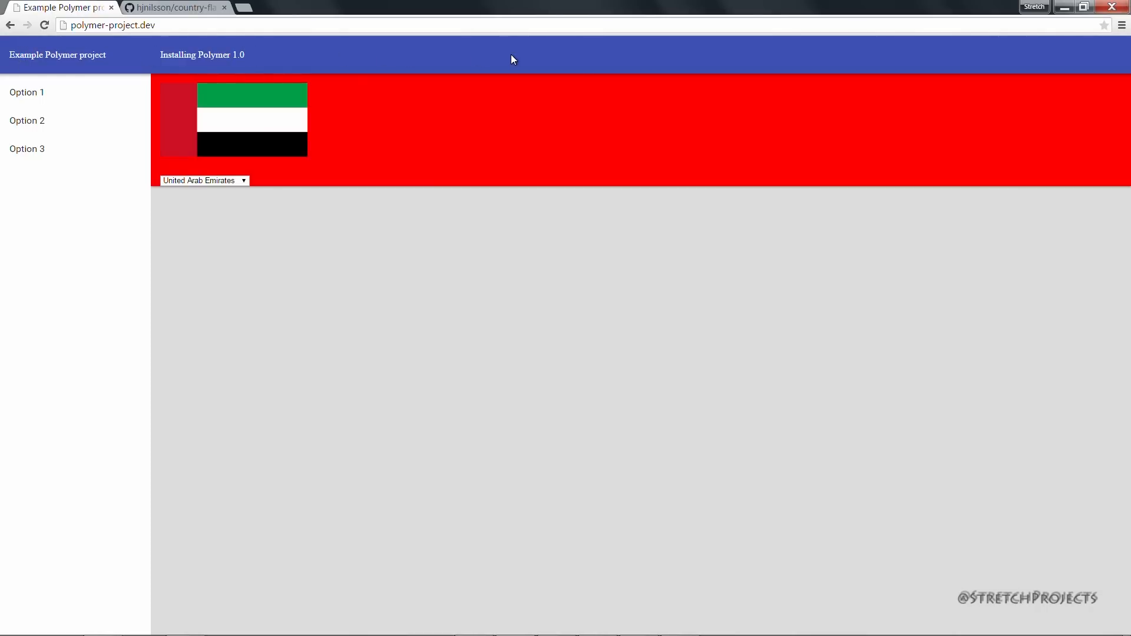
mouse_move(585, 64)
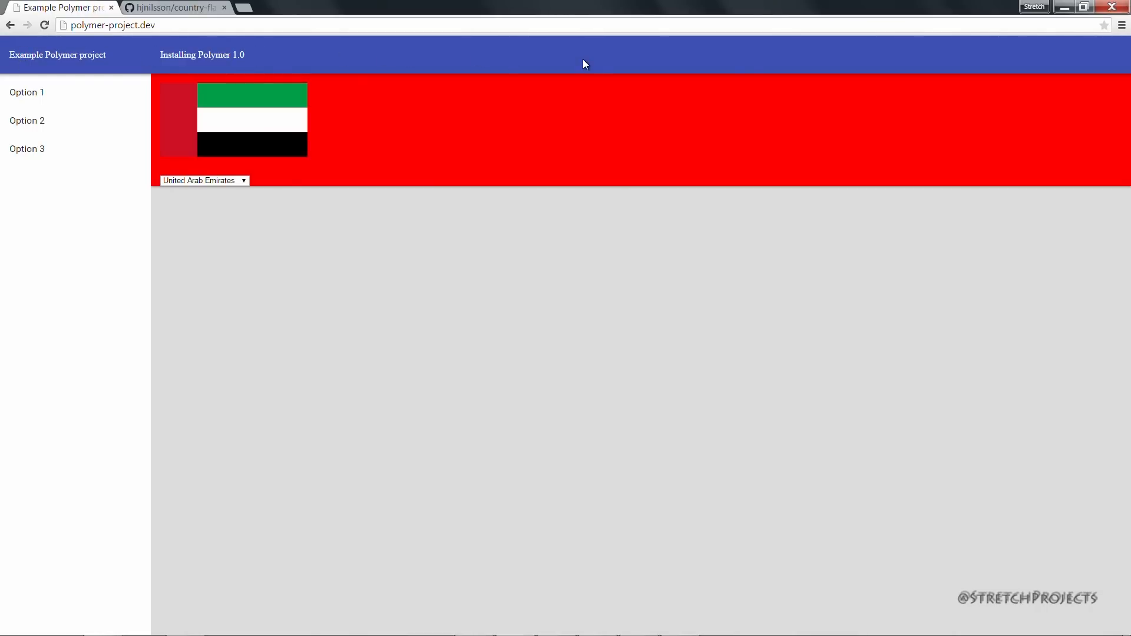
mouse_move(585, 317)
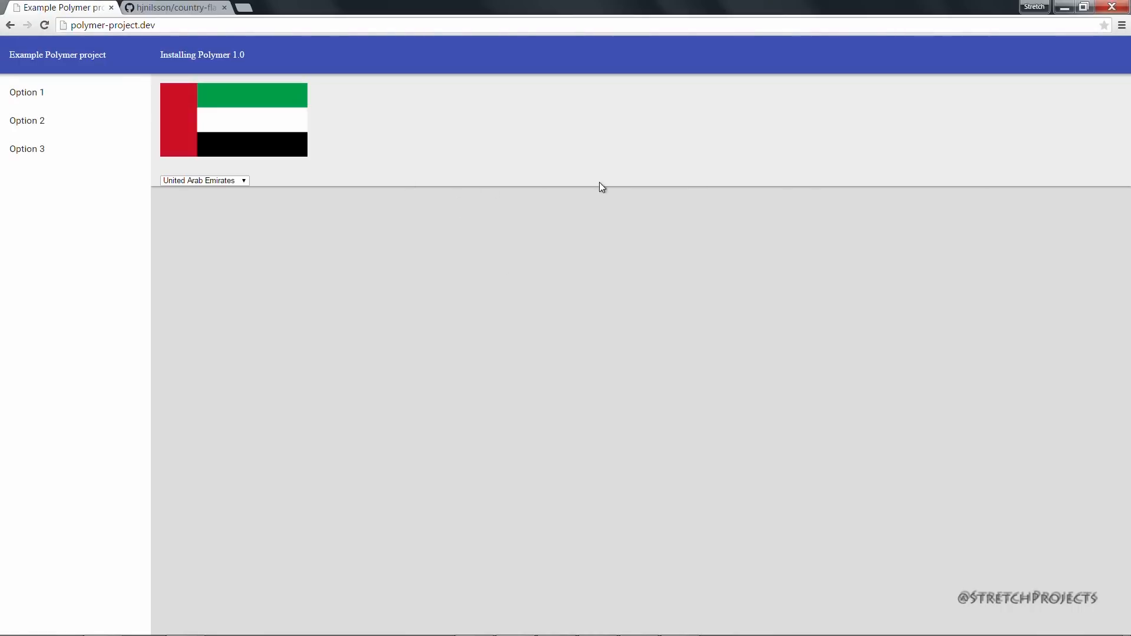
mouse_move(553, 428)
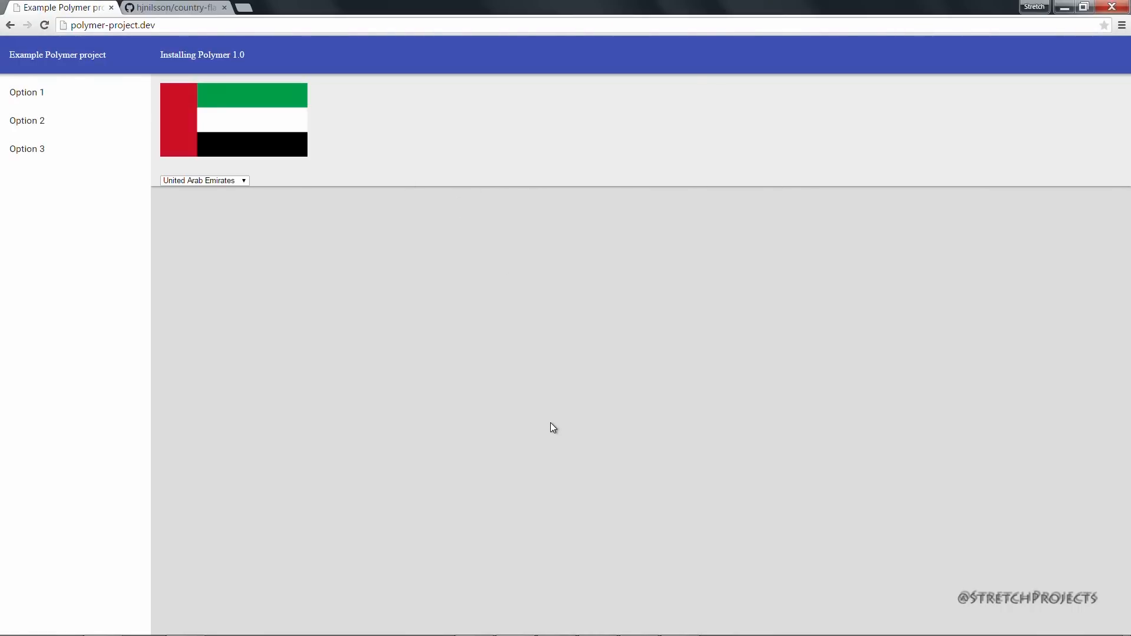
mouse_move(191, 99)
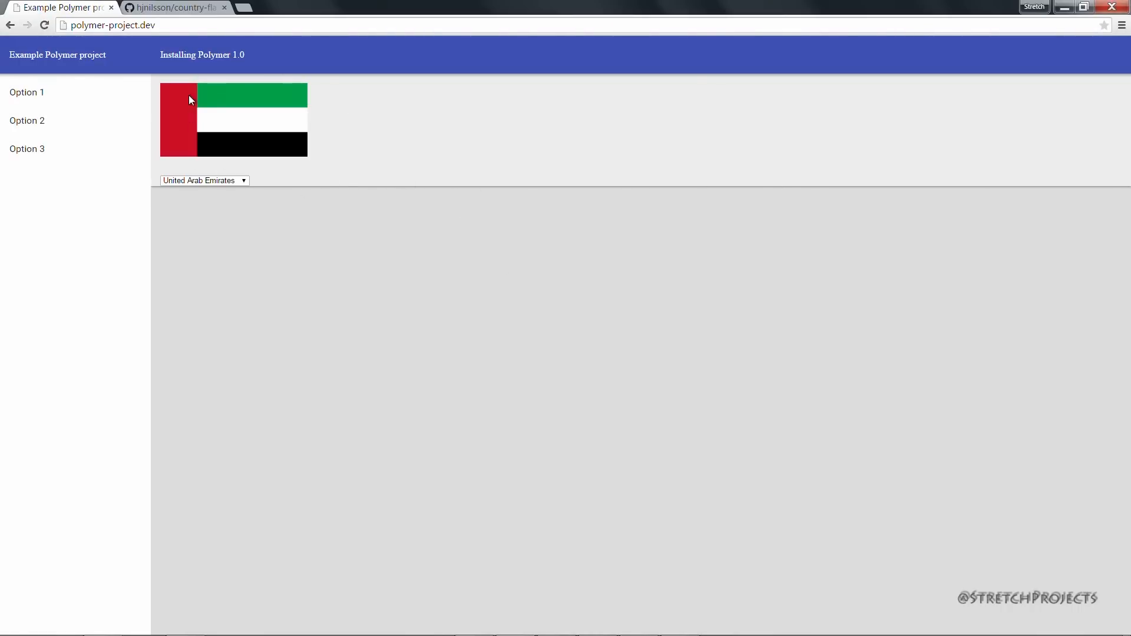
mouse_move(527, 316)
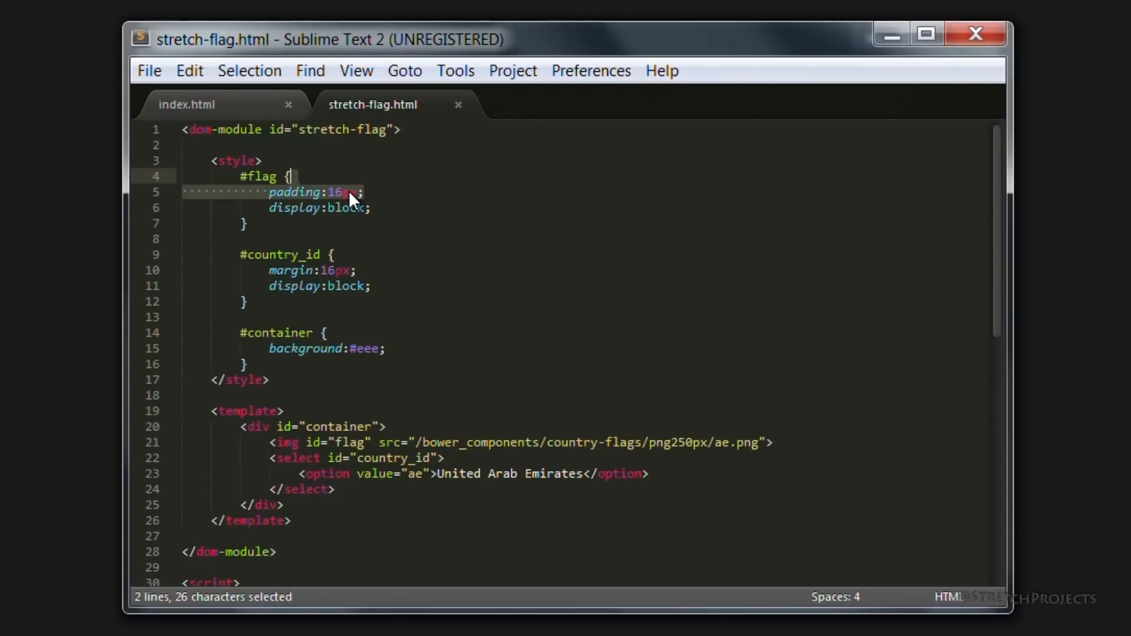
Step: Save with padding moved to #container, then extend the dropdown margin to 16px 0px 0px
key("Ctrl+S")
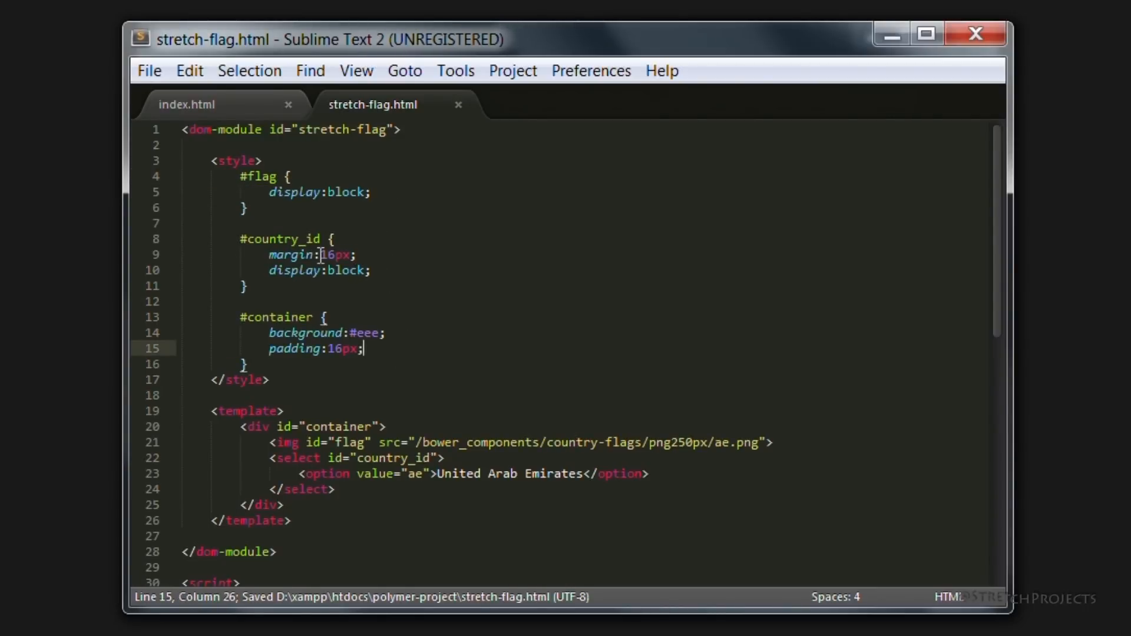
left_click(351, 254)
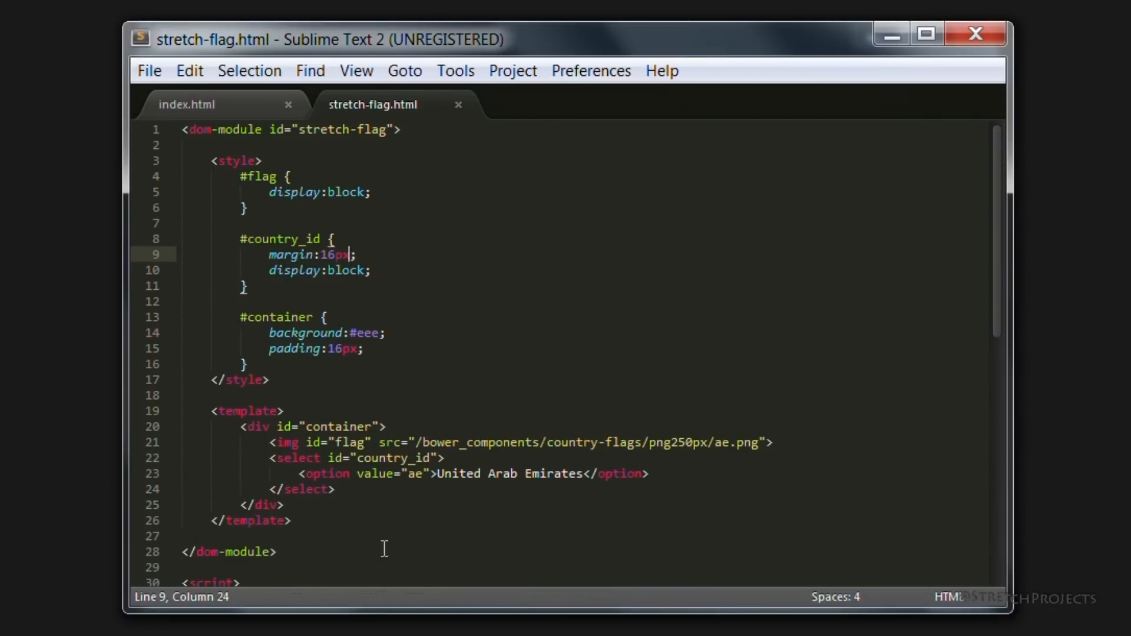
type("0px")
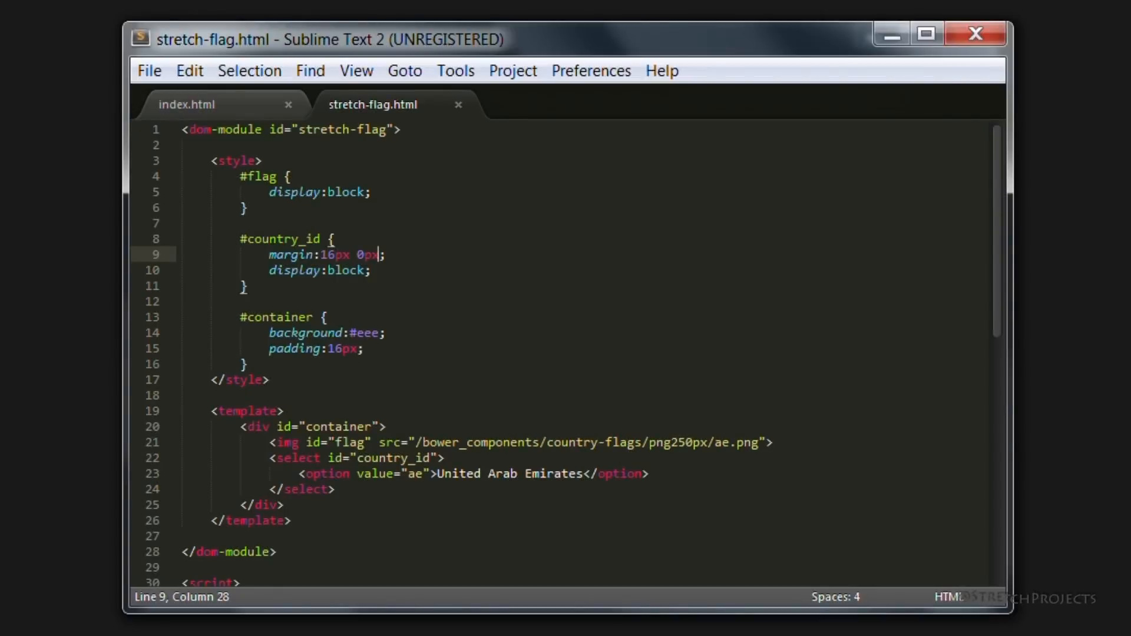
type("0px")
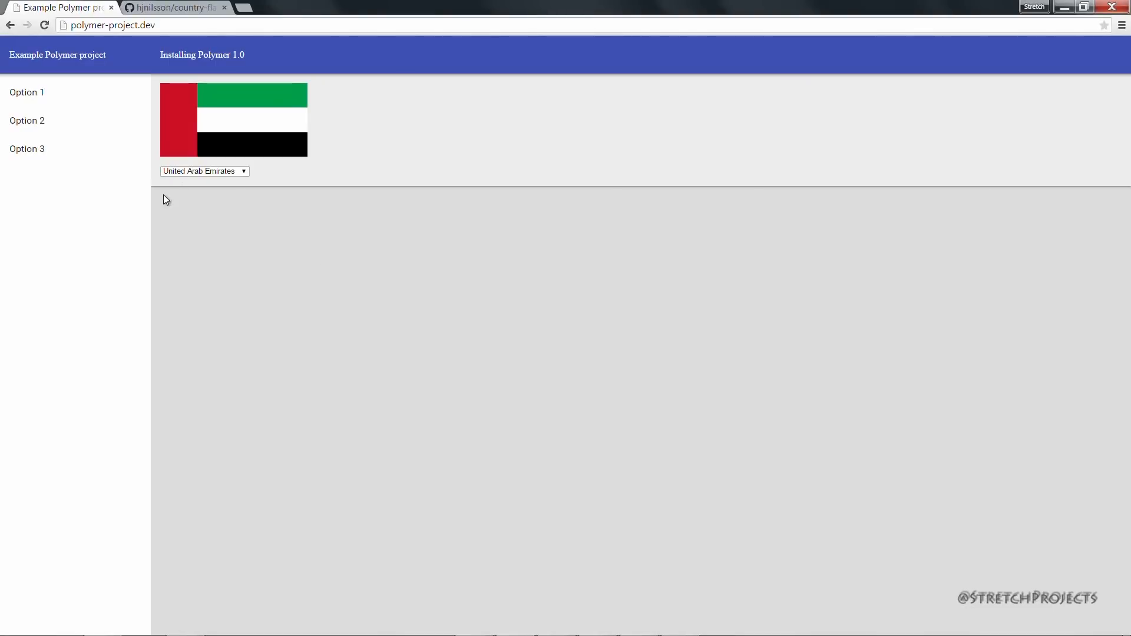
mouse_move(178, 187)
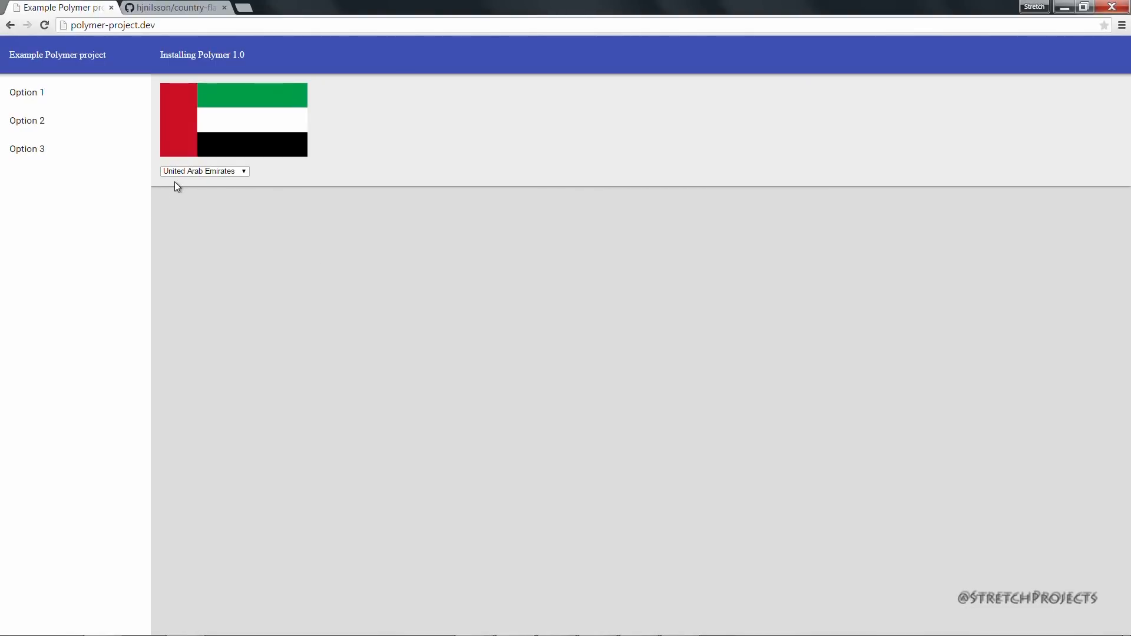
mouse_move(319, 310)
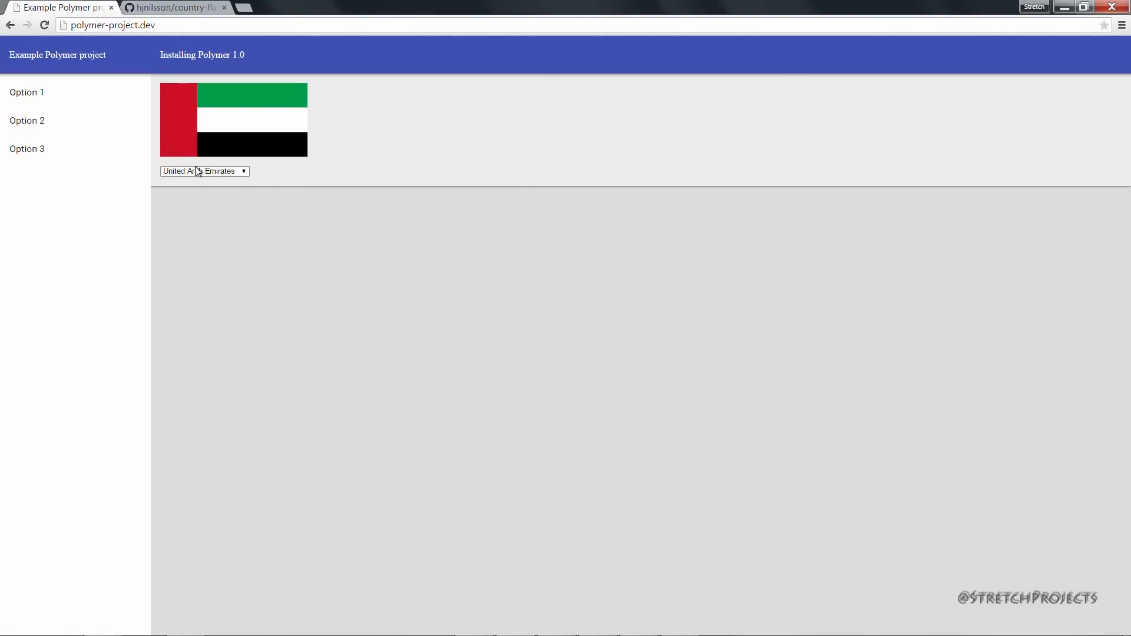
mouse_move(231, 180)
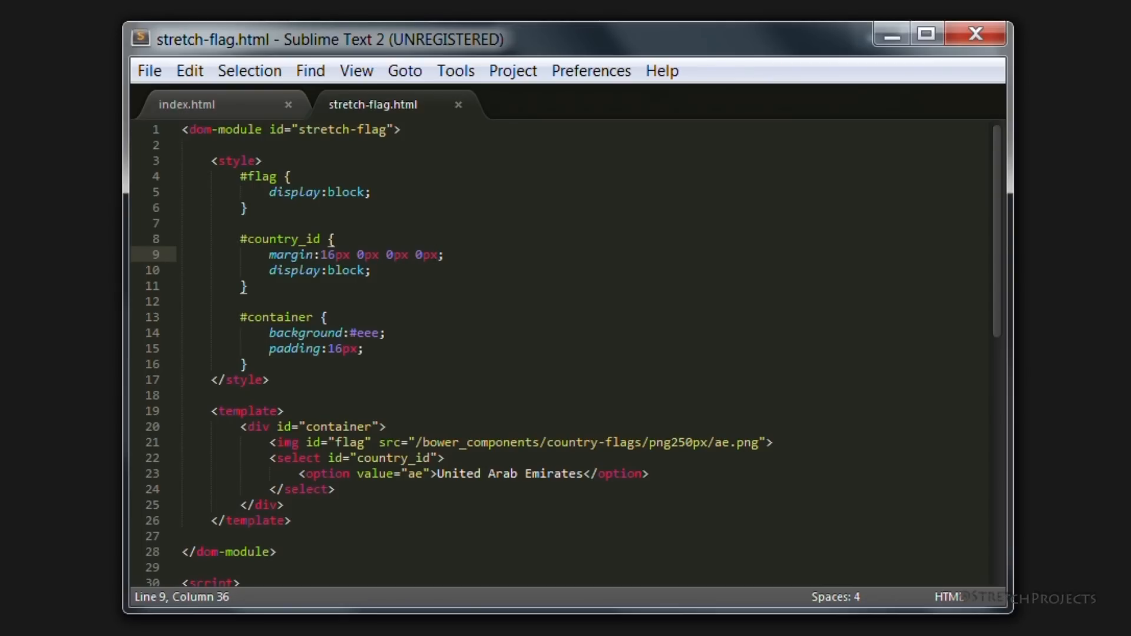
Step: Scroll through stretch-flag.html to review the full component code
scroll("down", 3)
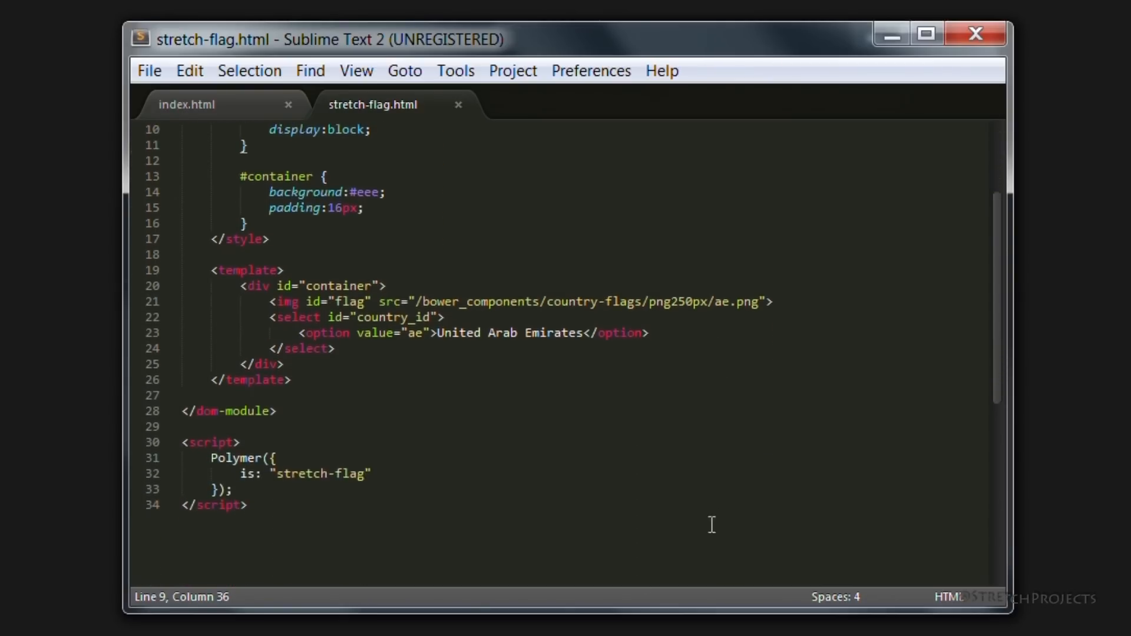
scroll("up", 3)
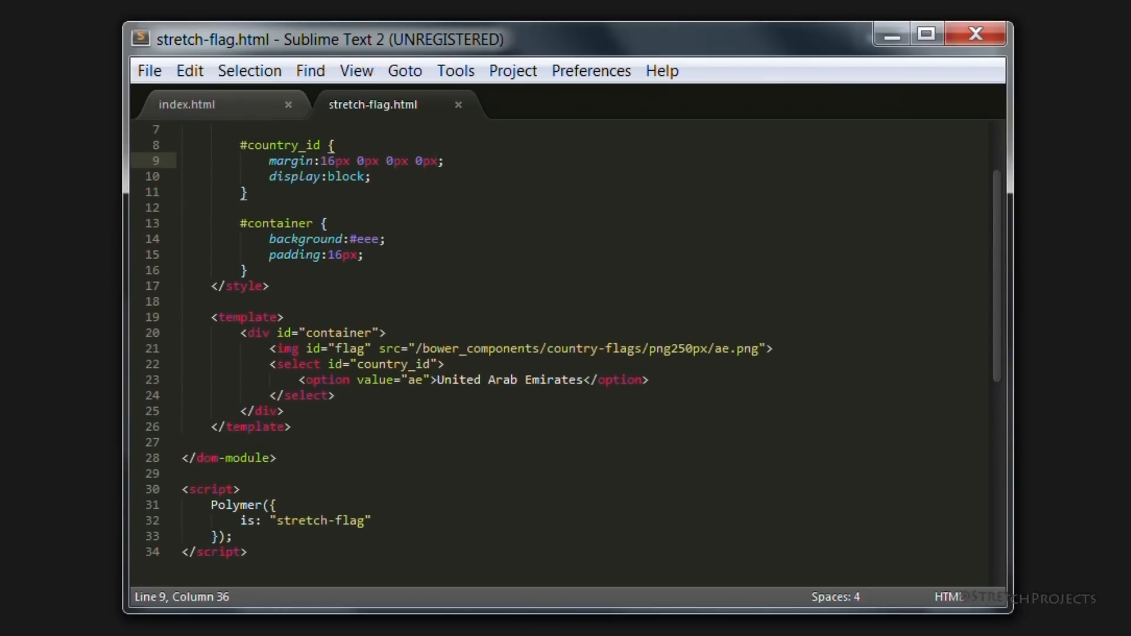
left_click(439, 160)
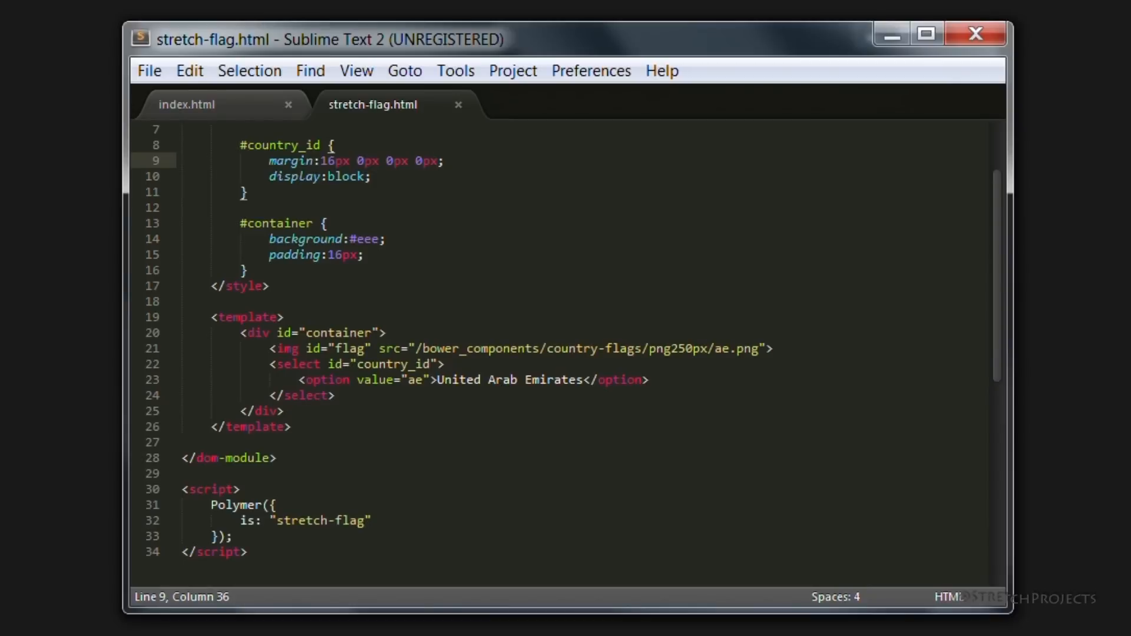
mouse_move(567, 387)
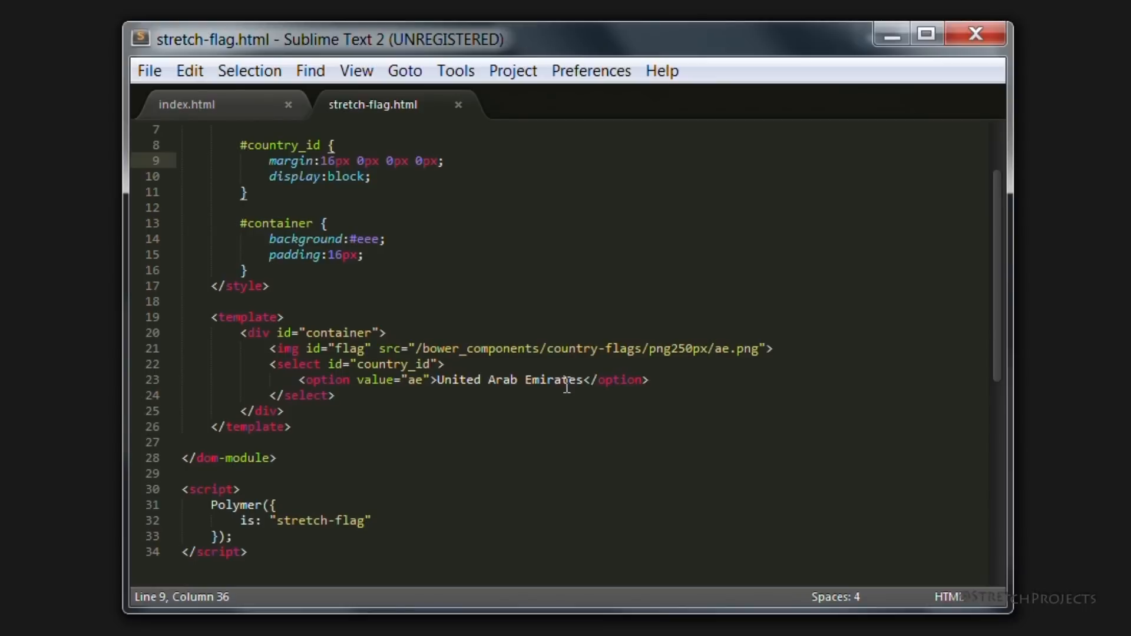